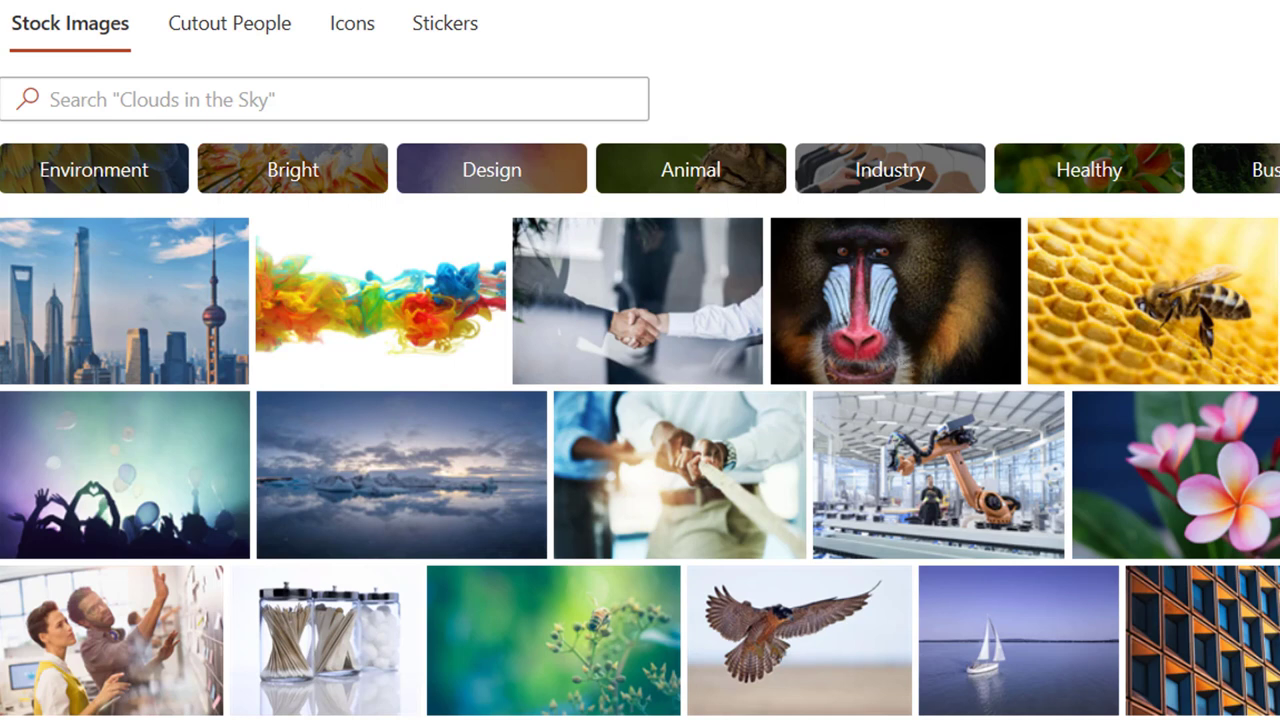
pyautogui.moveTo(180, 270)
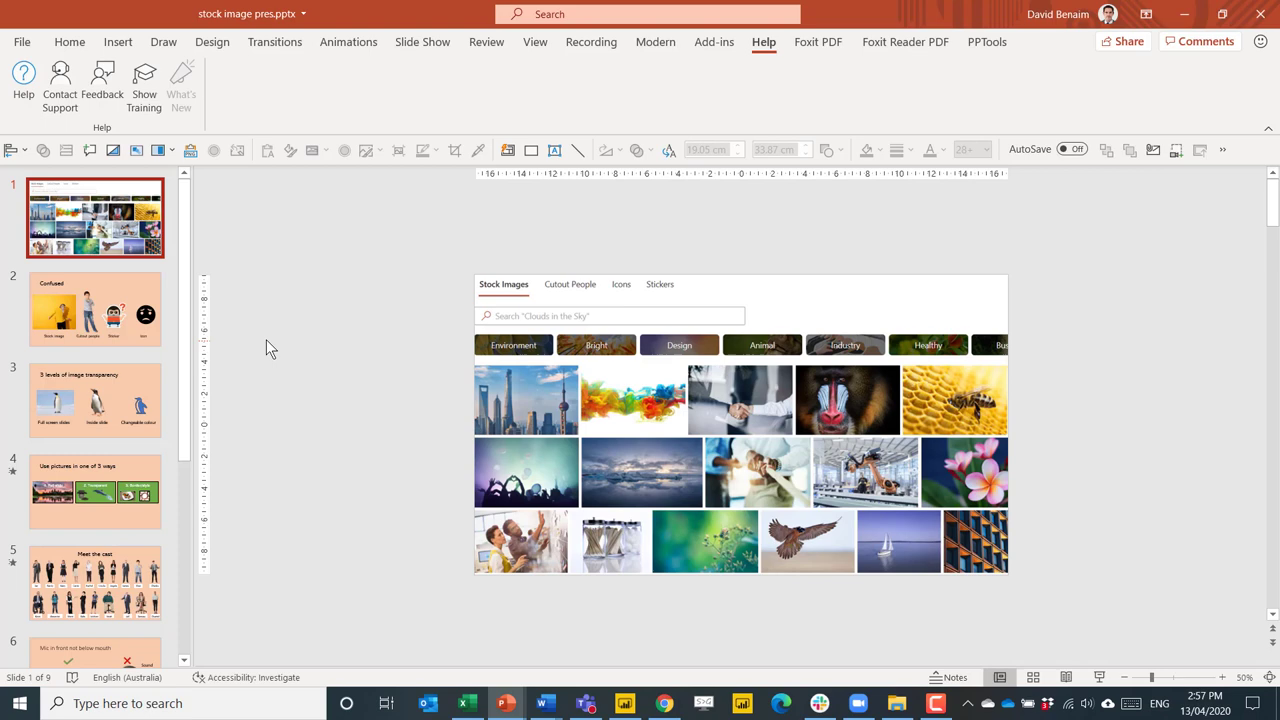
pyautogui.moveTo(118, 42)
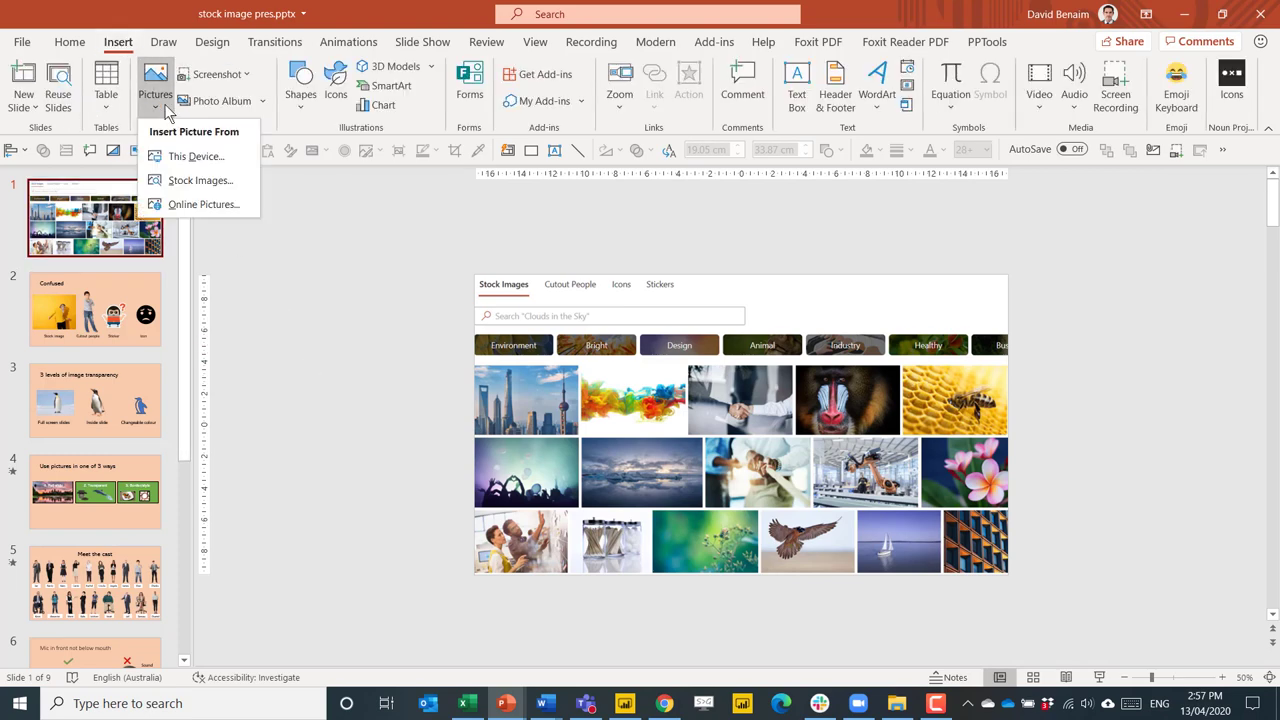
pyautogui.moveTo(200, 180)
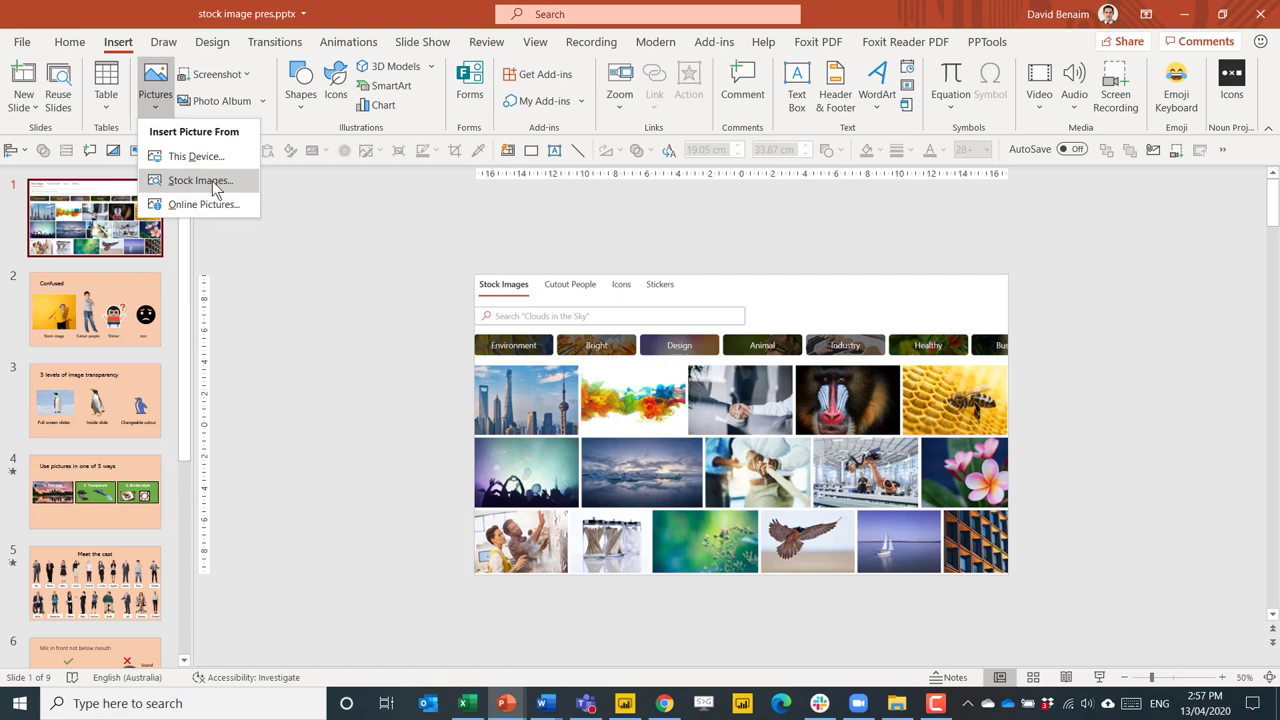
# - Search the stock images for 'children' and insert two of the photos
pyautogui.click(199, 180)
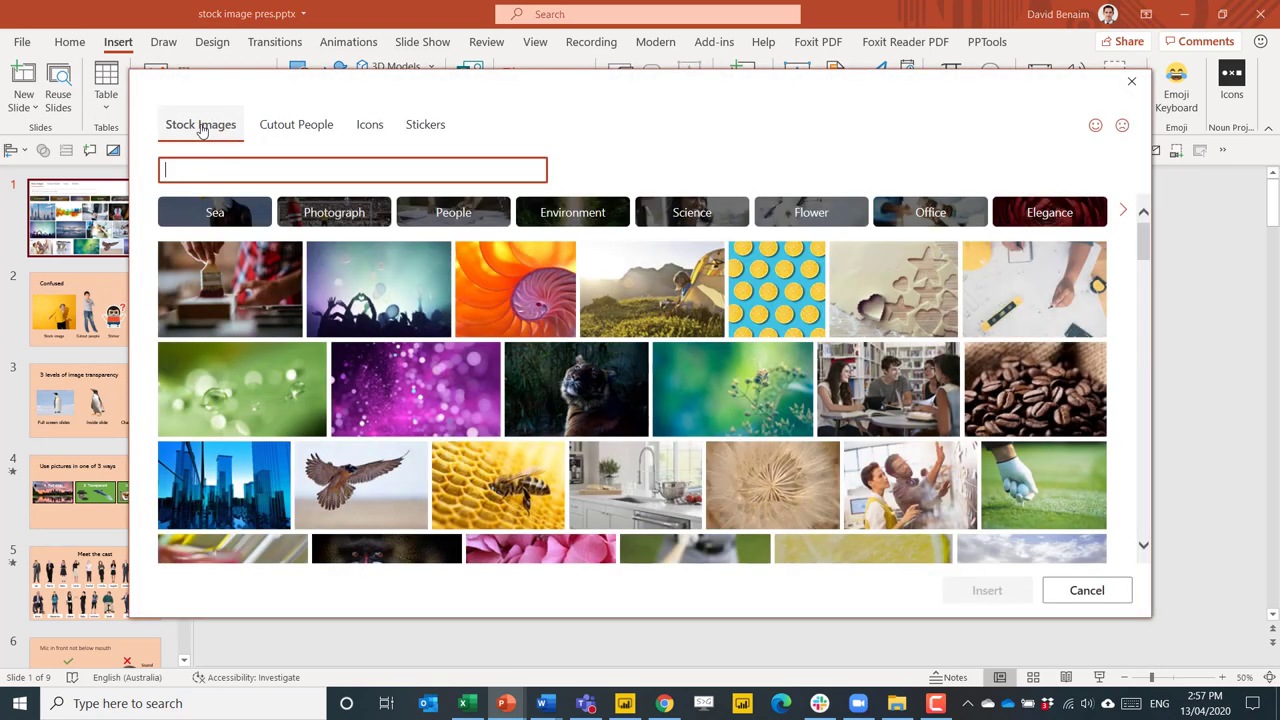
pyautogui.moveTo(535, 336)
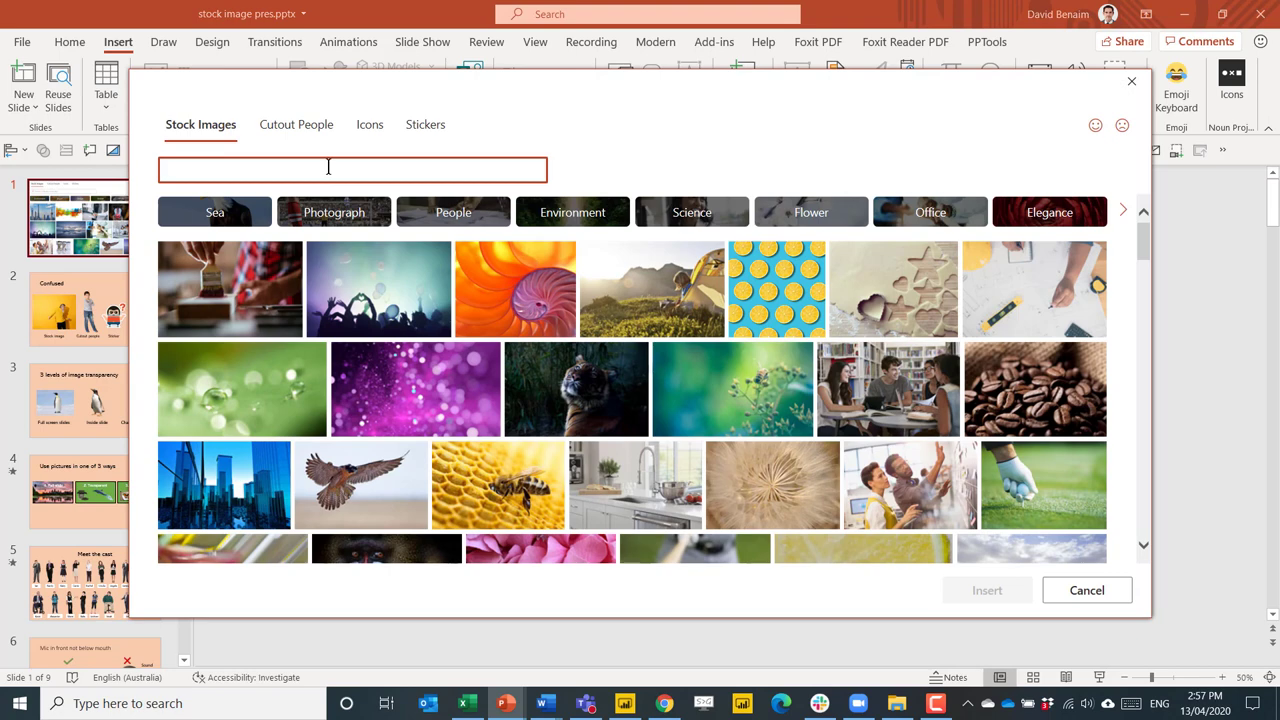
pyautogui.write('chi')
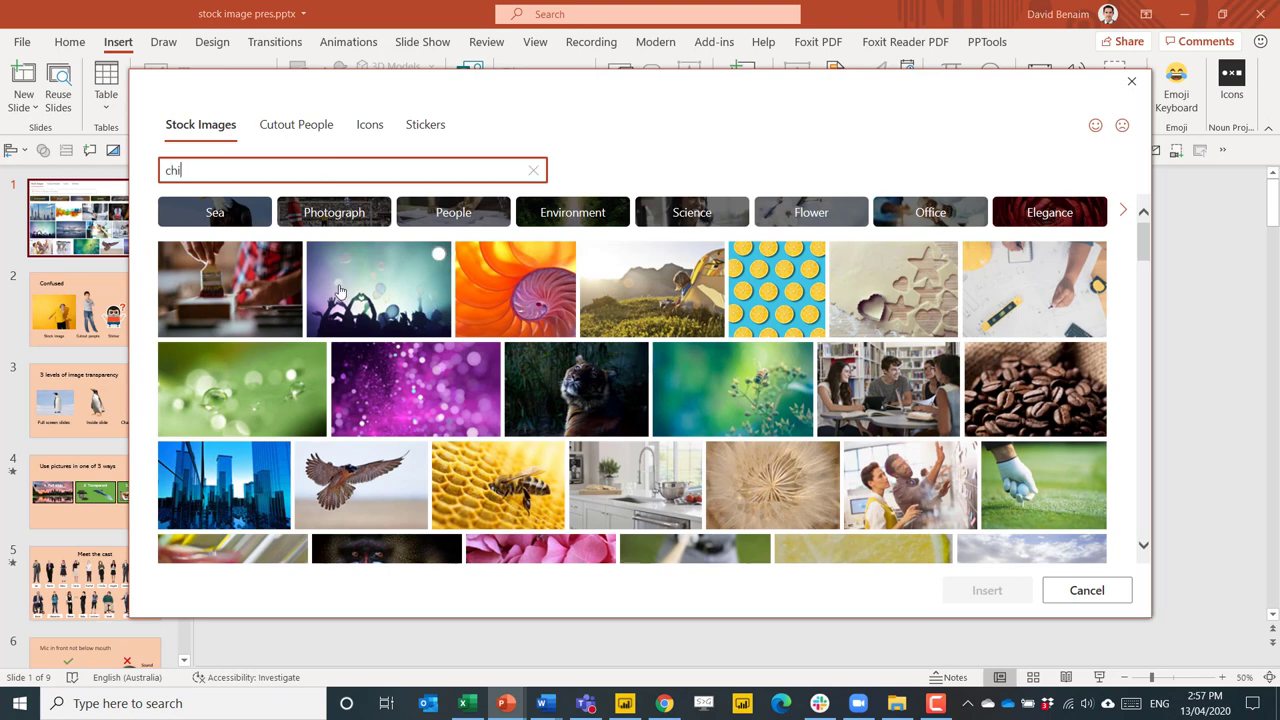
pyautogui.write('ldren')
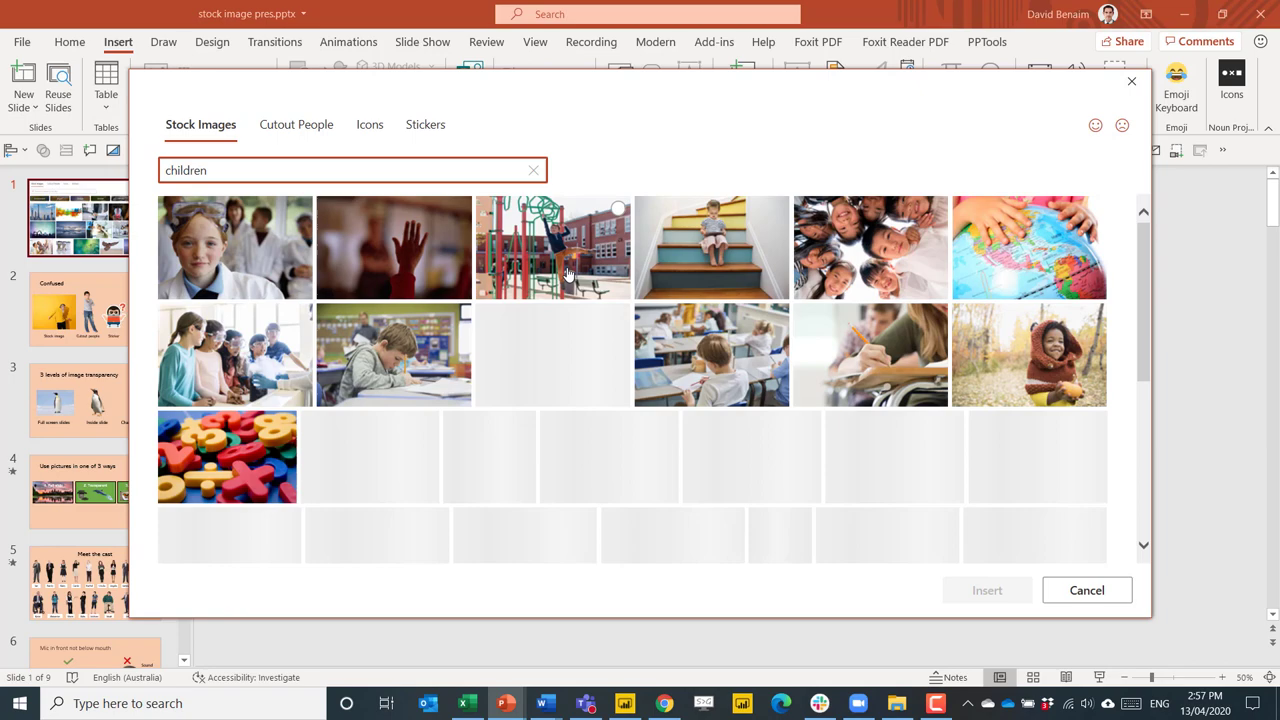
pyautogui.scroll(-3)
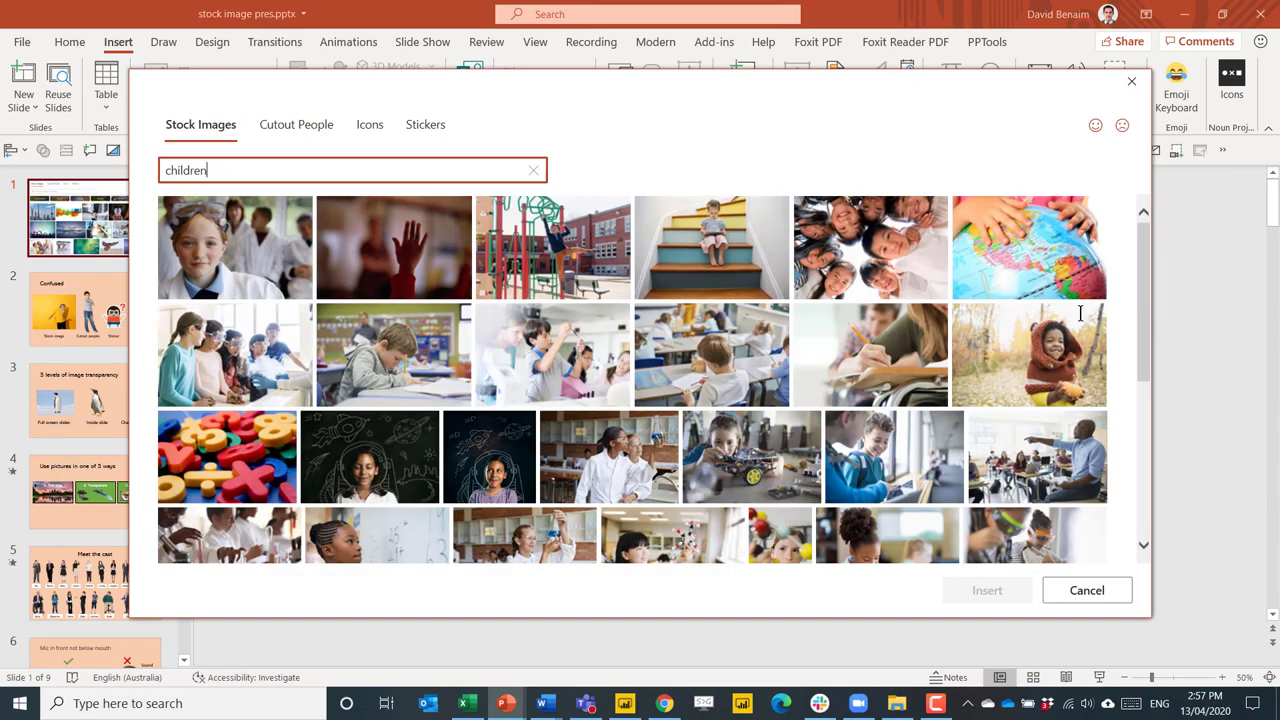
pyautogui.moveTo(540, 351)
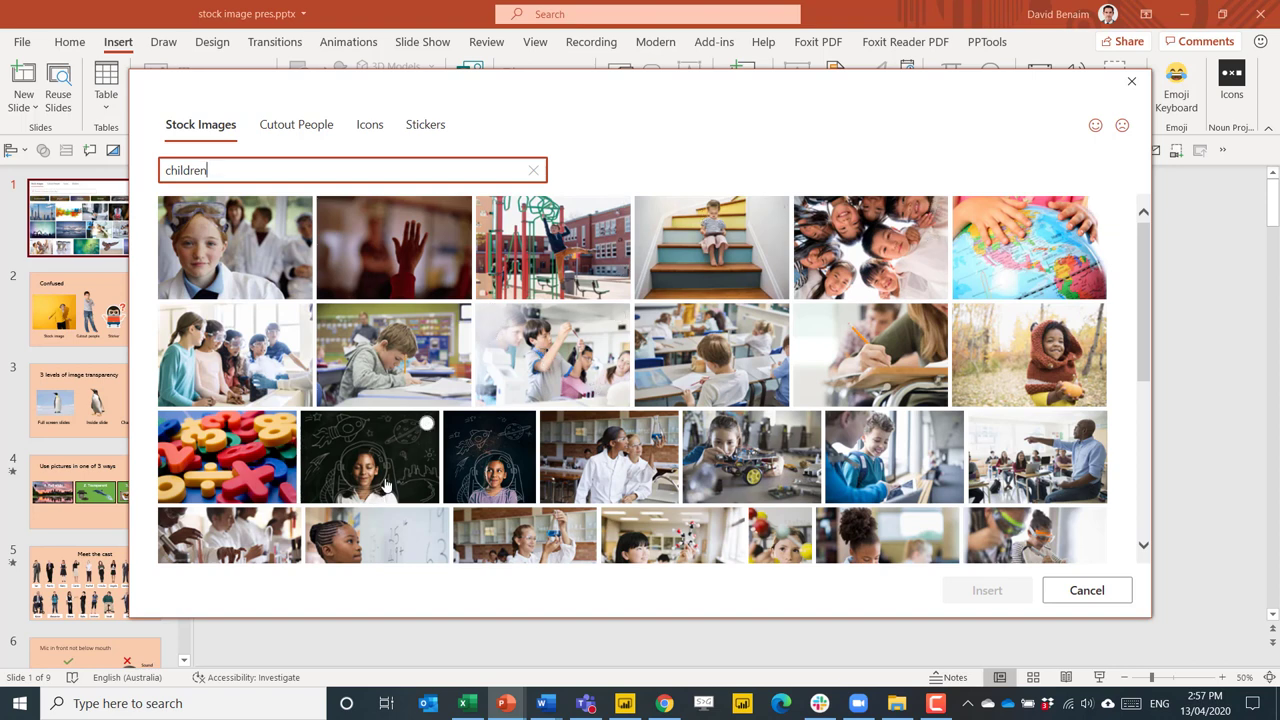
pyautogui.moveTo(400, 238)
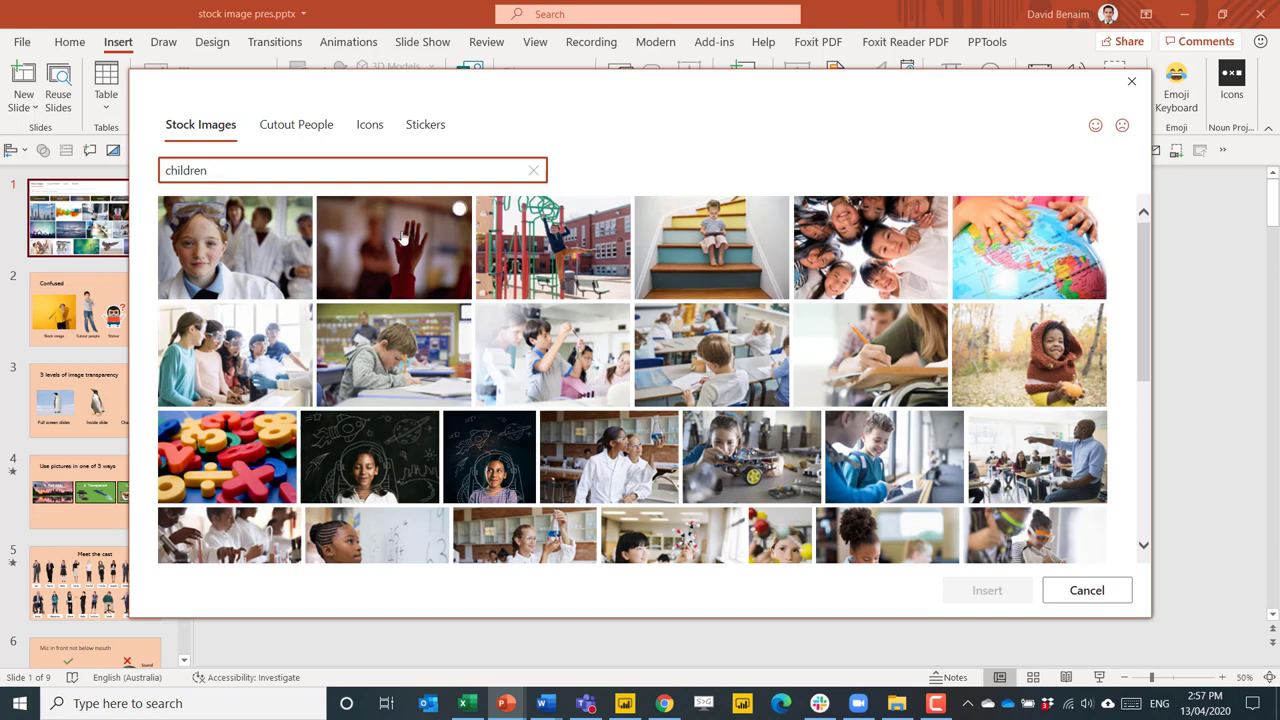
pyautogui.click(893, 457)
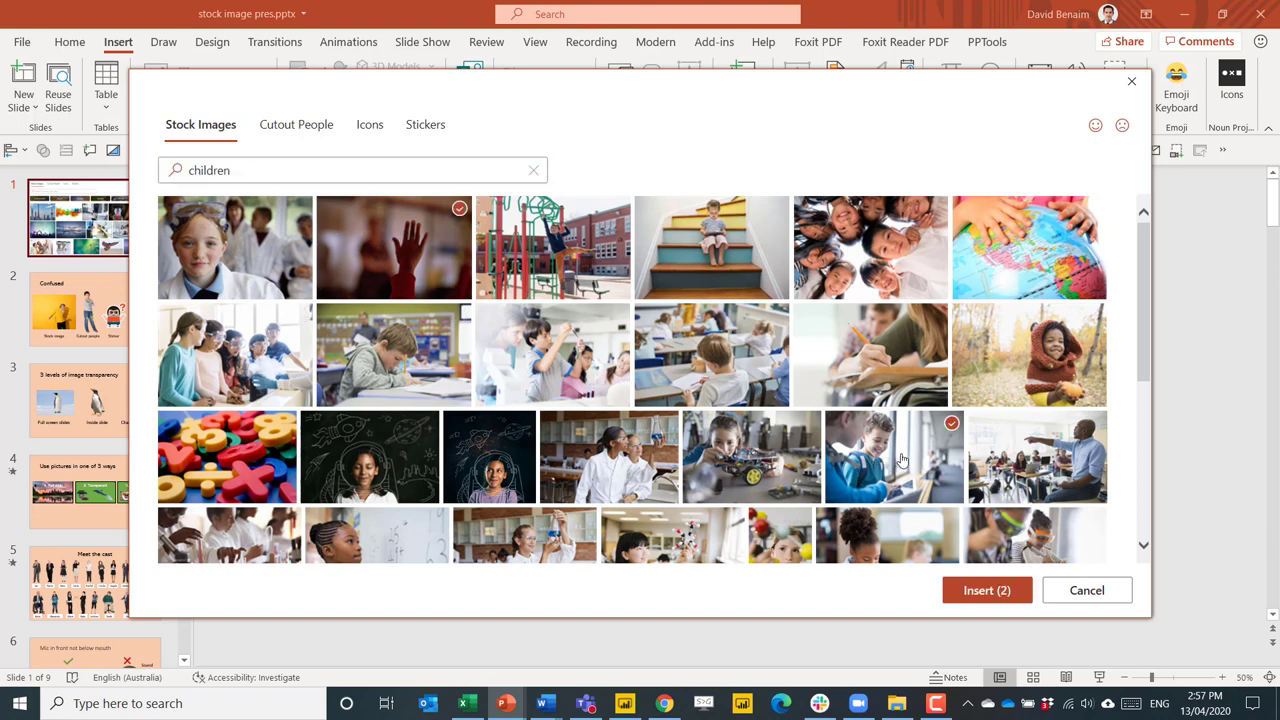
pyautogui.moveTo(987, 590)
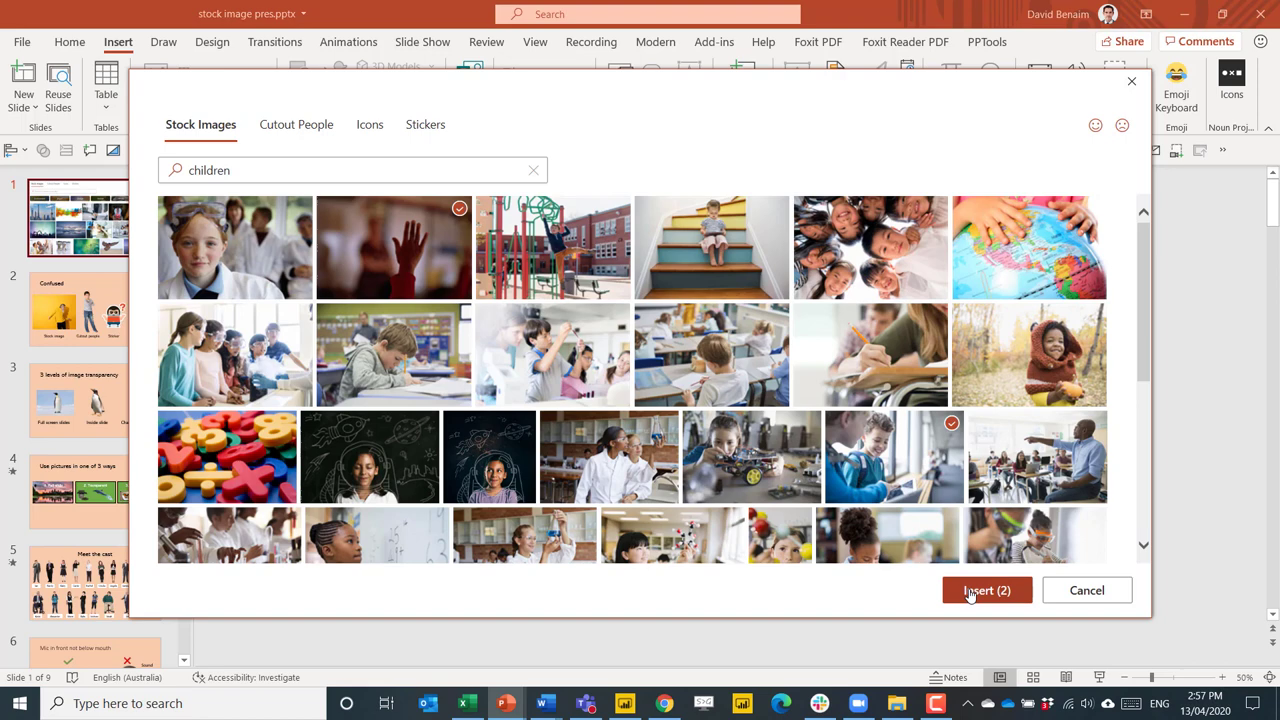
pyautogui.click(986, 590)
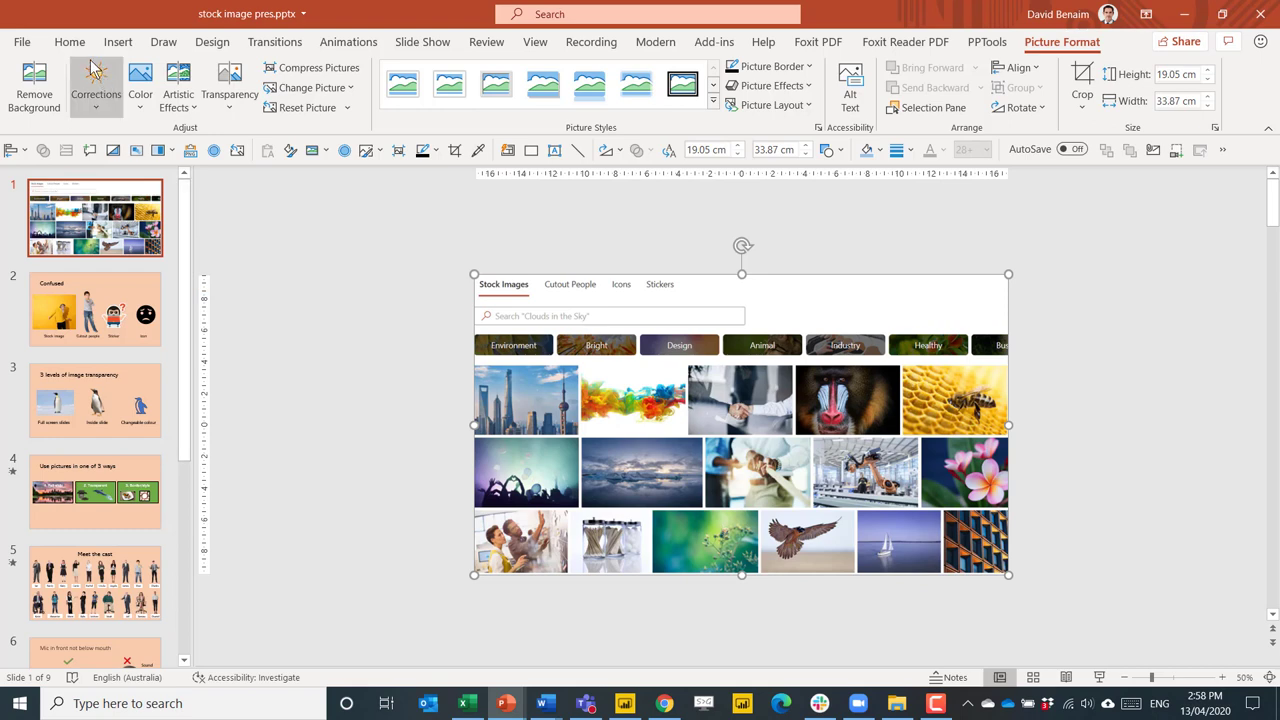
pyautogui.click(69, 41)
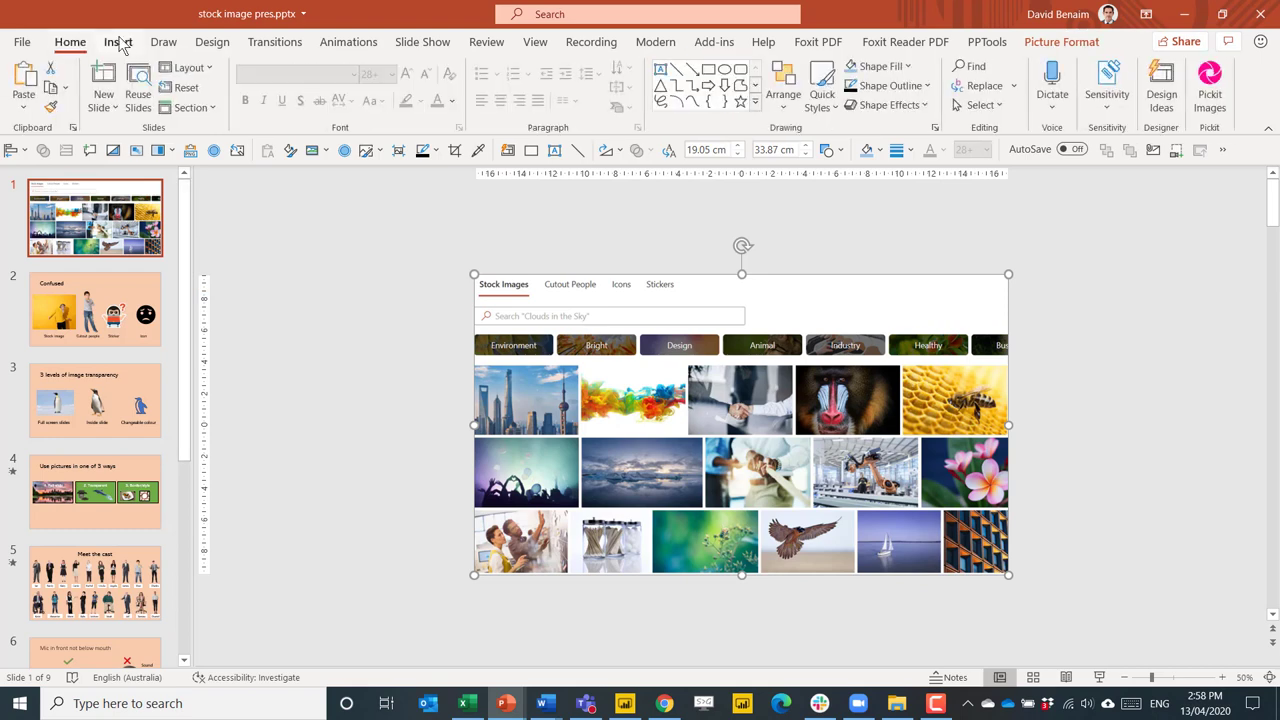
pyautogui.moveTo(360, 370)
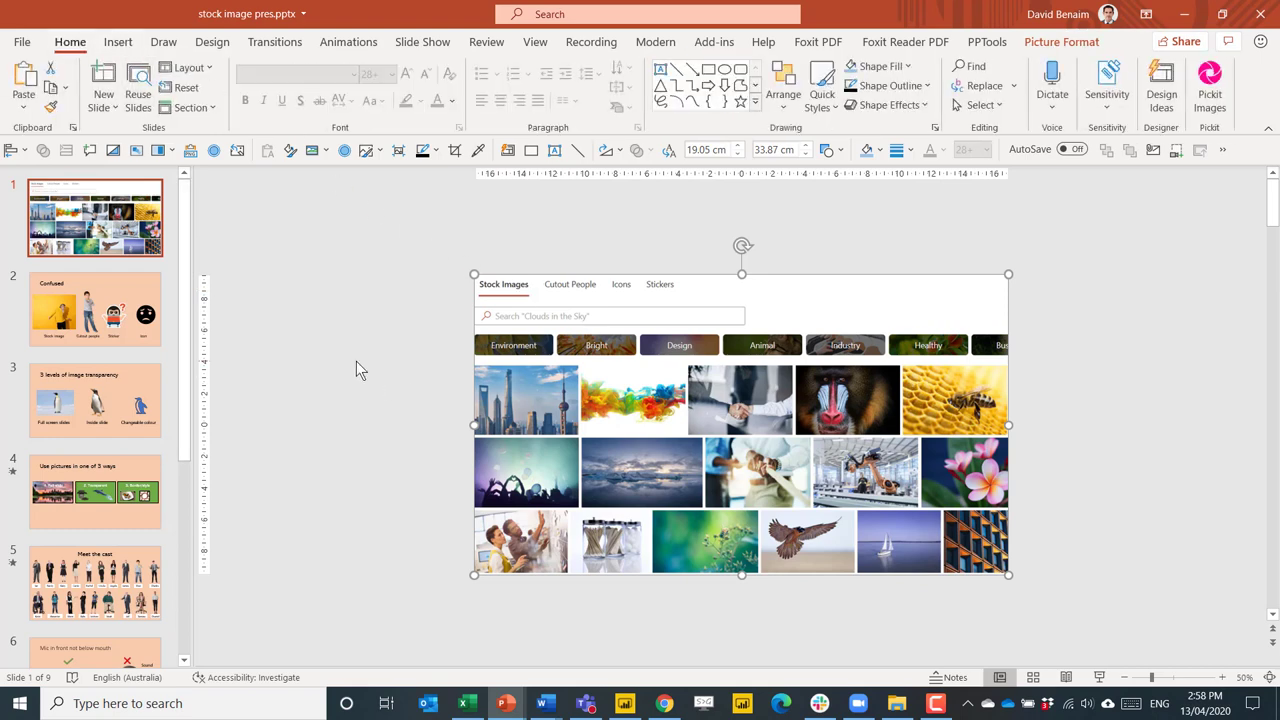
pyautogui.moveTo(90, 240)
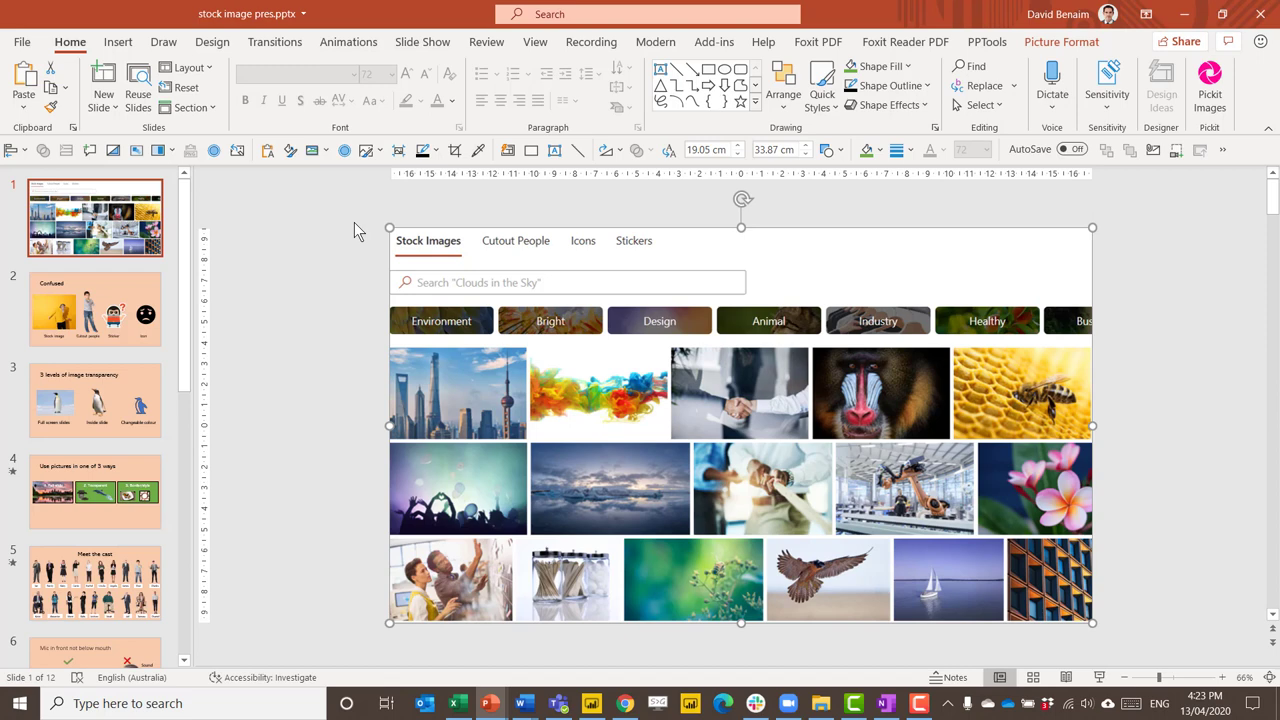
# - Deselect the picture and view the Account page's Office product and version details
pyautogui.click(361, 228)
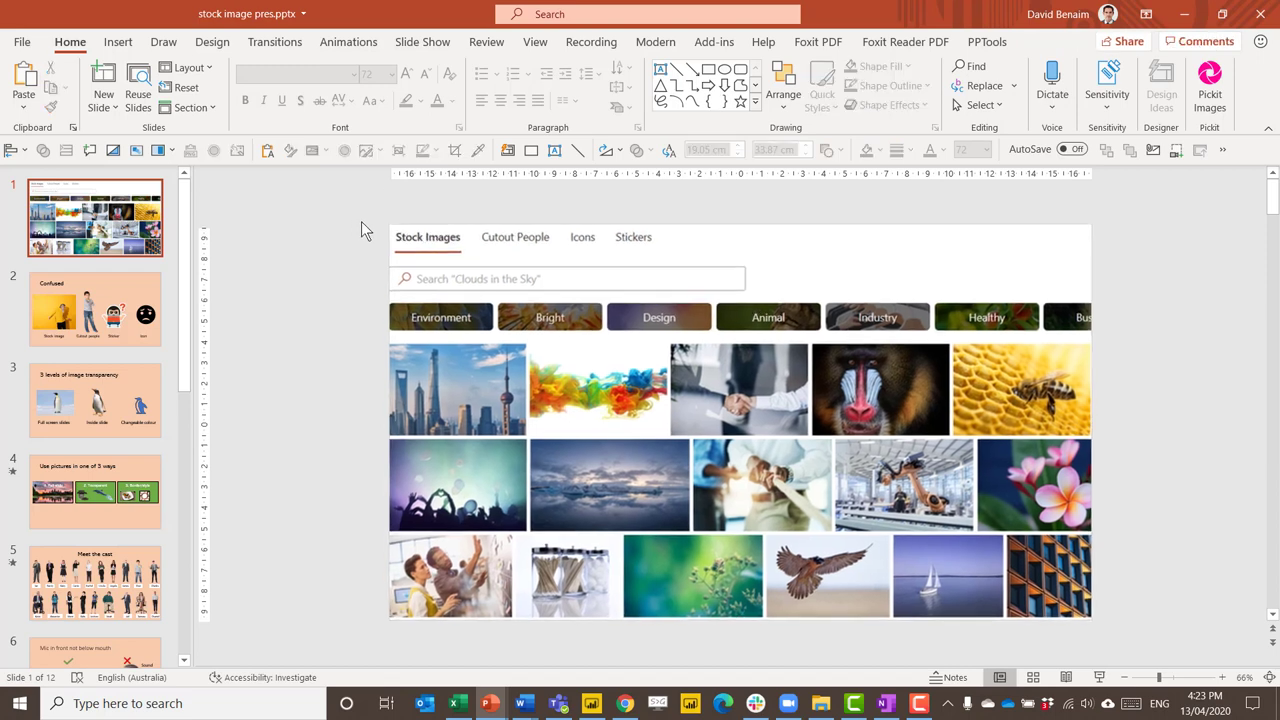
pyautogui.click(21, 42)
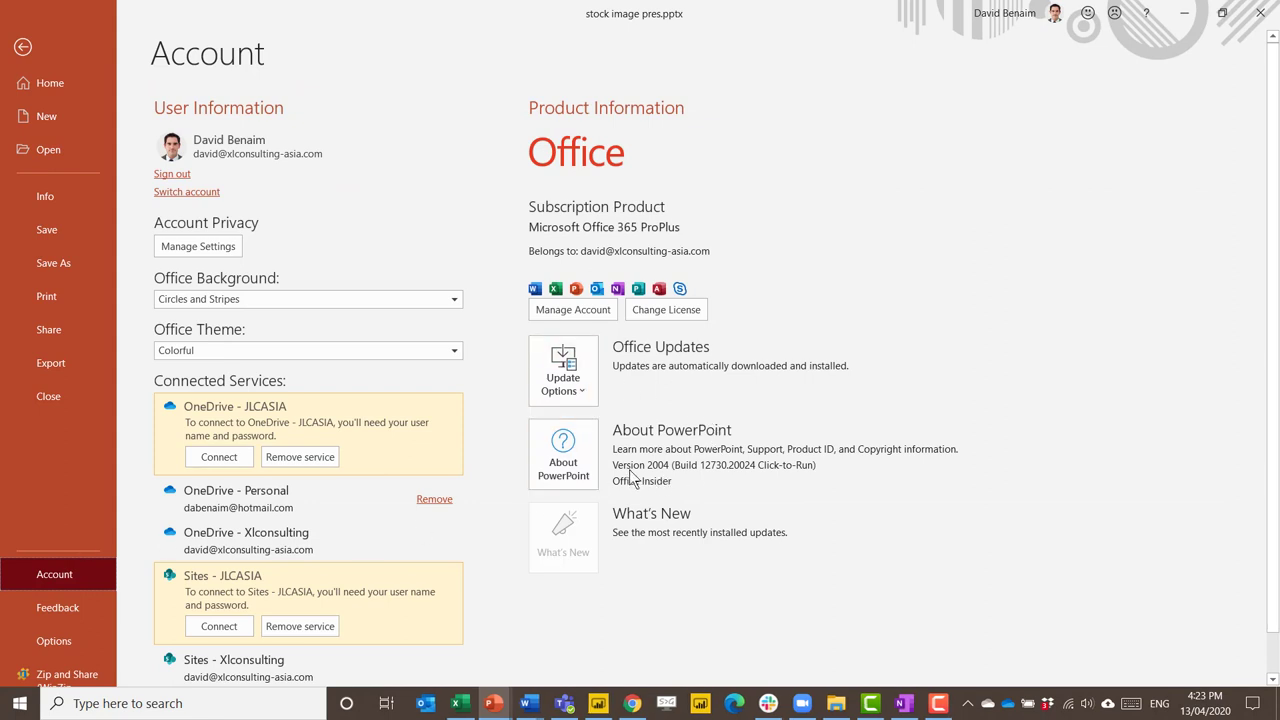
pyautogui.moveTo(655, 480)
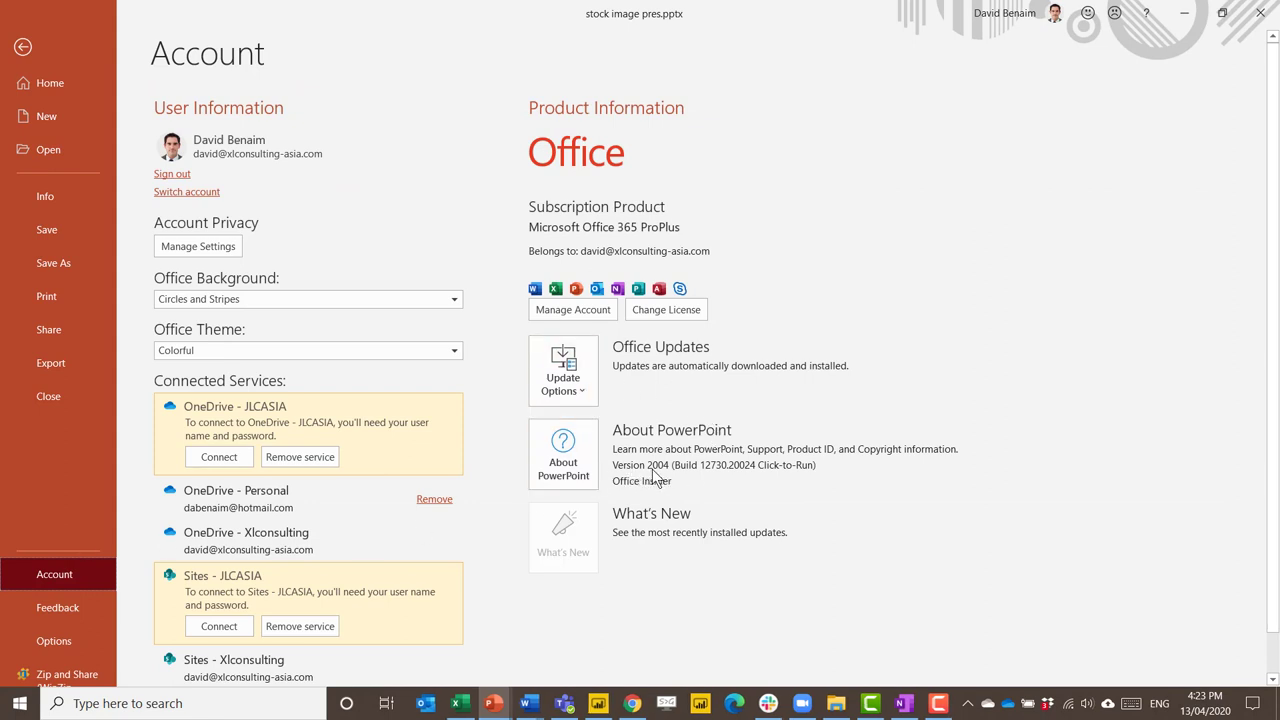
pyautogui.moveTo(653, 535)
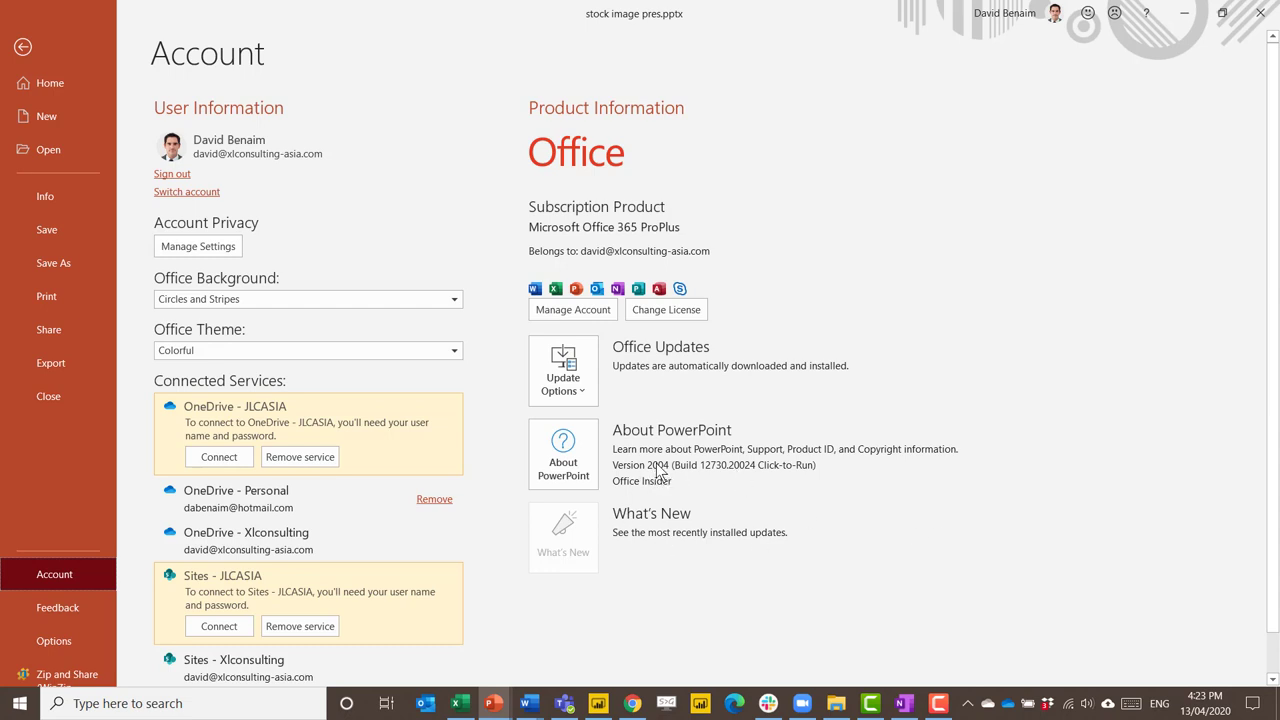
pyautogui.moveTo(712, 500)
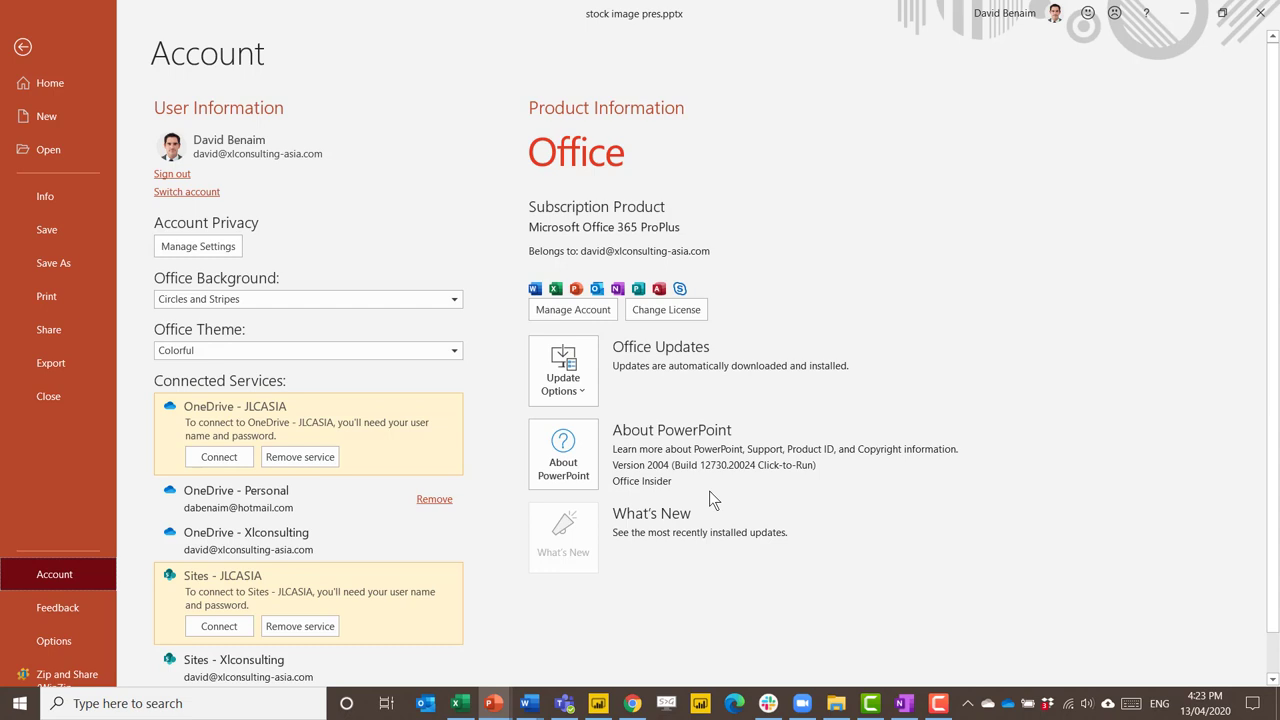
pyautogui.moveTo(637, 502)
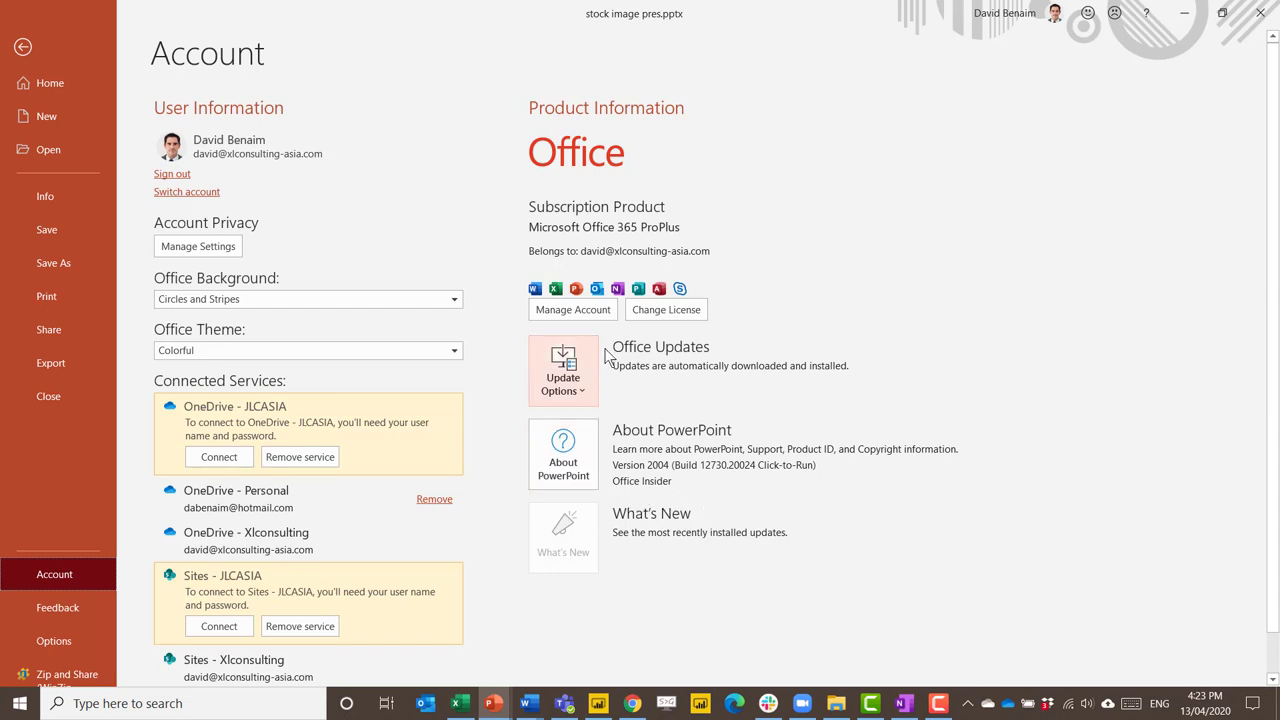
pyautogui.moveTo(580, 245)
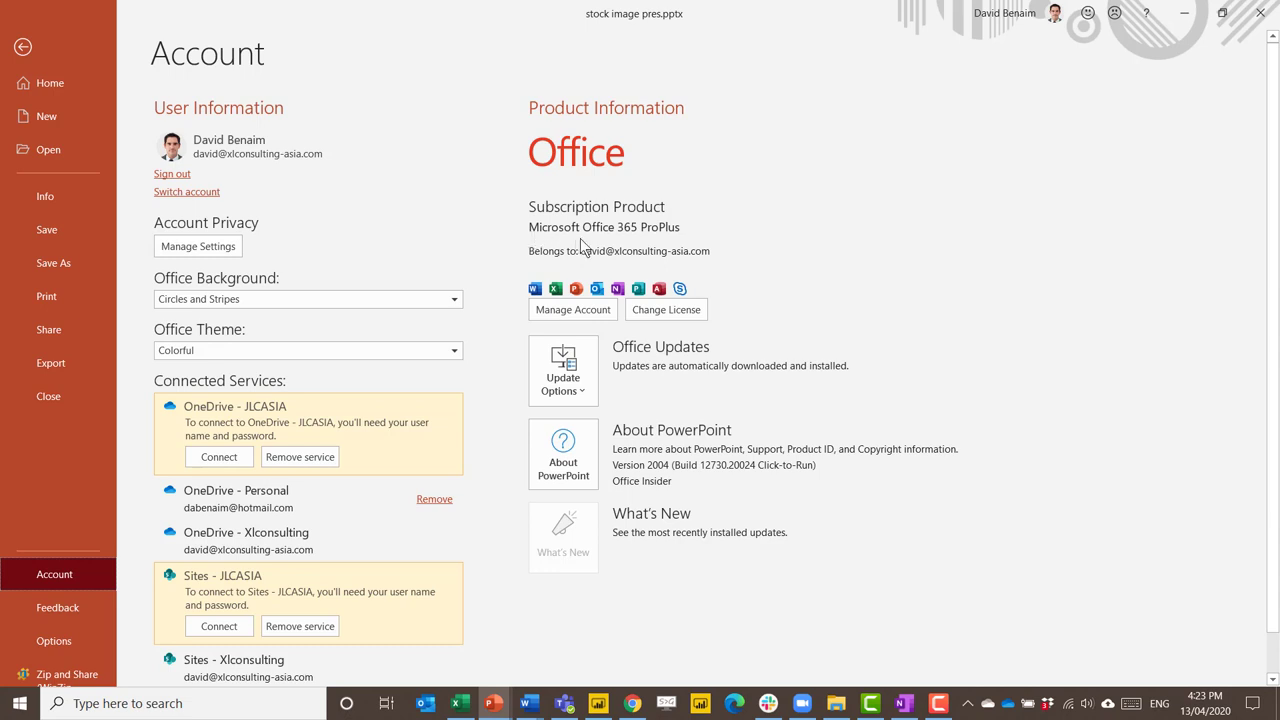
pyautogui.moveTo(705, 240)
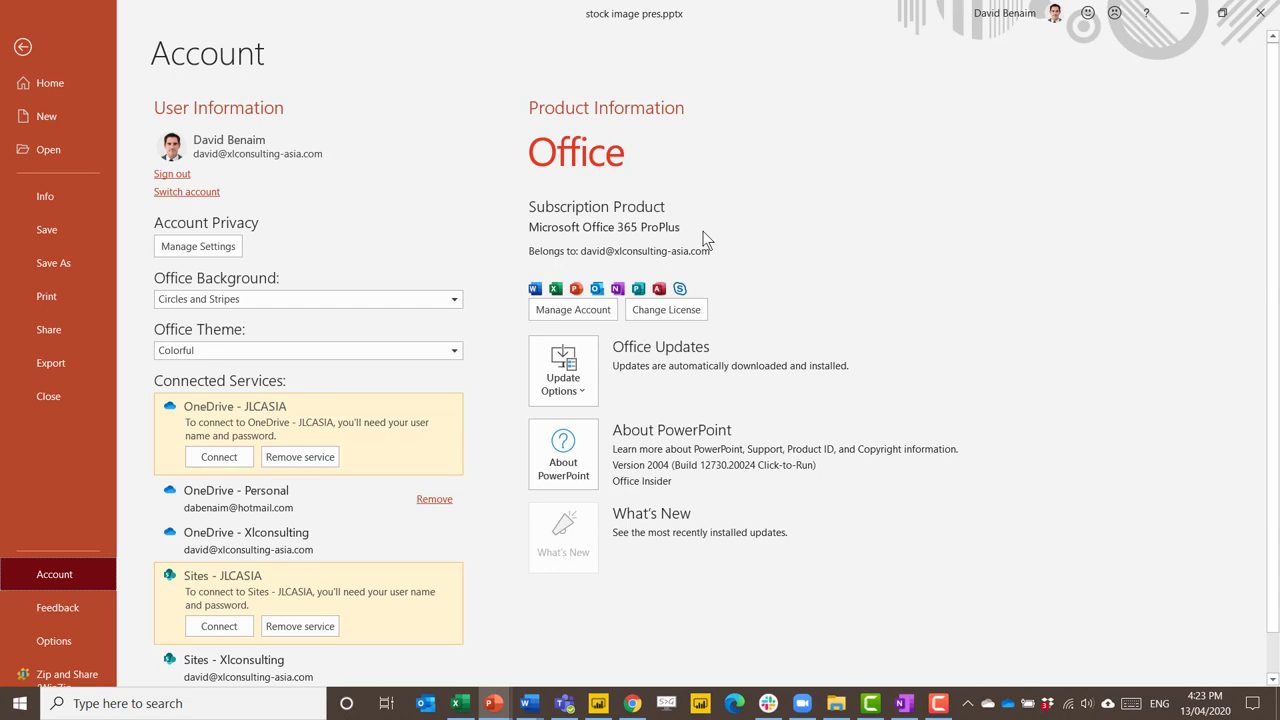
pyautogui.moveTo(618, 257)
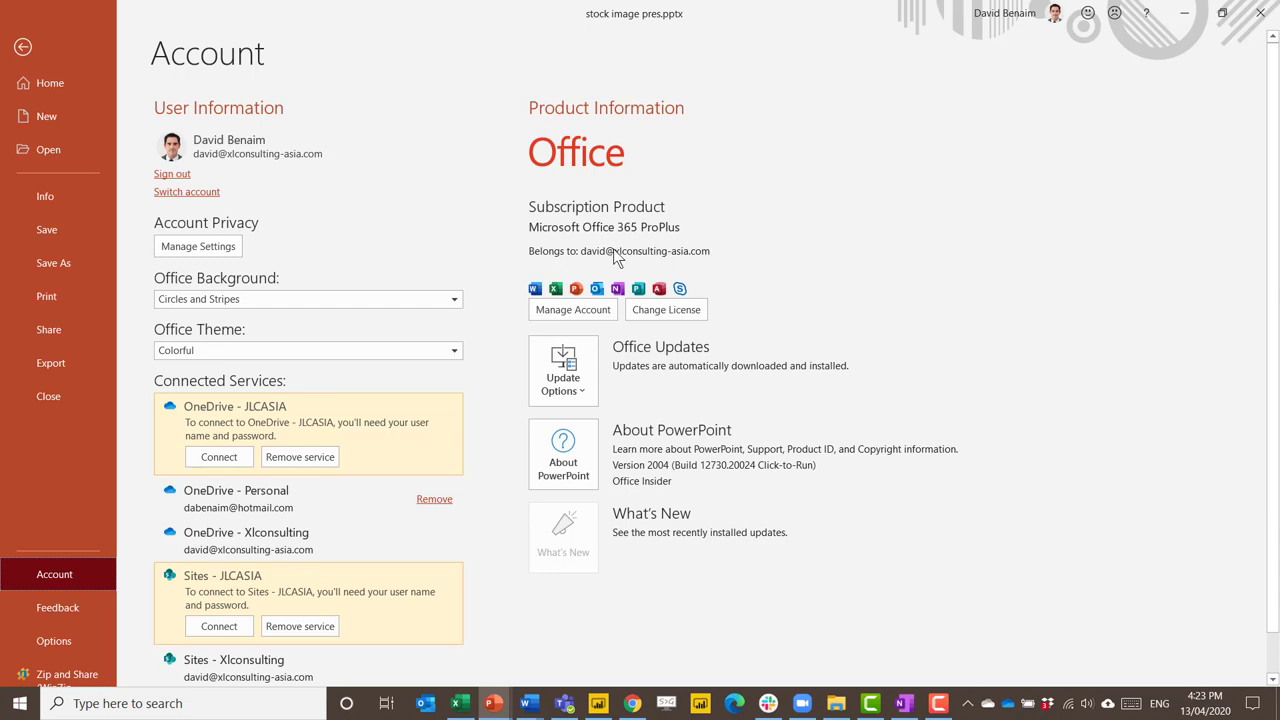
pyautogui.moveTo(613, 253)
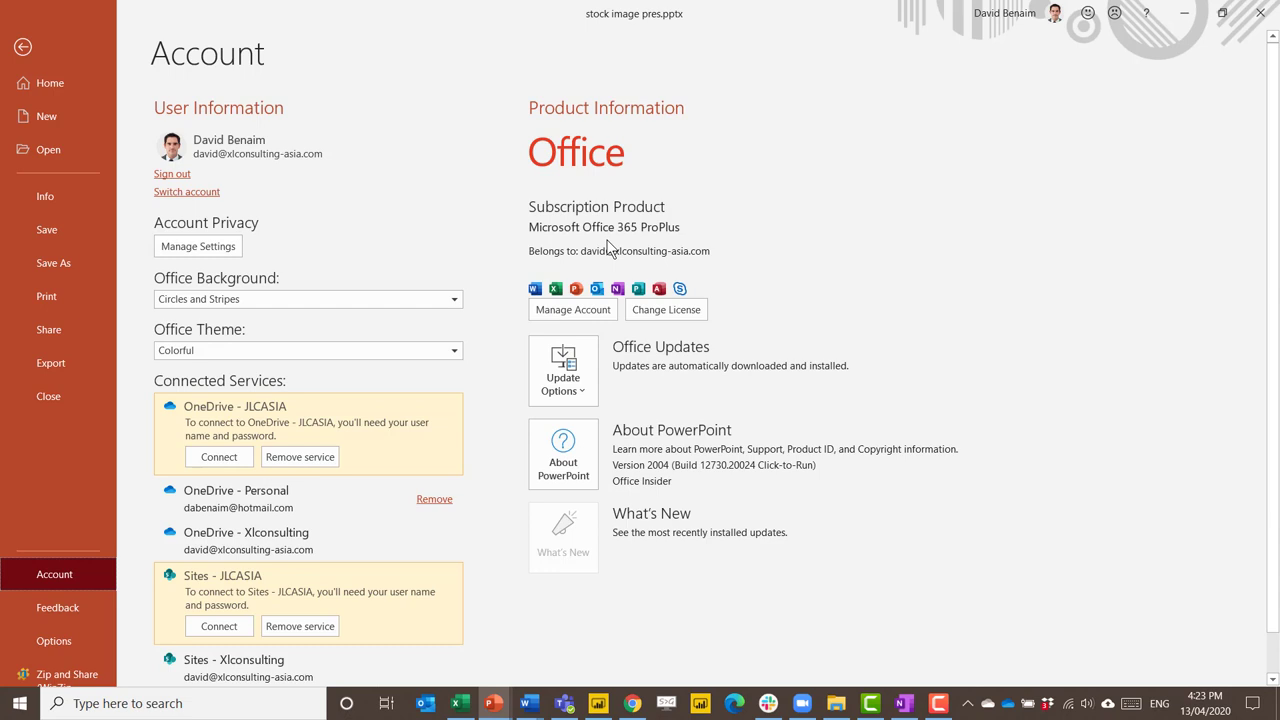
pyautogui.moveTo(737, 233)
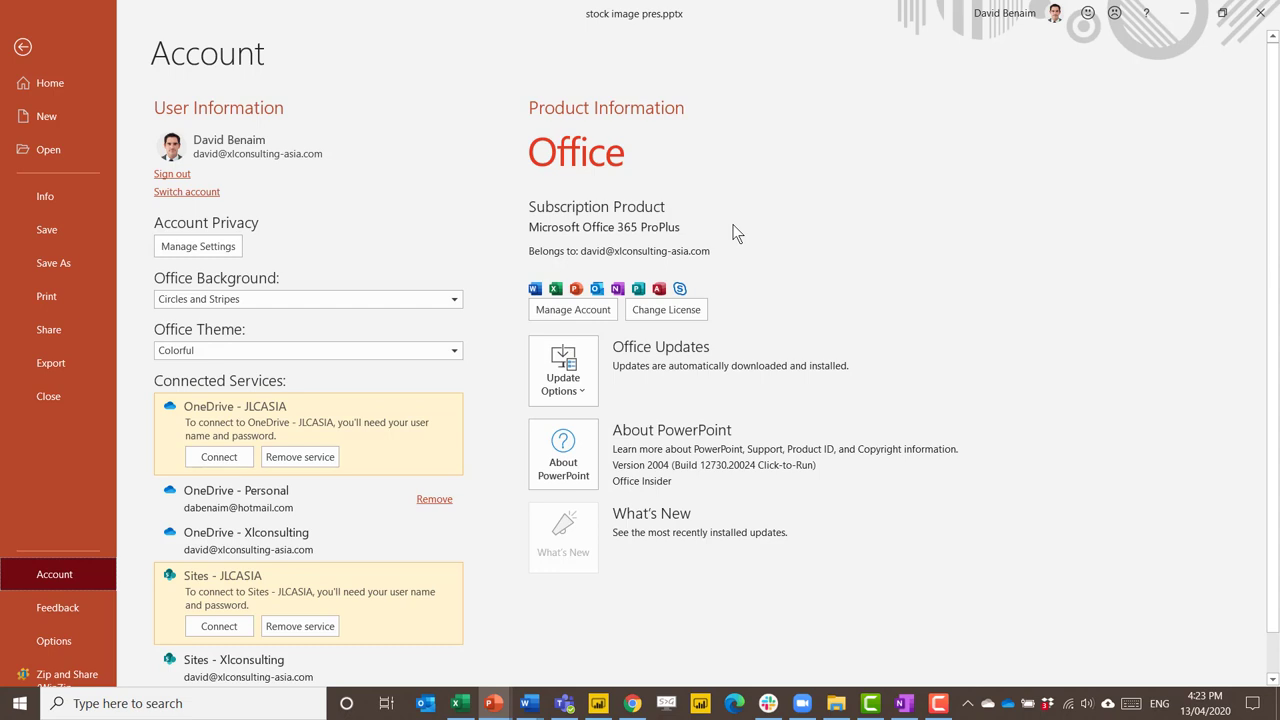
# - Go to blank slide 3 and browse the Stock Images library
pyautogui.click(22, 47)
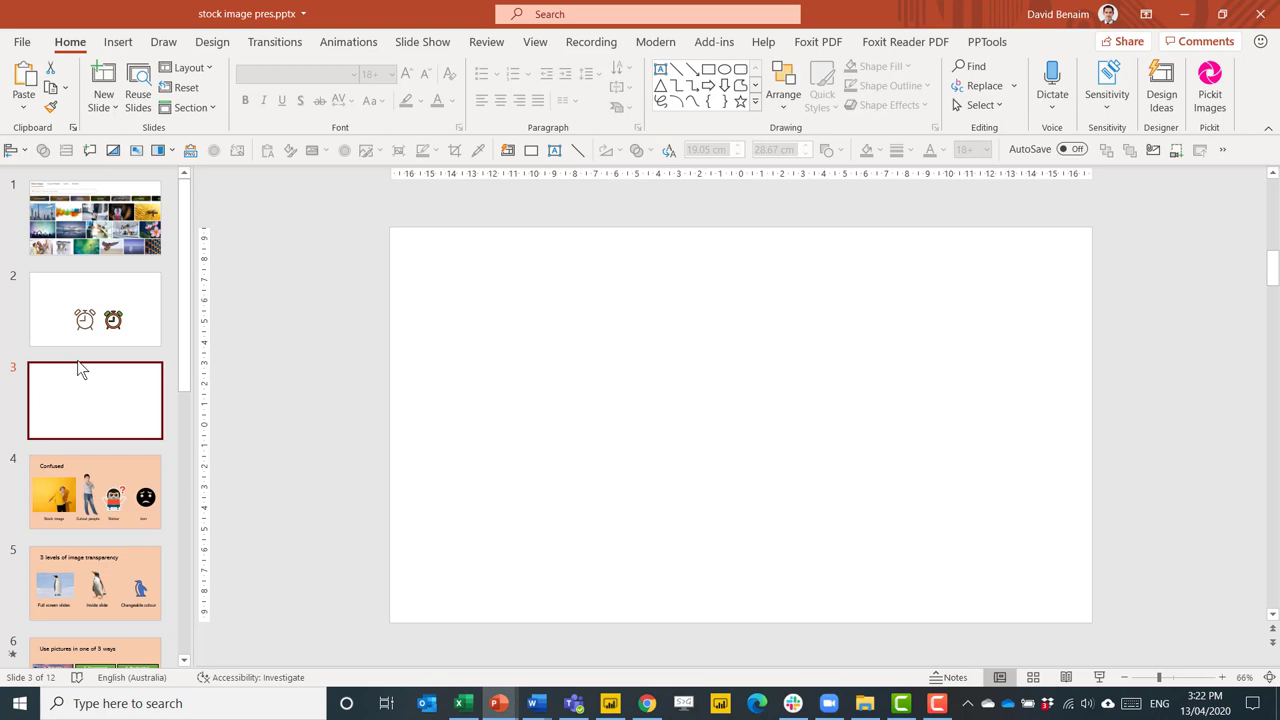
pyautogui.click(154, 82)
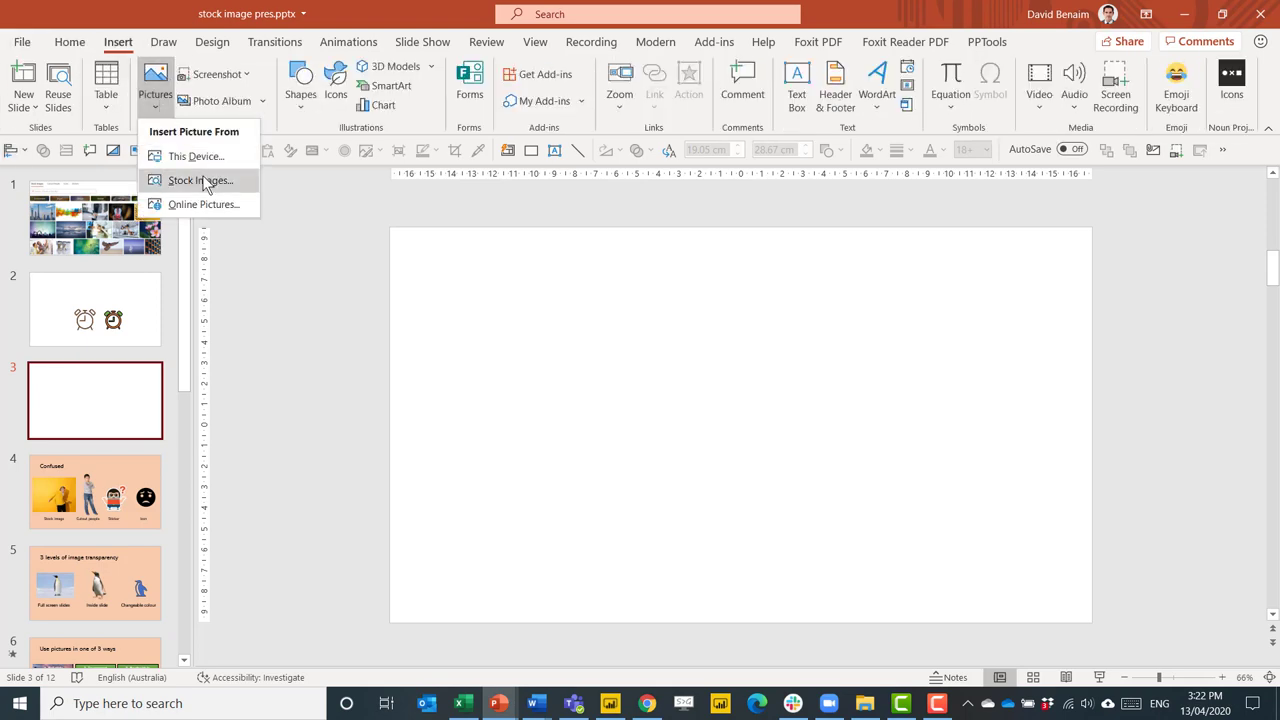
pyautogui.click(199, 180)
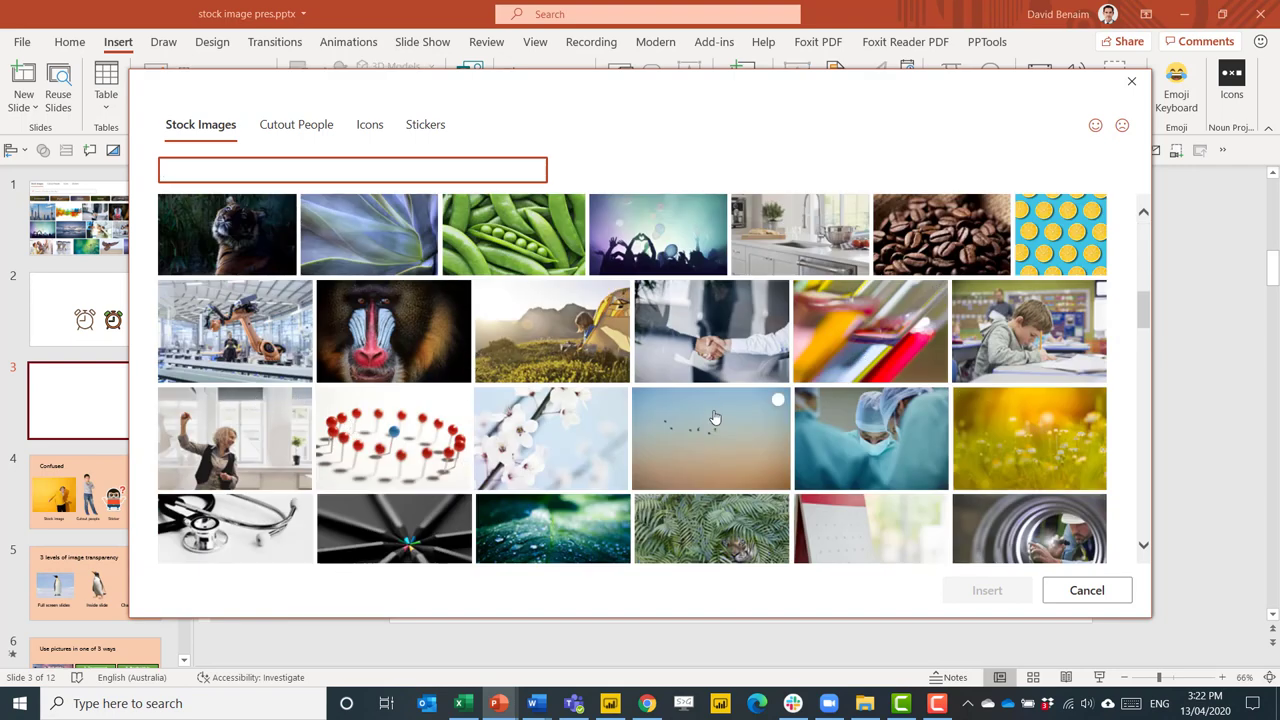
pyautogui.moveTo(825, 470)
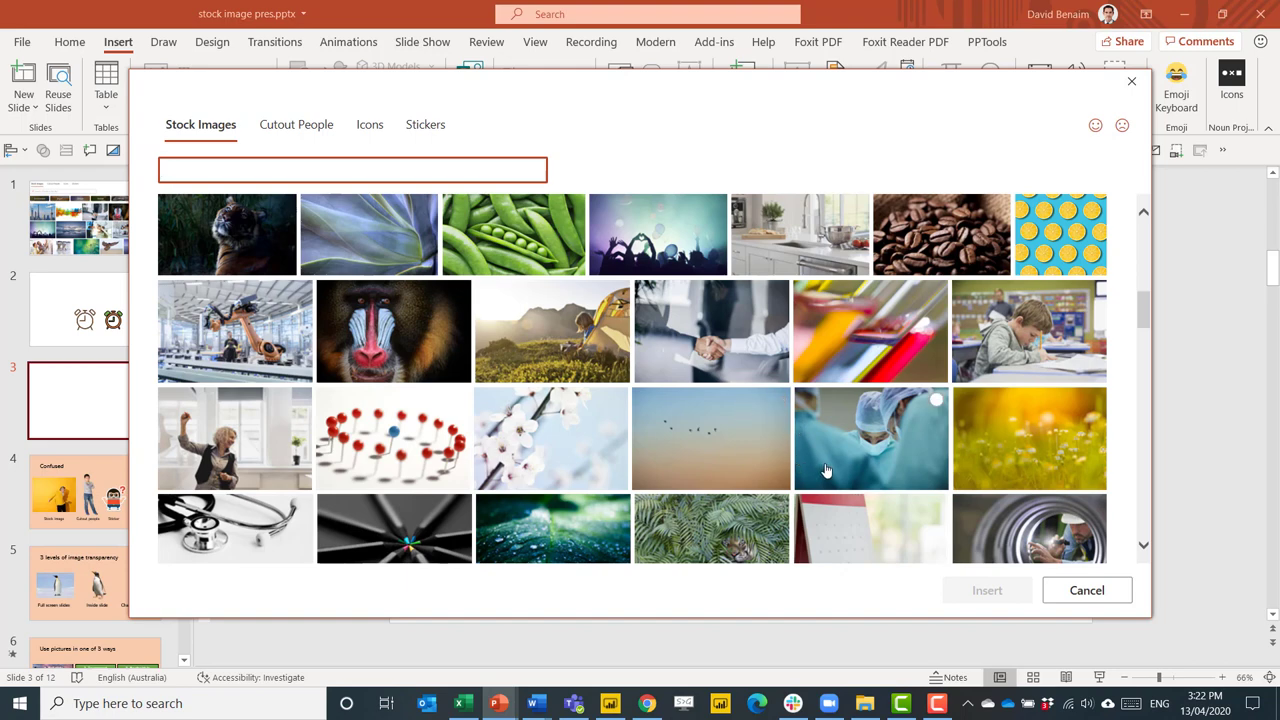
pyautogui.scroll(-3)
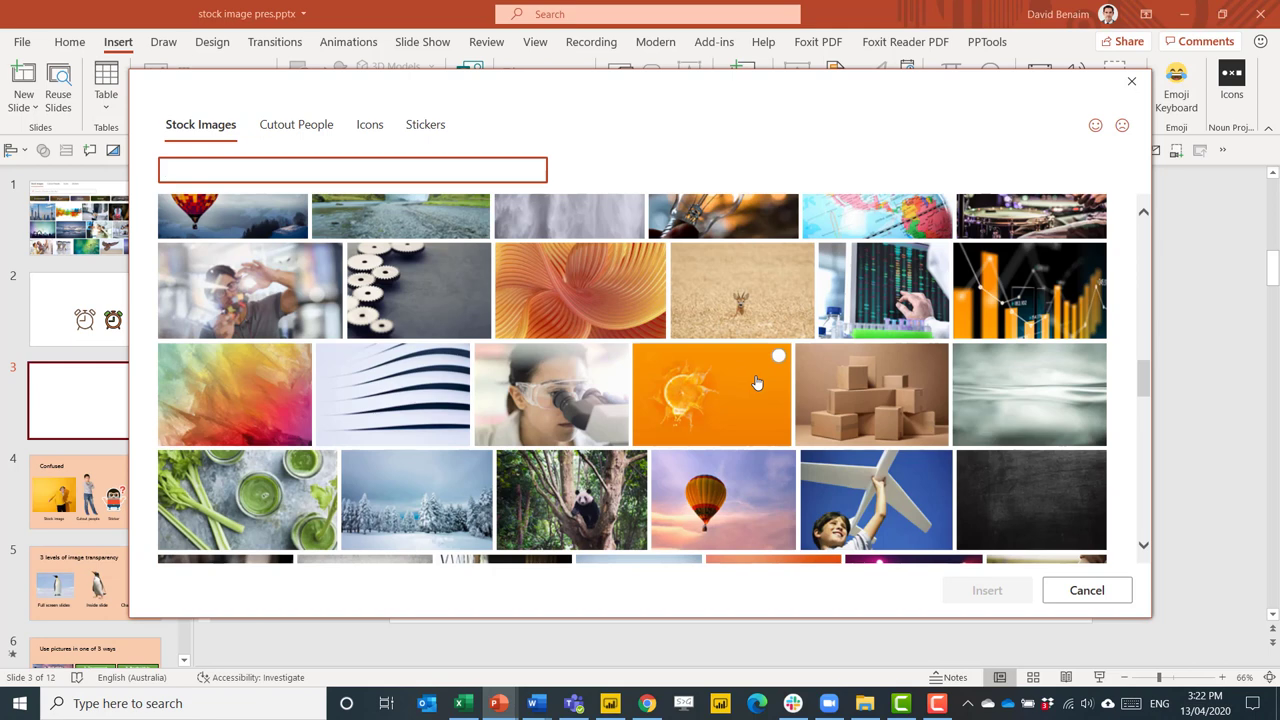
pyautogui.moveTo(570, 500)
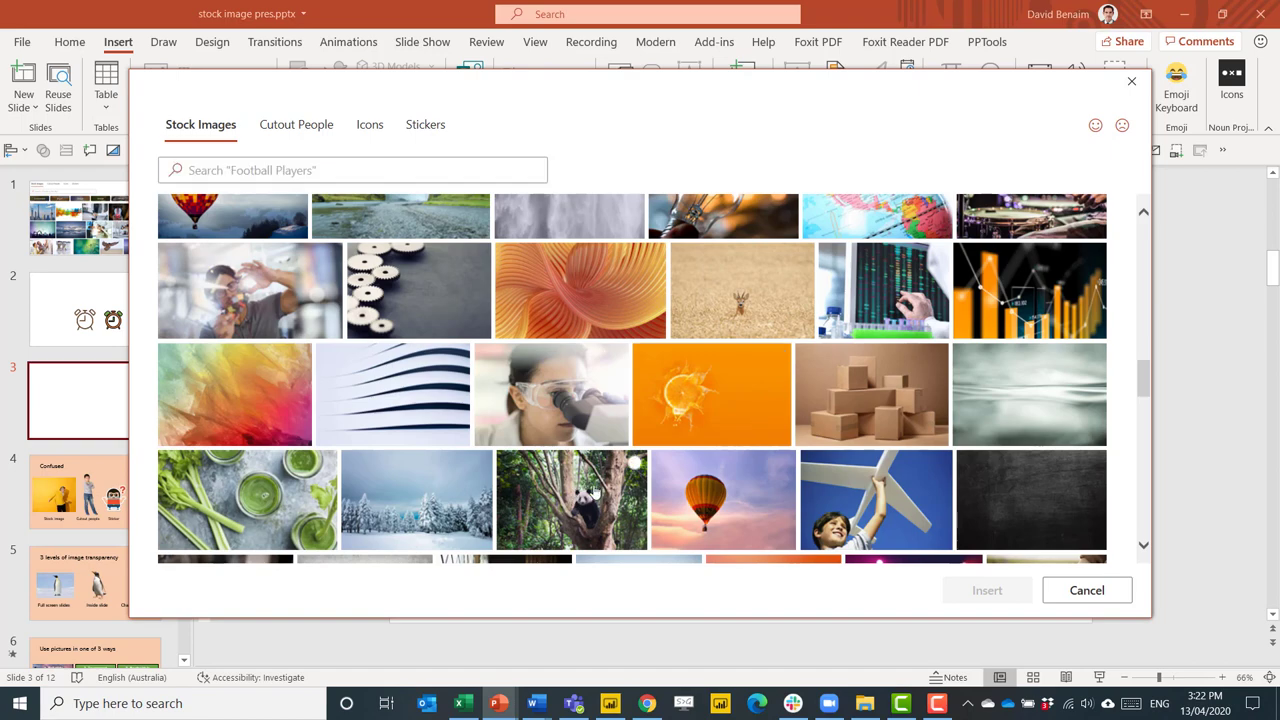
# - Select the panda-in-a-tree stock photo for slide 3
pyautogui.click(1086, 590)
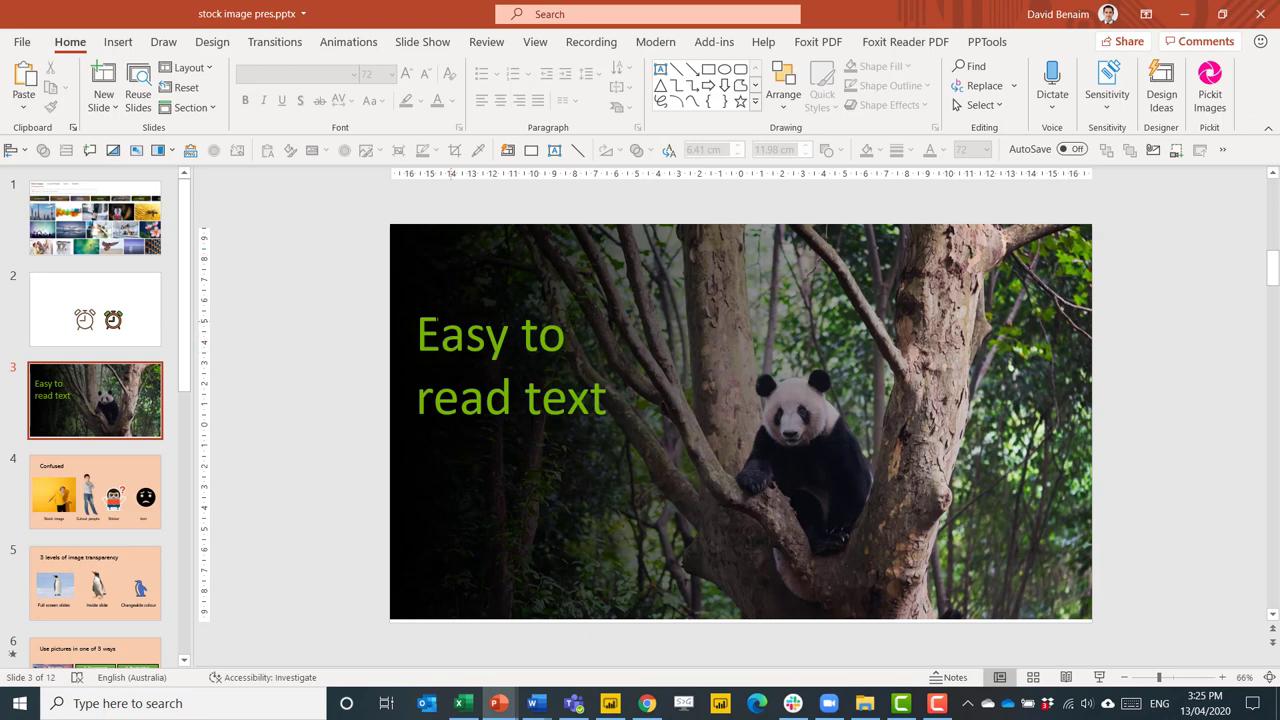
pyautogui.moveTo(410, 316)
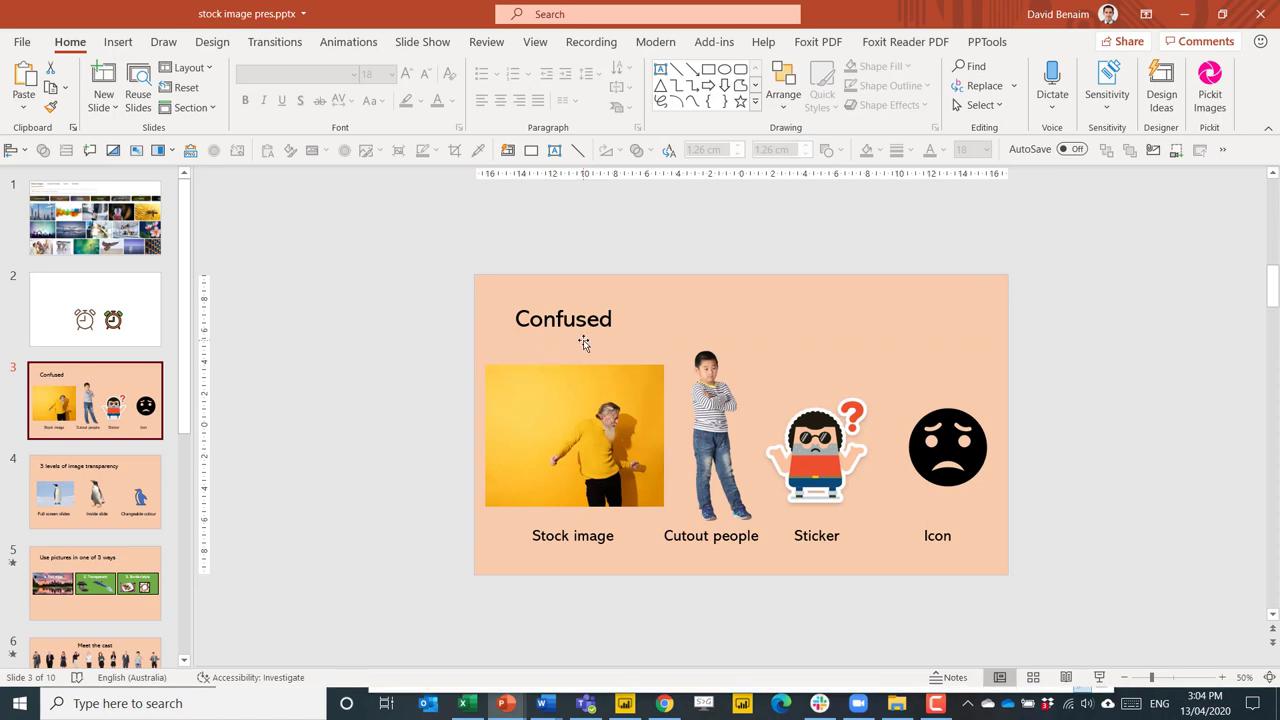
pyautogui.click(95, 583)
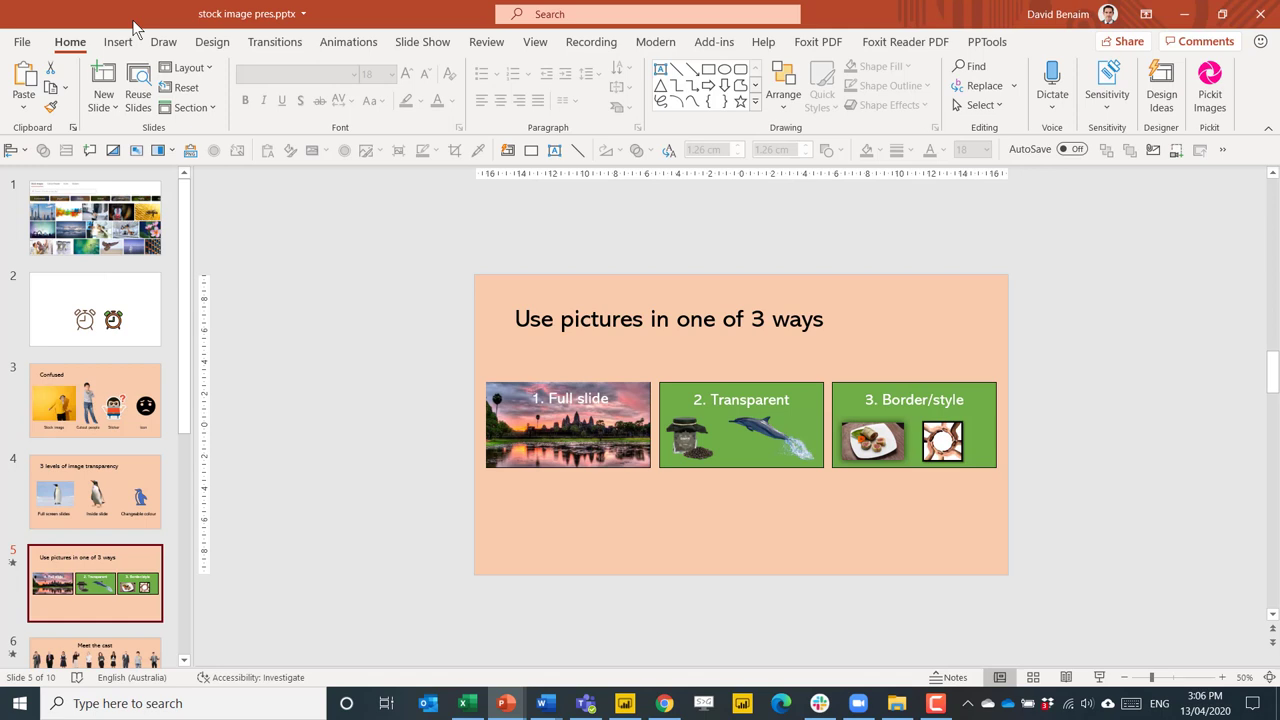
# - Add slide 6 with two 'lion' stock photos, dismissing Design Ideas and selecting the left photo
pyautogui.click(117, 41)
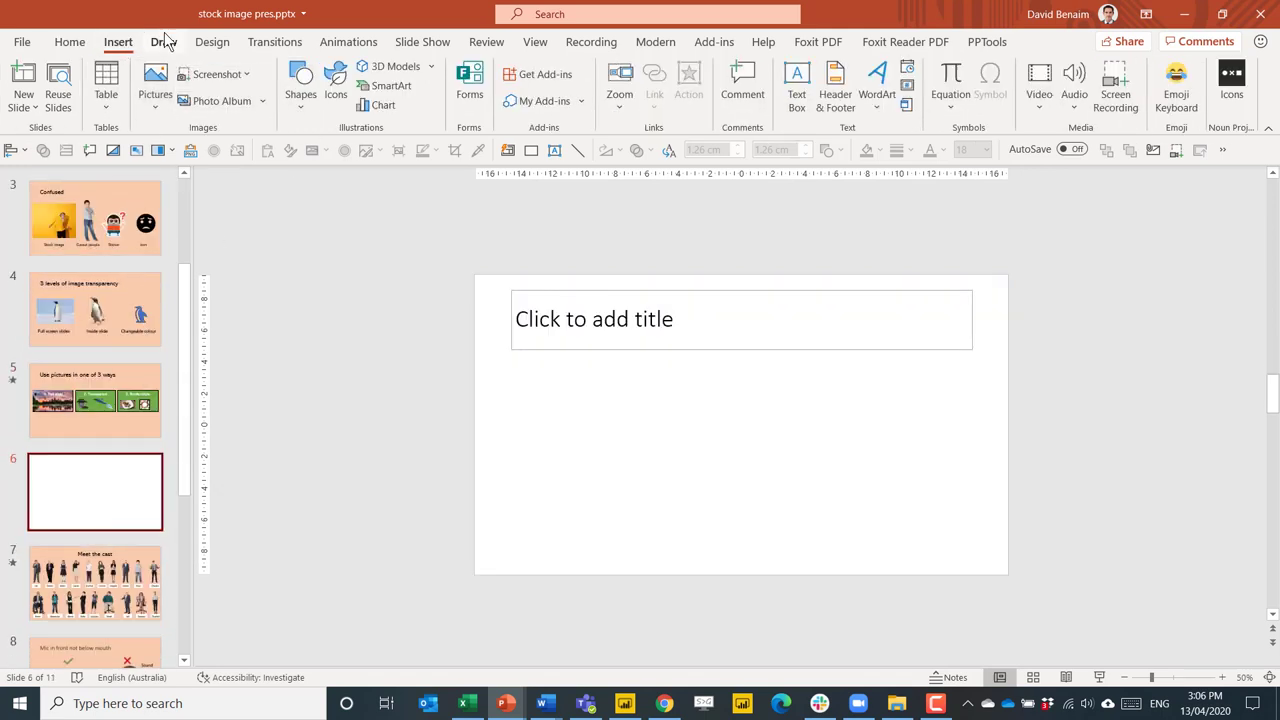
pyautogui.click(154, 80)
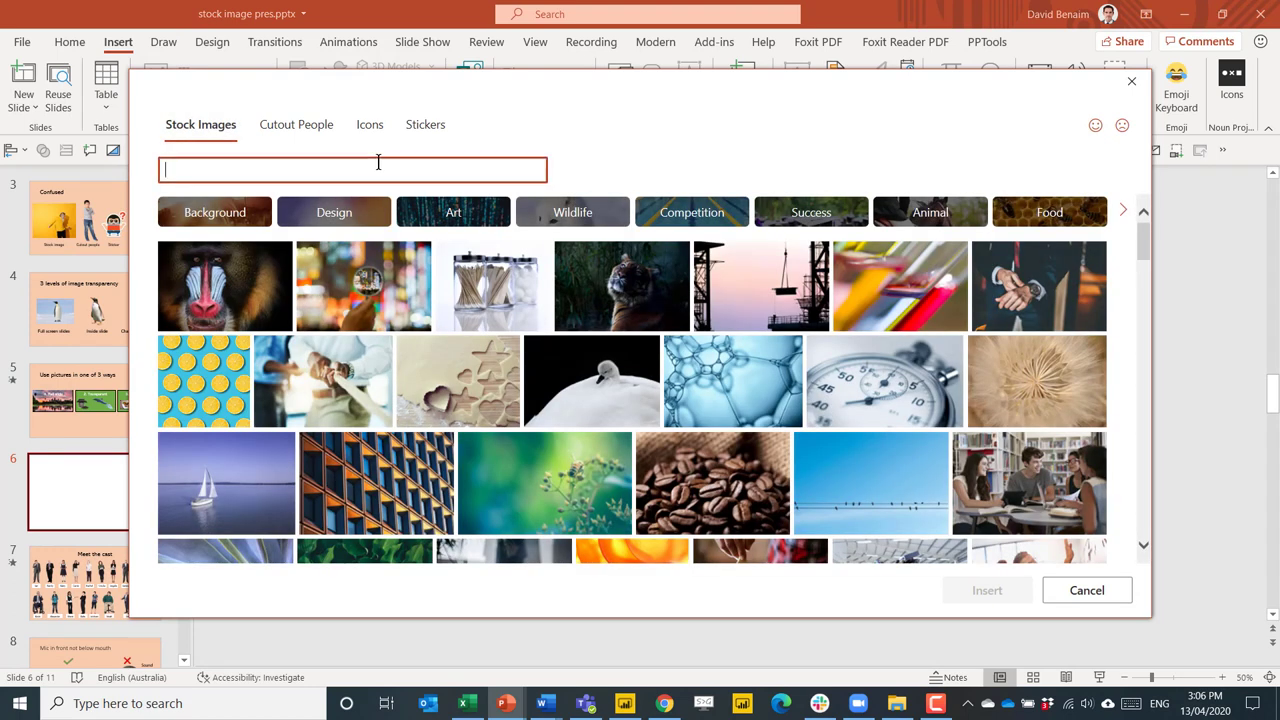
pyautogui.write('lion')
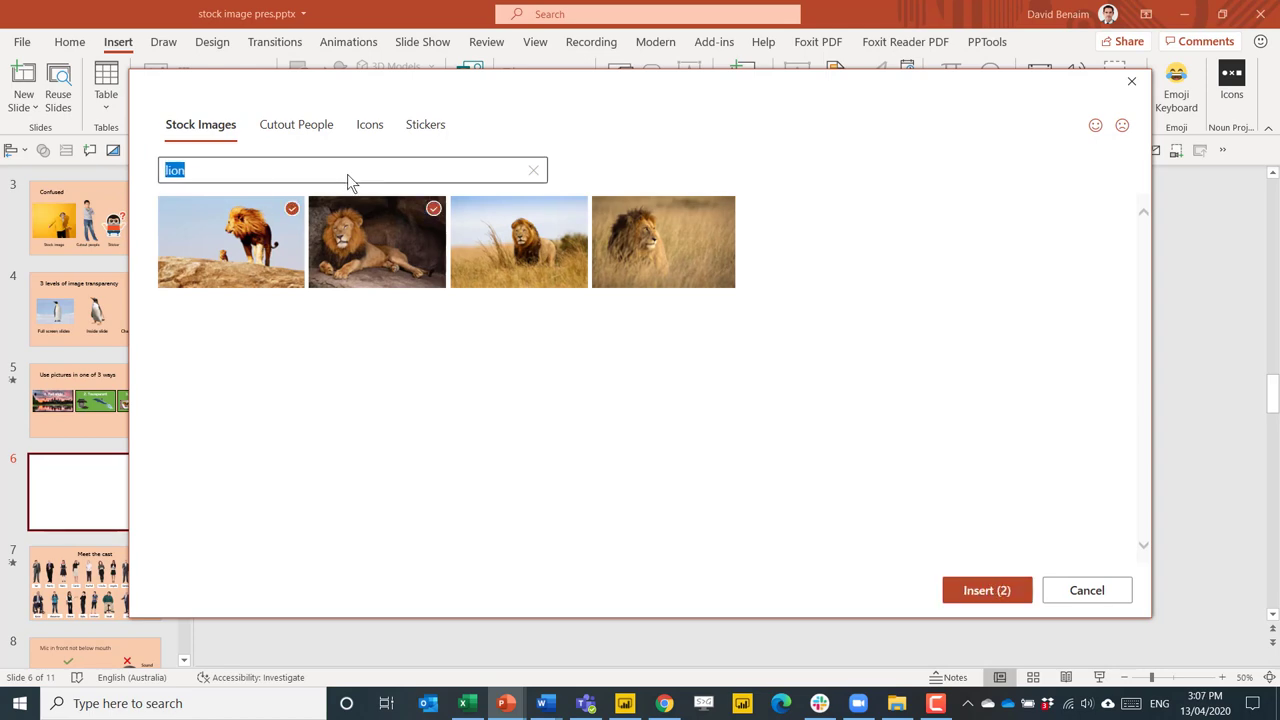
pyautogui.click(985, 590)
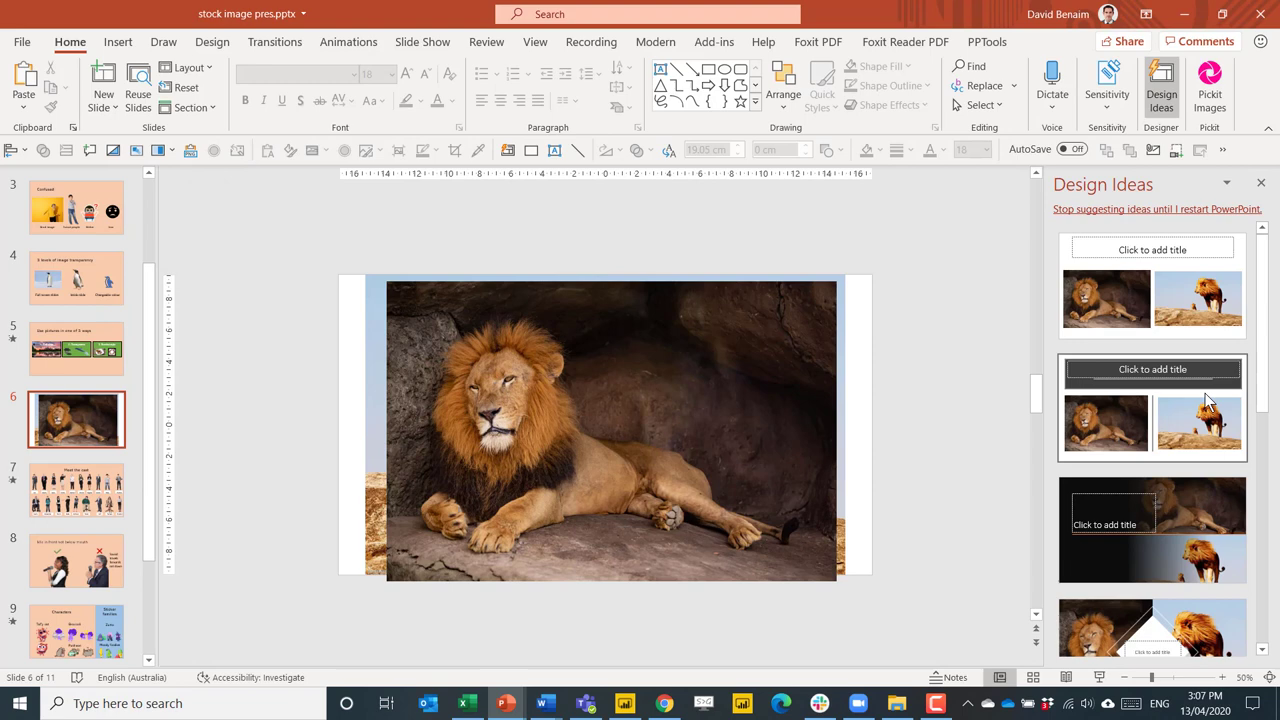
pyautogui.click(1261, 184)
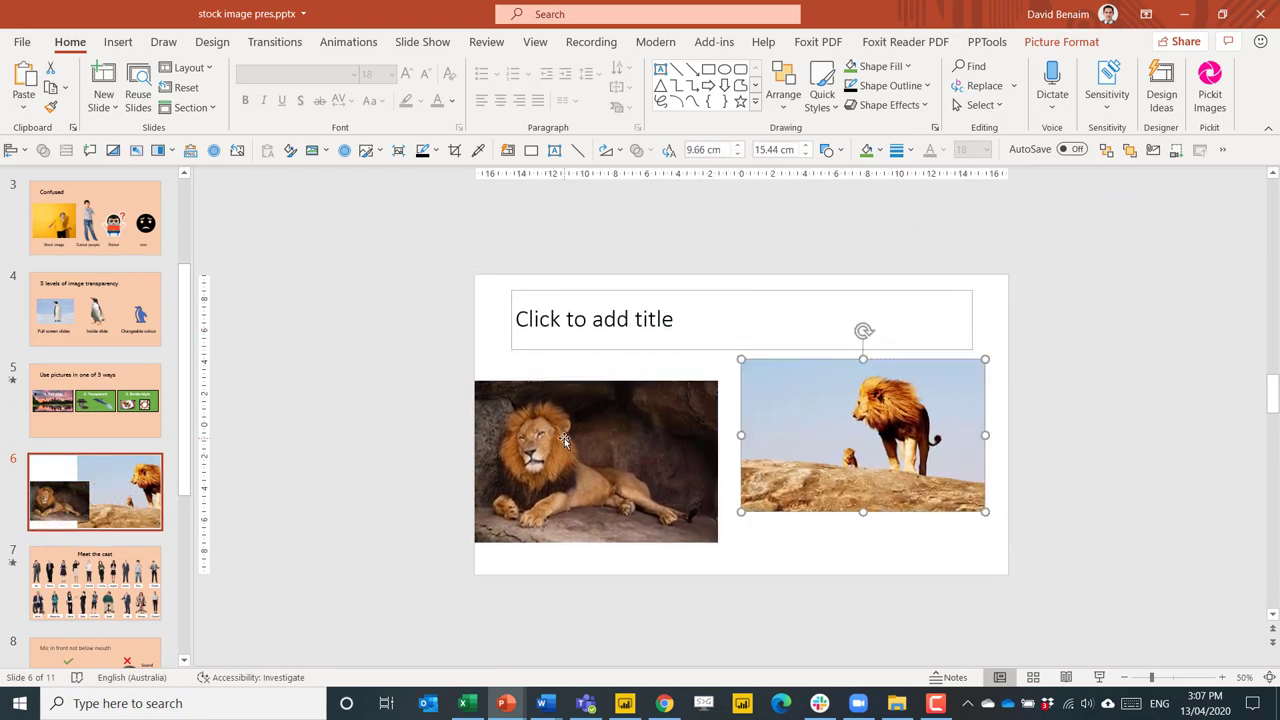
pyautogui.click(595, 461)
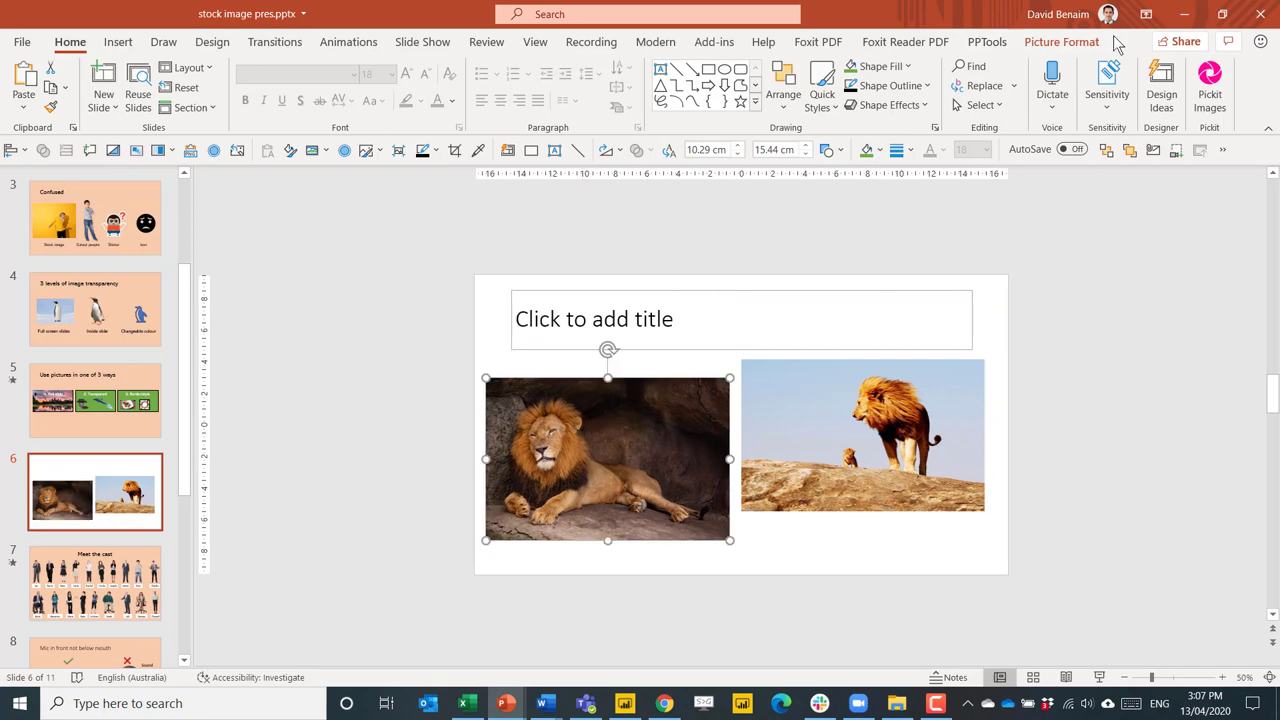
pyautogui.click(1061, 42)
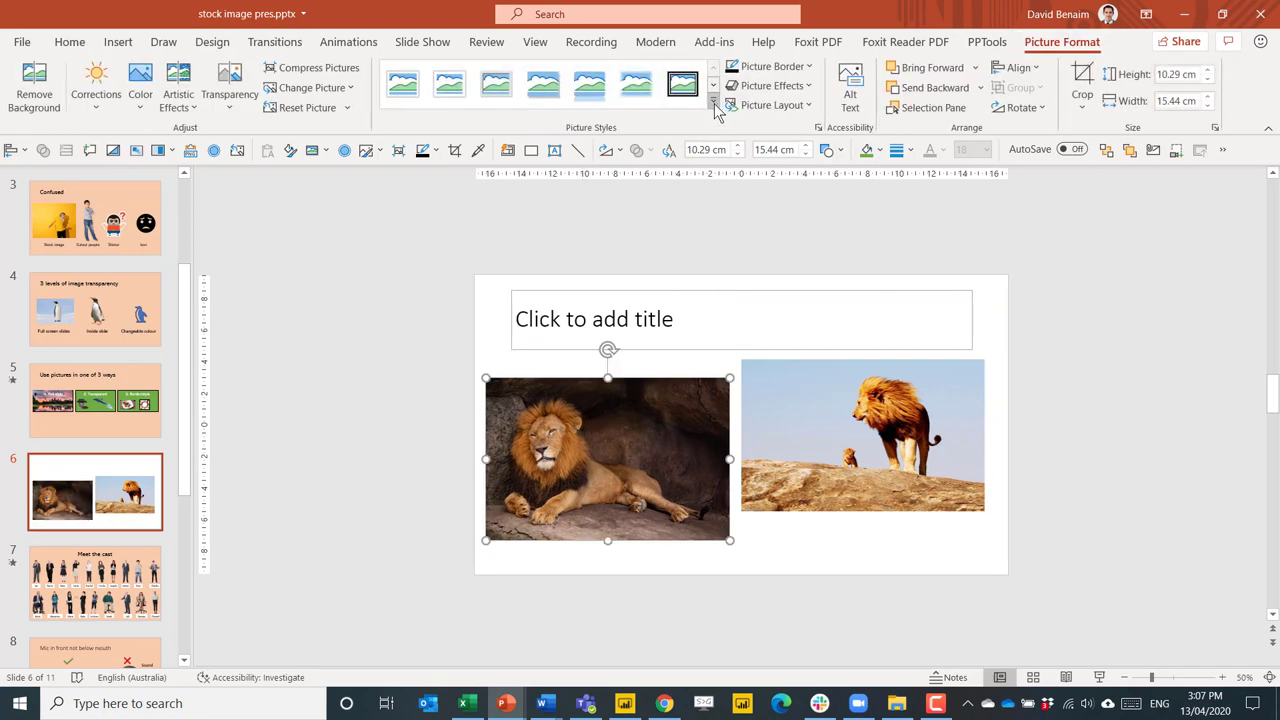
# - Style the left lion photo with a thick black frame and the right with a soft shadow, aligned
pyautogui.click(713, 104)
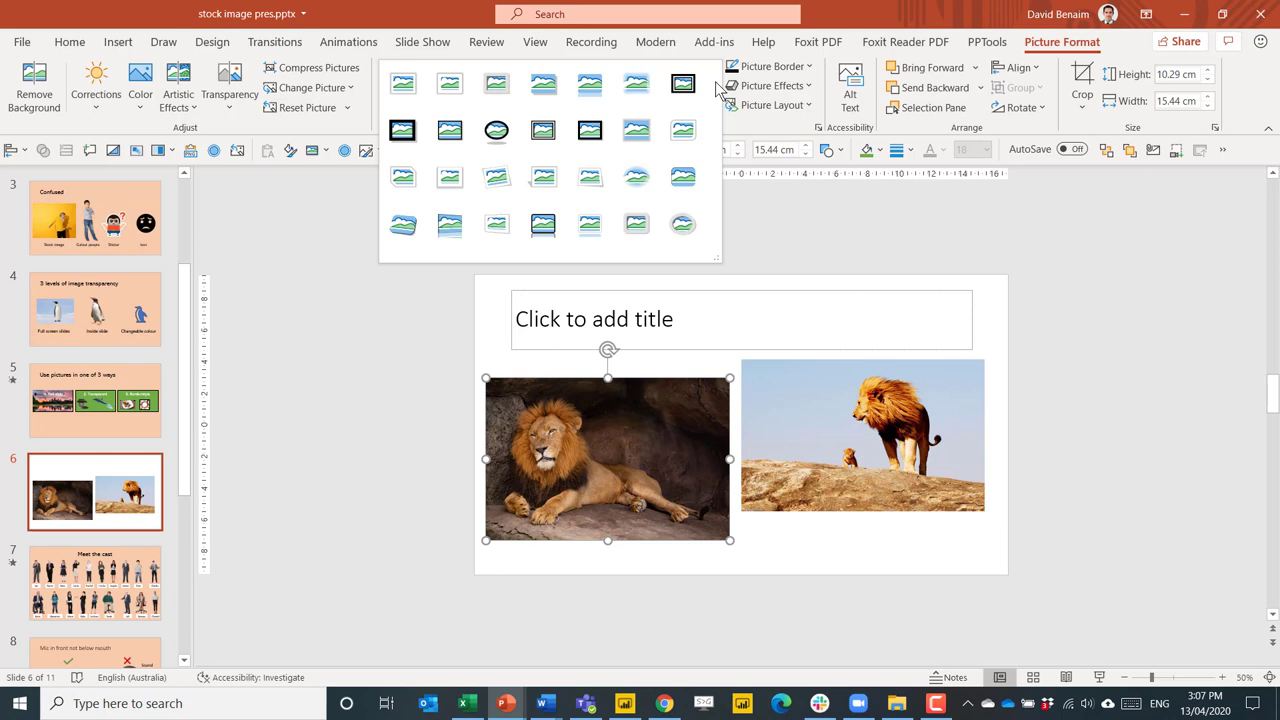
pyautogui.moveTo(720, 100)
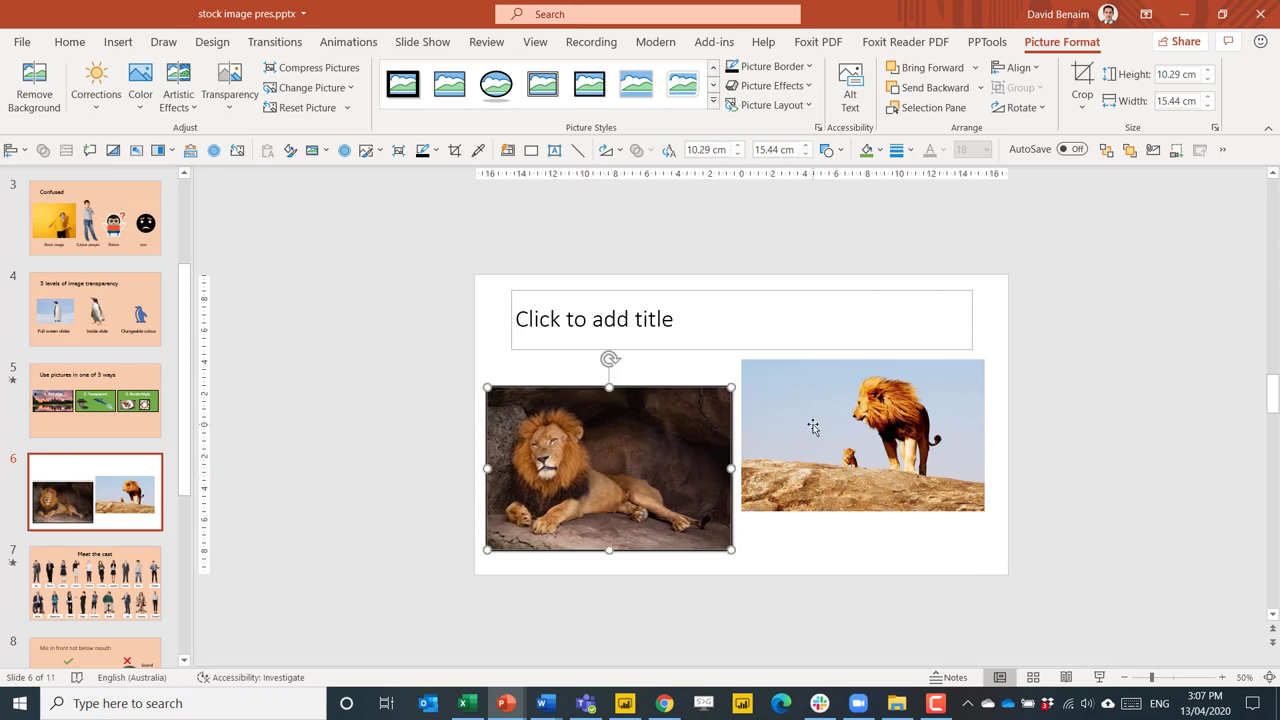
pyautogui.click(863, 434)
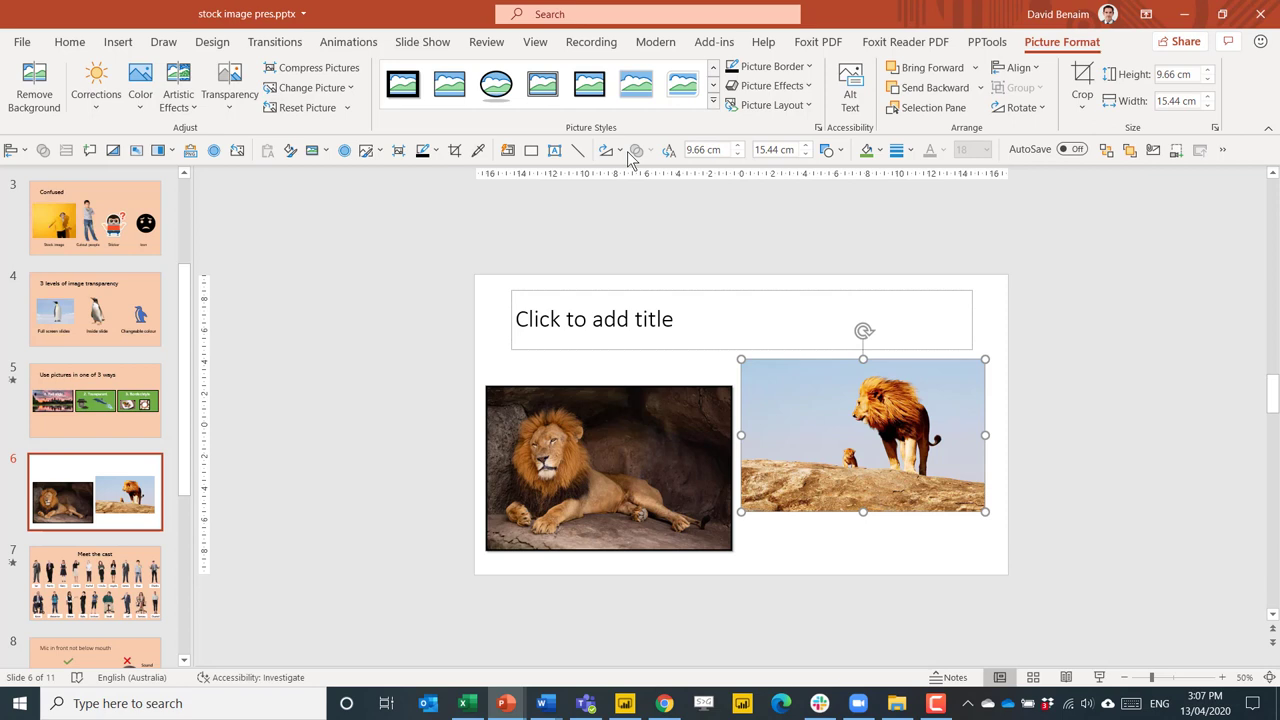
pyautogui.click(712, 105)
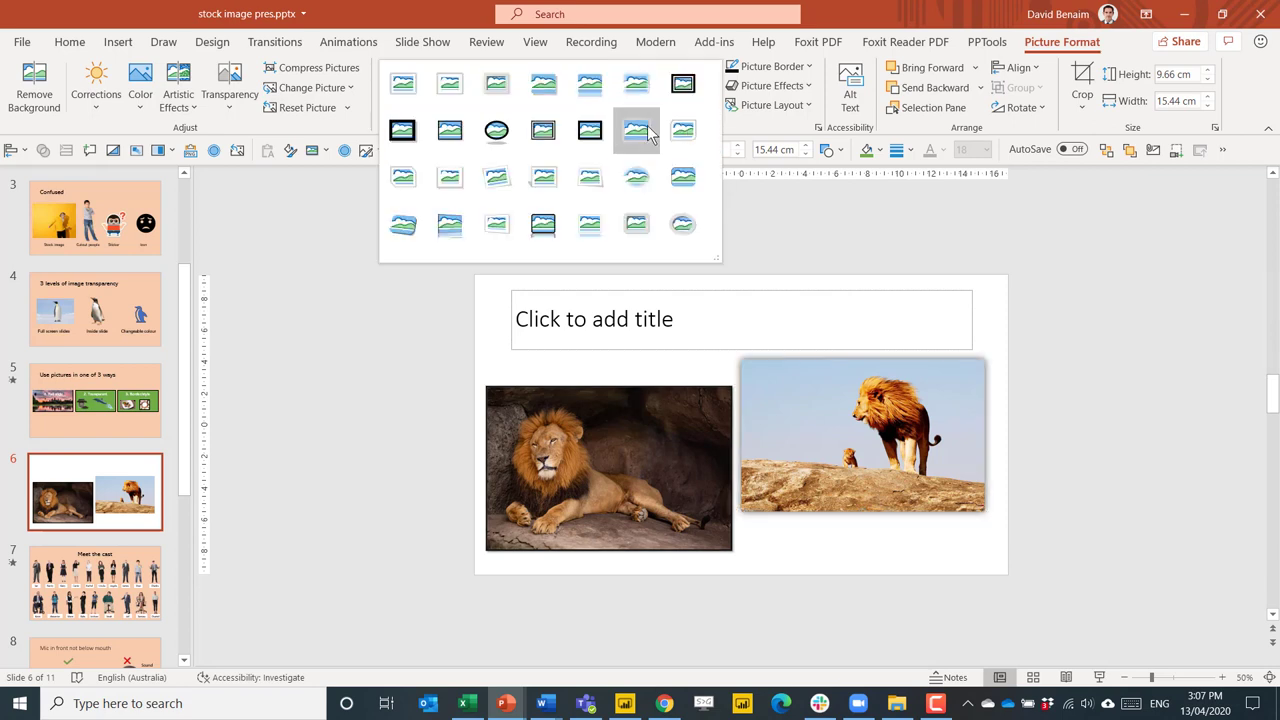
pyautogui.moveTo(637, 131)
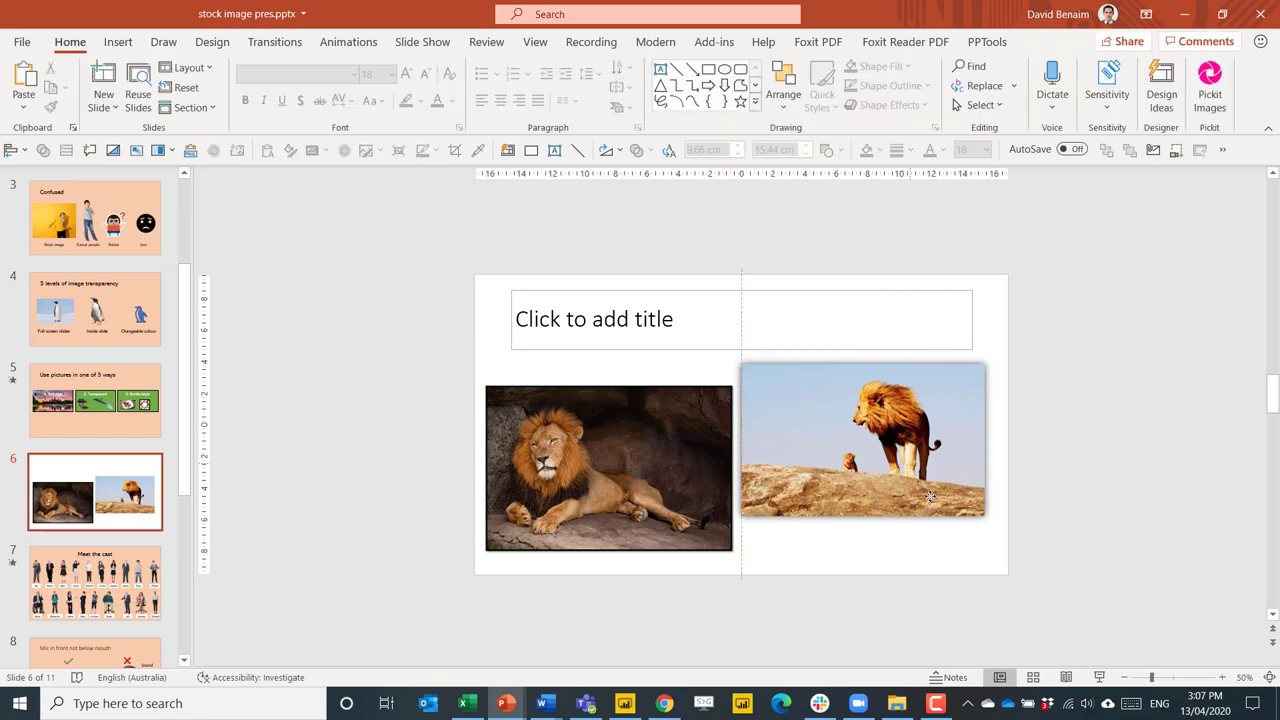
pyautogui.click(862, 440)
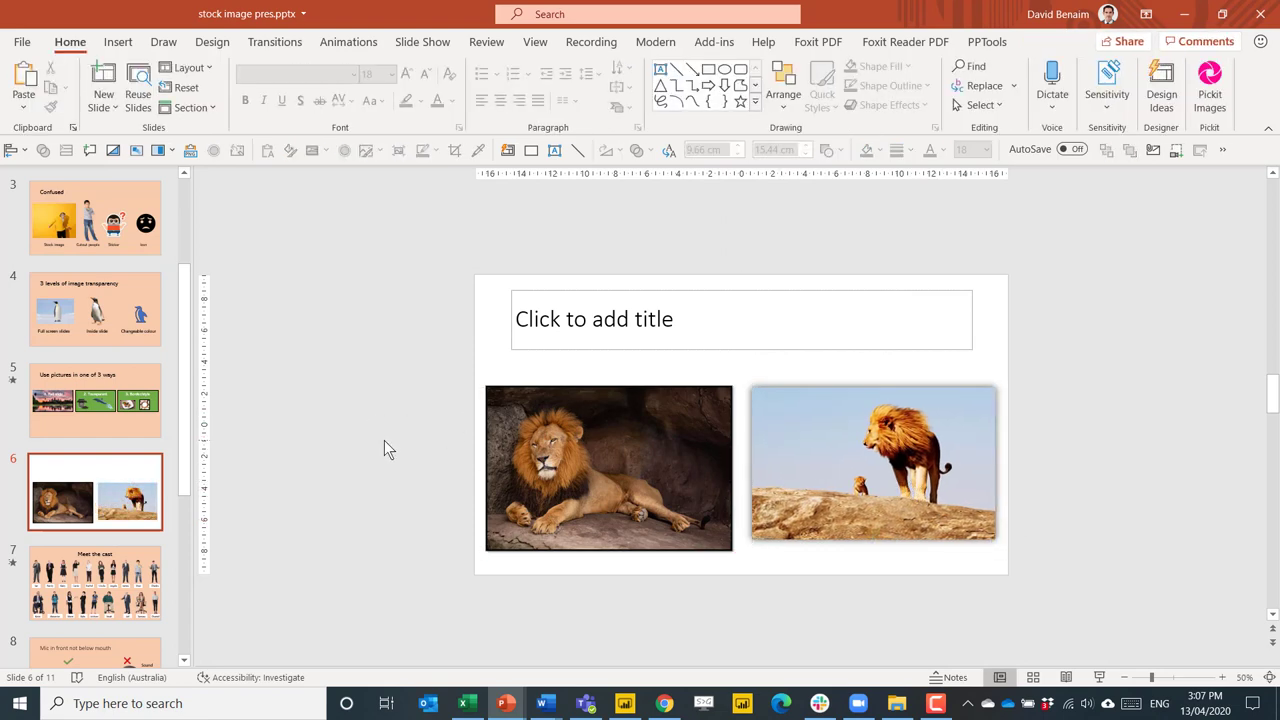
pyautogui.moveTo(420, 433)
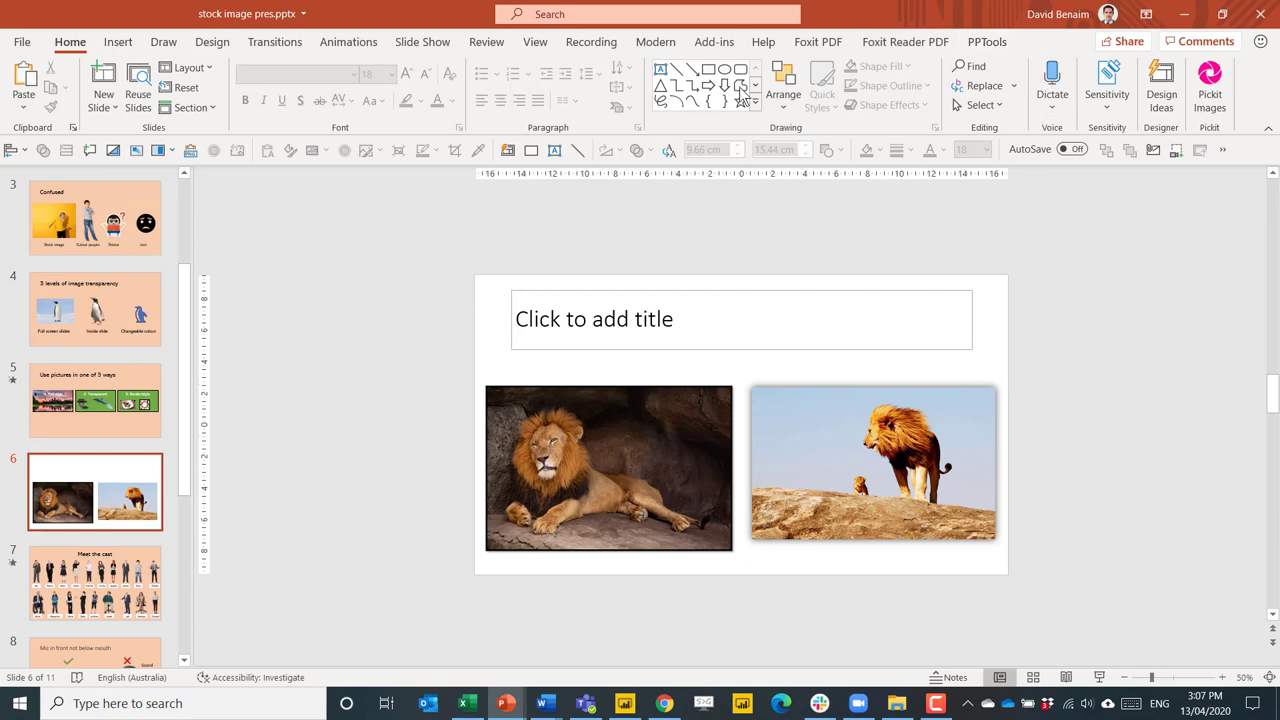
pyautogui.click(872, 463)
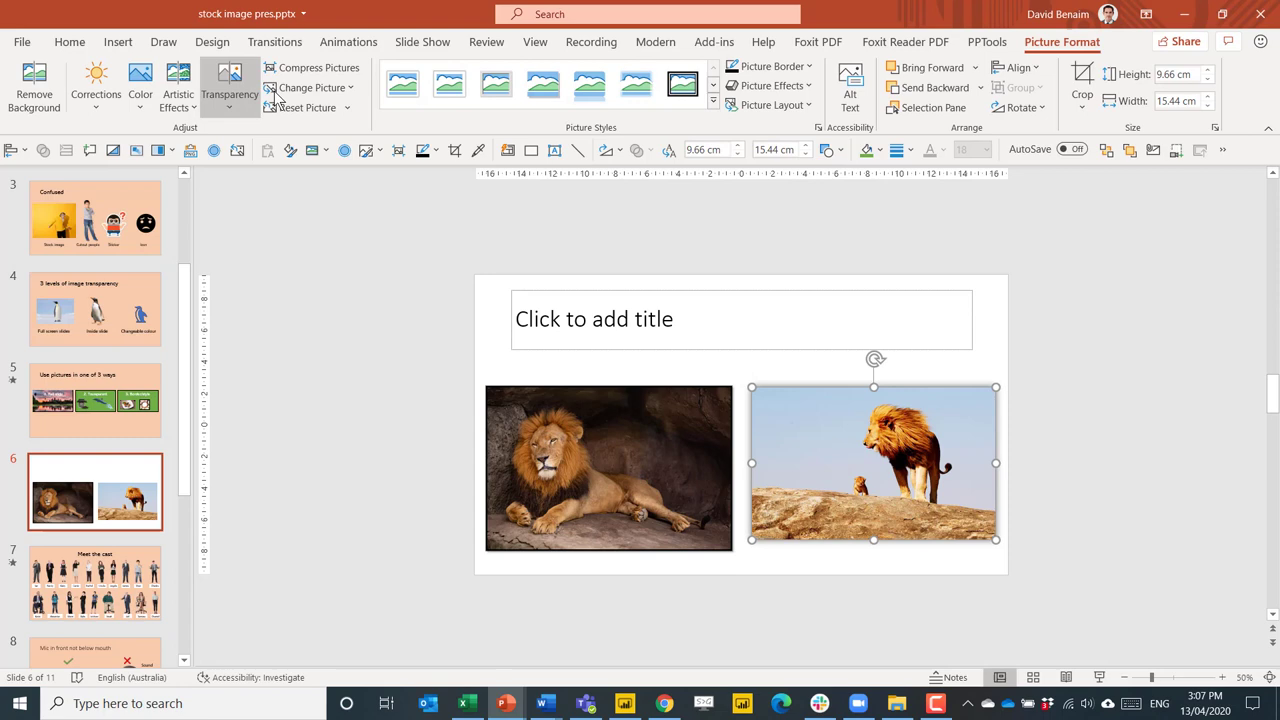
# - Open the Compress Pictures settings and close them without changes
pyautogui.click(318, 67)
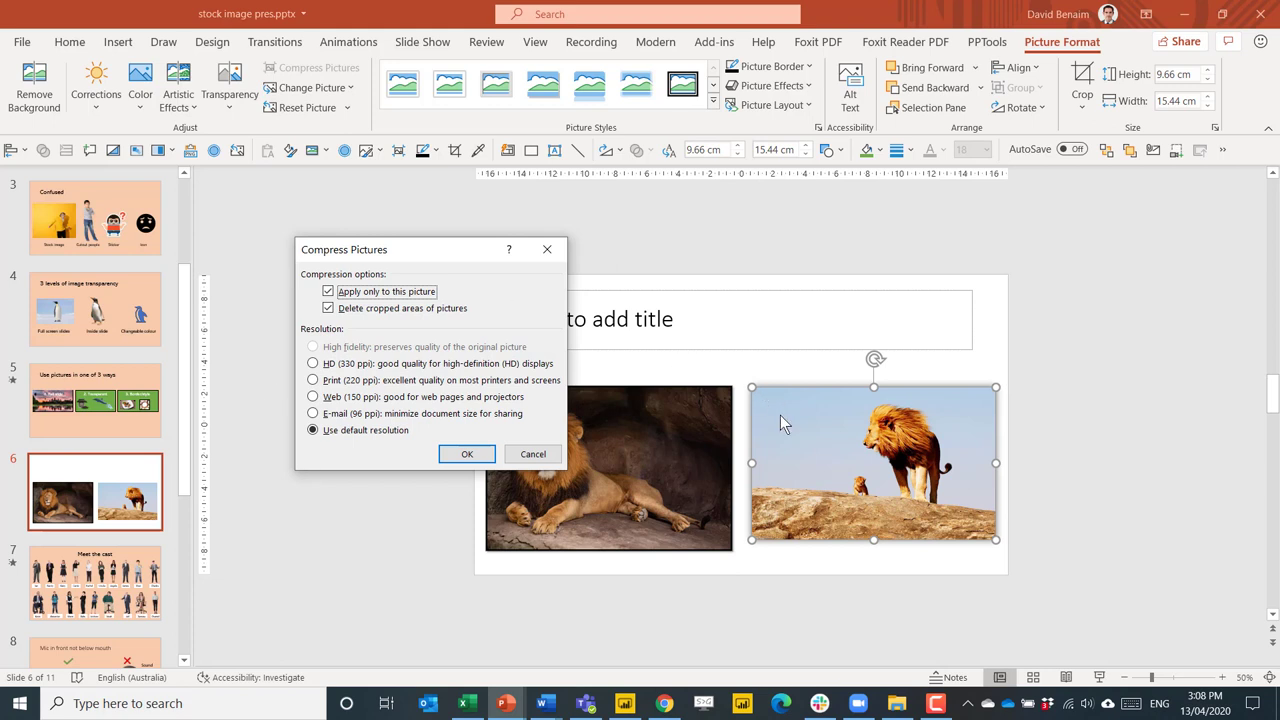
pyautogui.moveTo(1047, 418)
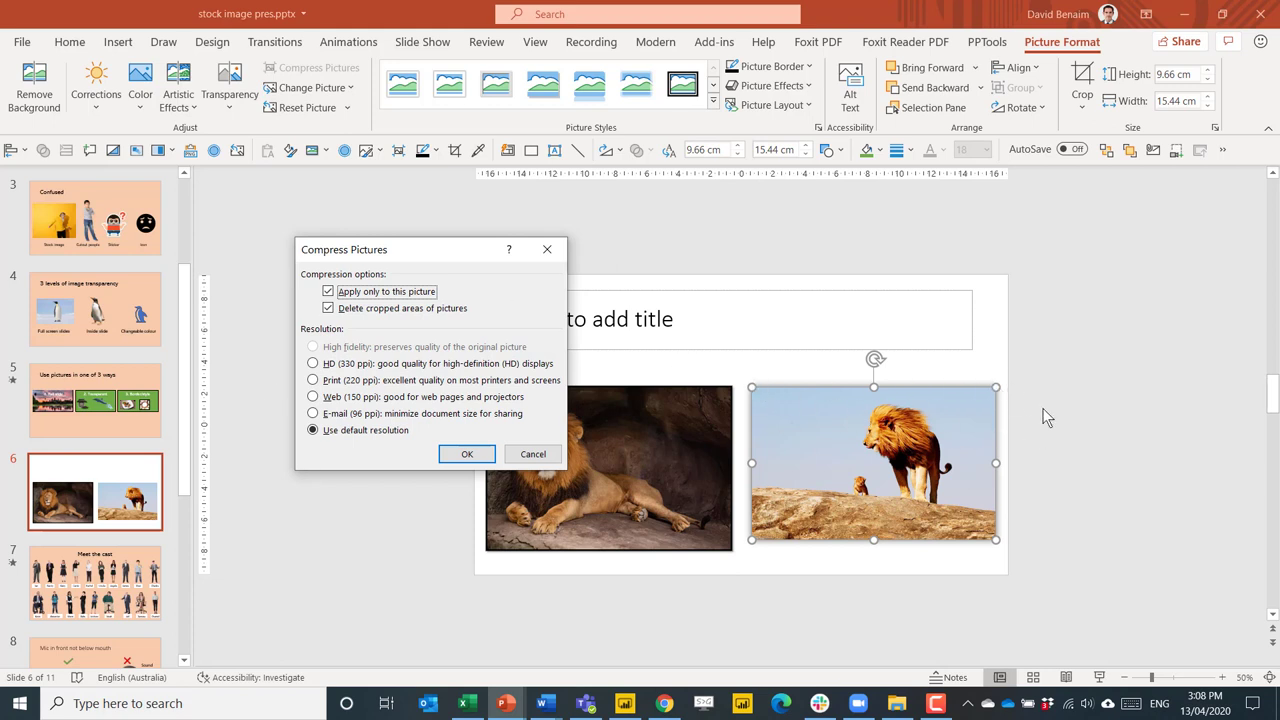
pyautogui.moveTo(547, 249)
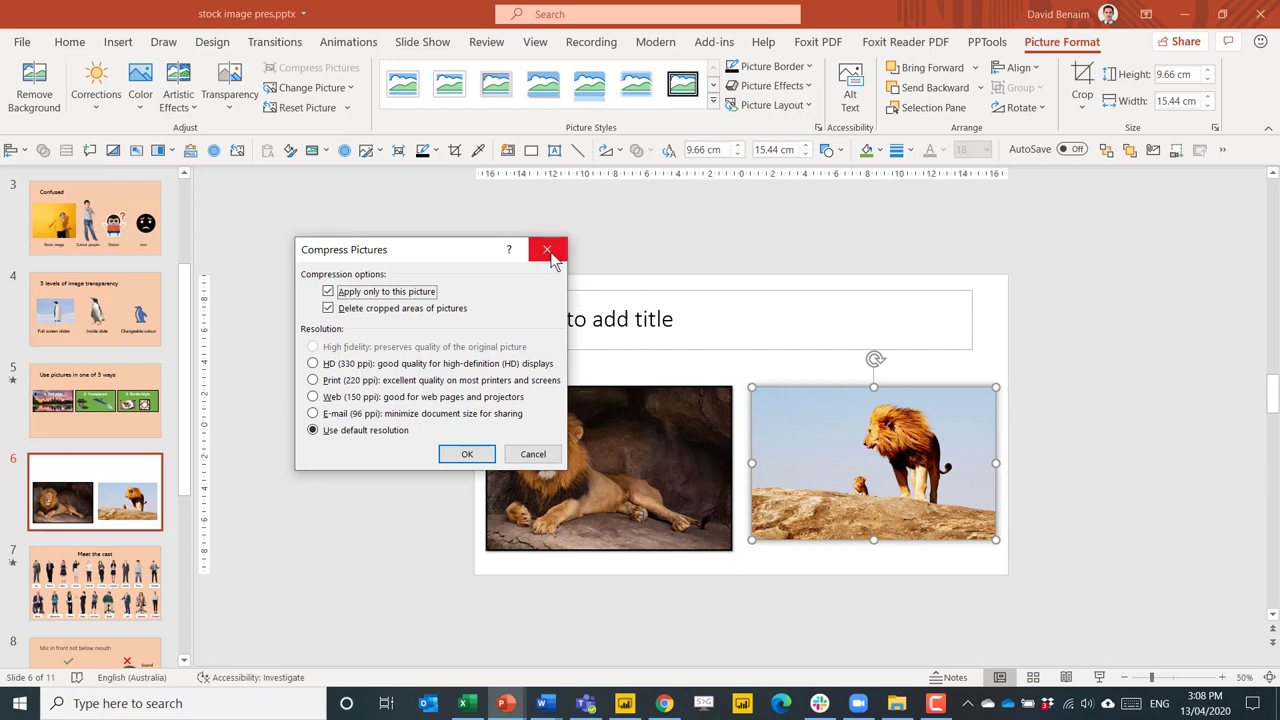
pyautogui.click(547, 249)
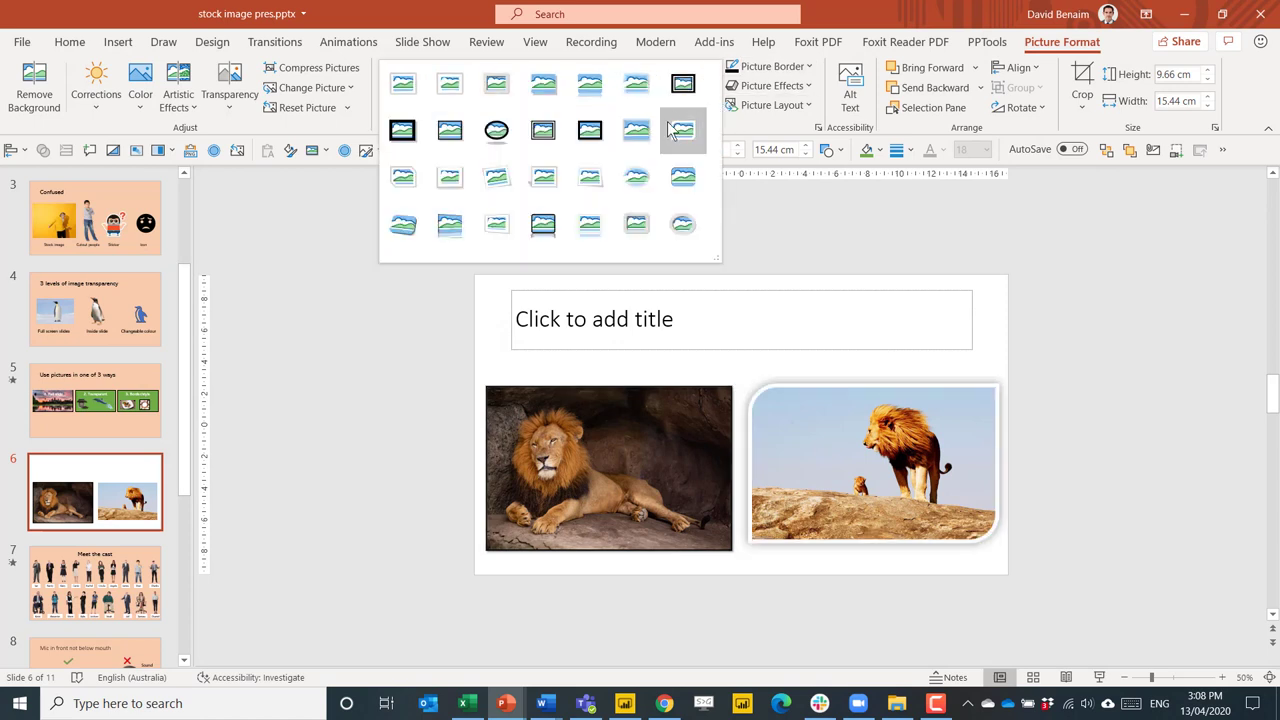
pyautogui.moveTo(637, 131)
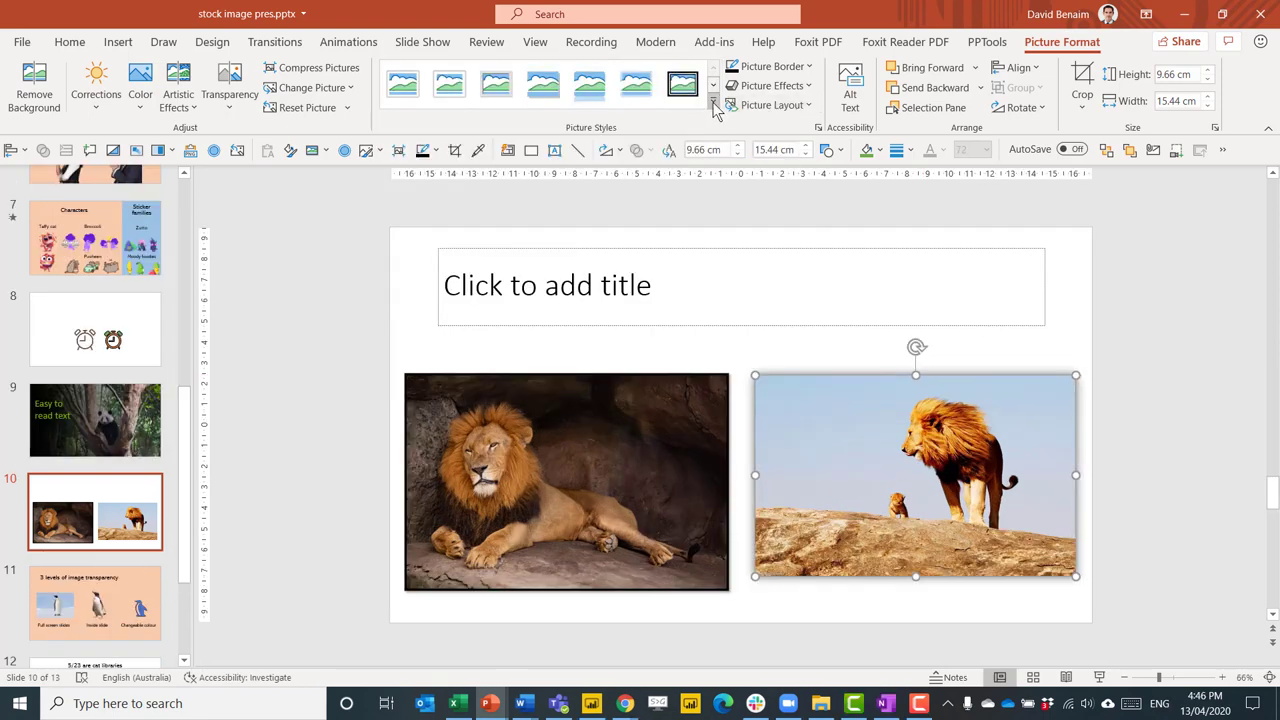
# - Give the right lion photo the black-framed style, then go to slide 11
pyautogui.click(713, 104)
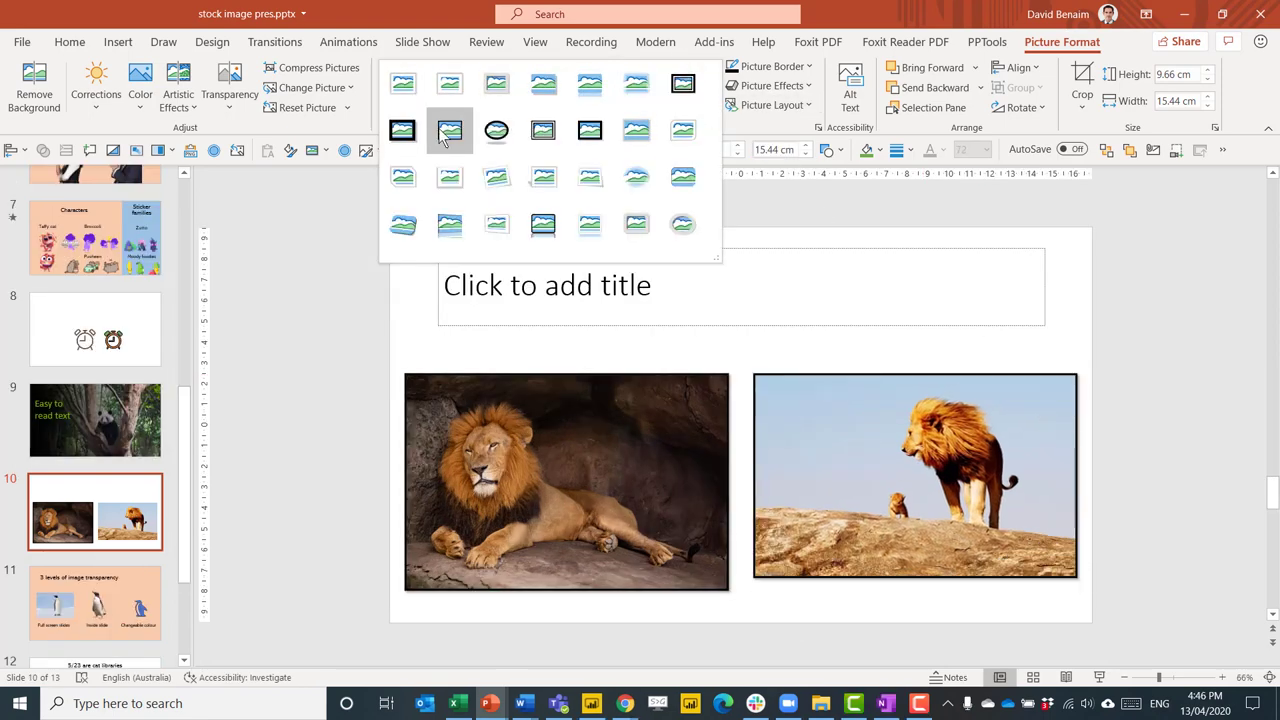
pyautogui.moveTo(449, 130)
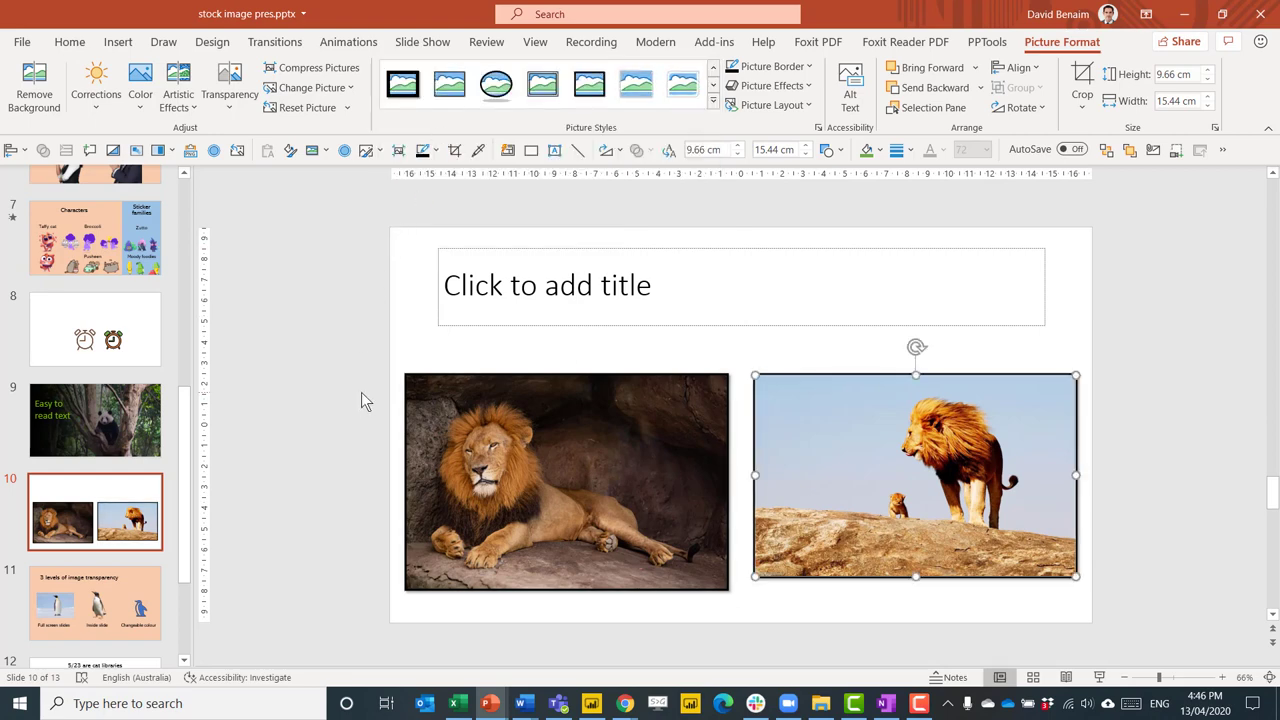
pyautogui.click(95, 603)
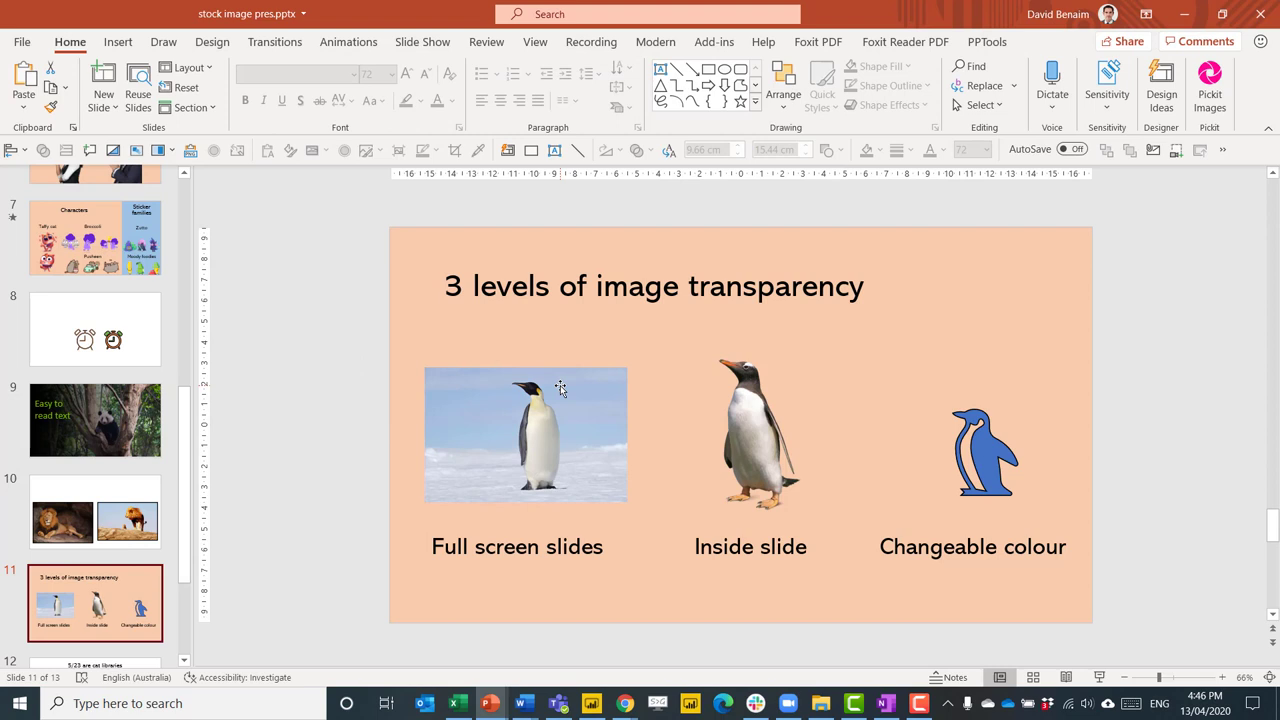
pyautogui.click(757, 434)
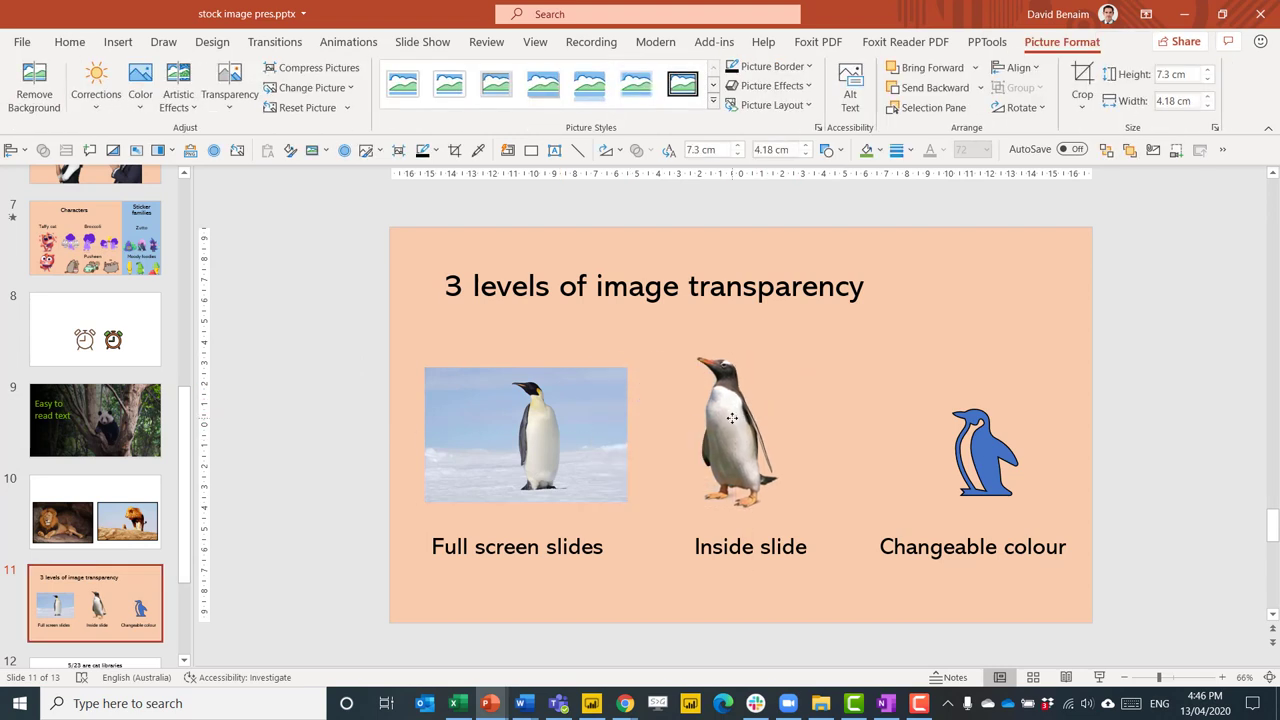
pyautogui.click(750, 430)
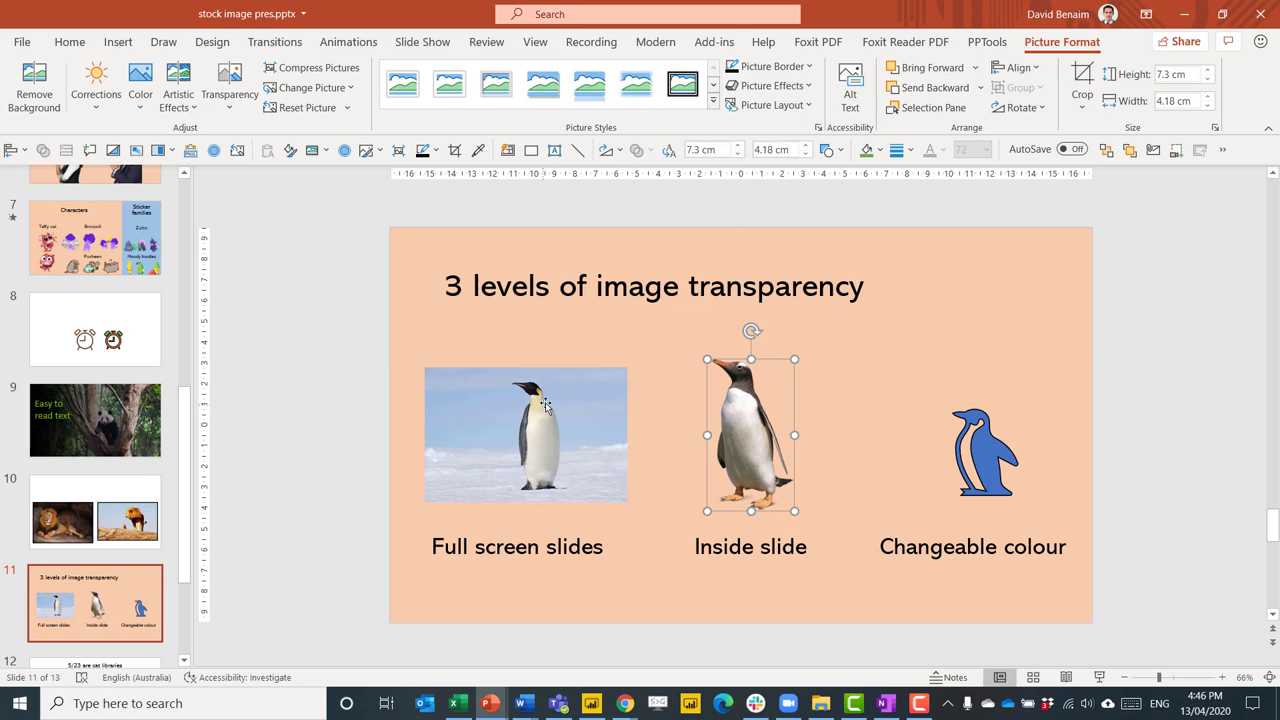
pyautogui.click(525, 435)
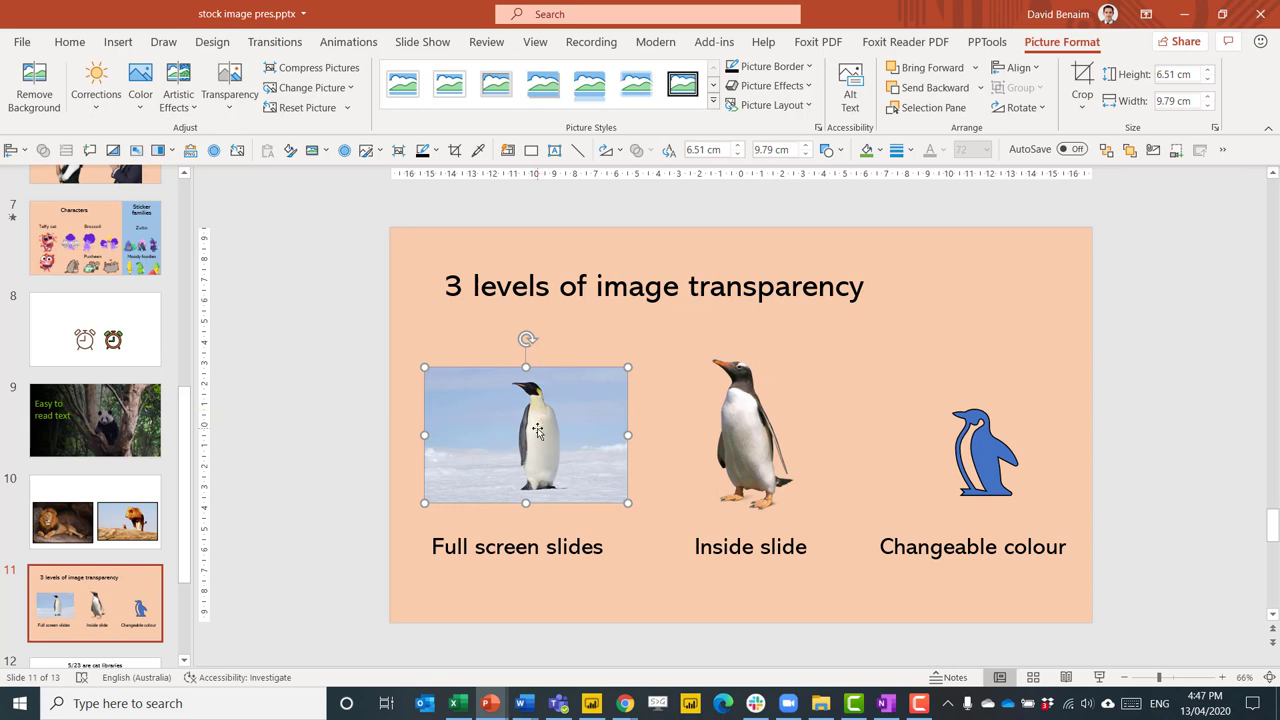
pyautogui.moveTo(566, 436)
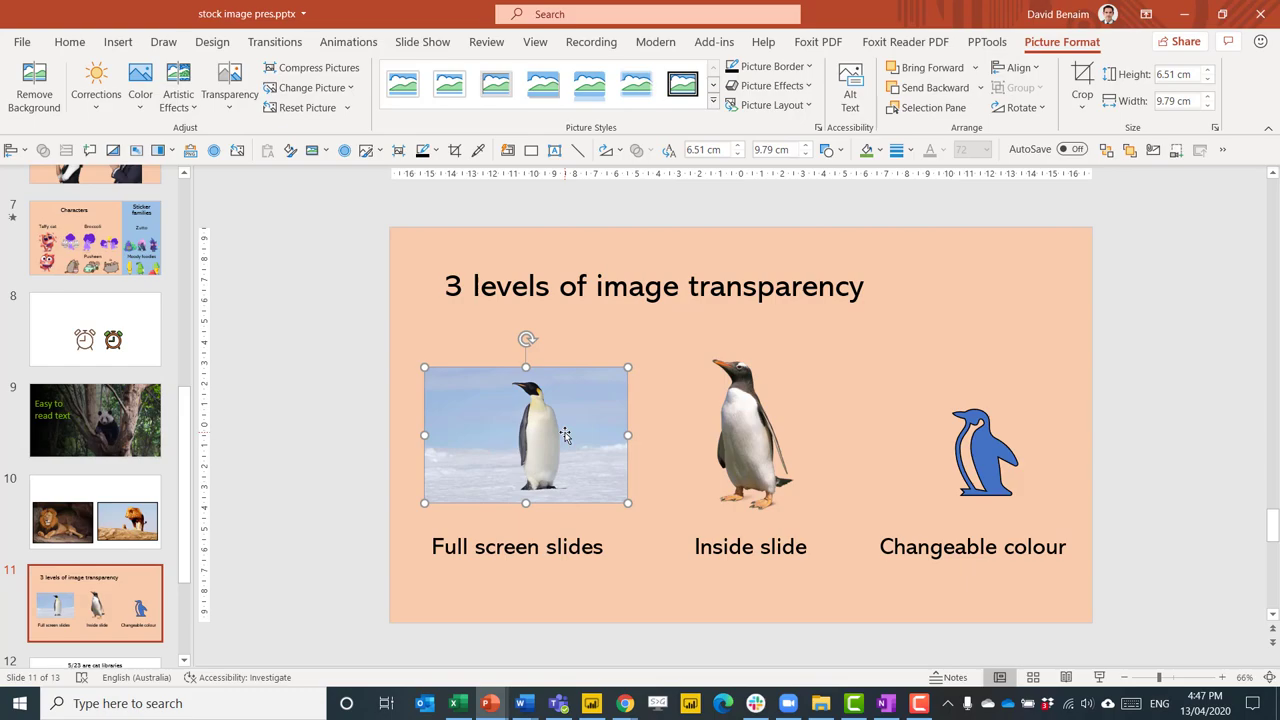
pyautogui.click(630, 703)
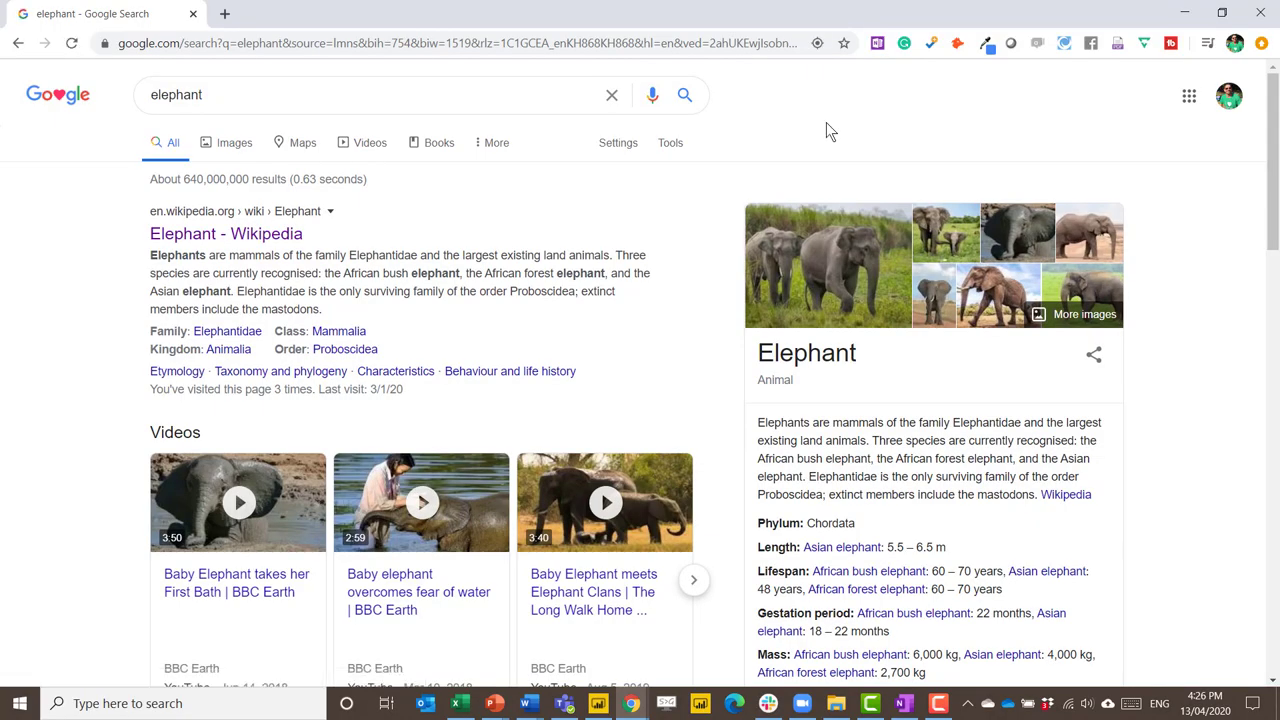
pyautogui.moveTo(234, 142)
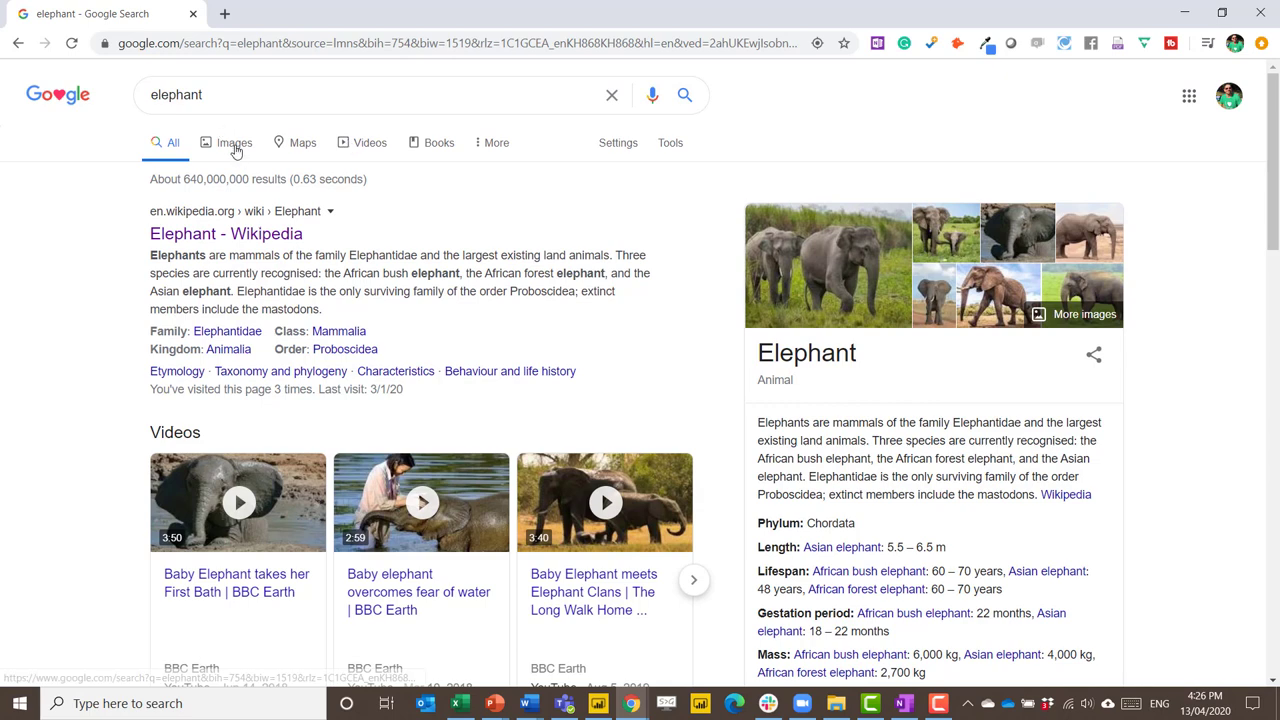
# - Filter elephant image results to Transparent colour and preview the grey cutout elephant
pyautogui.click(233, 142)
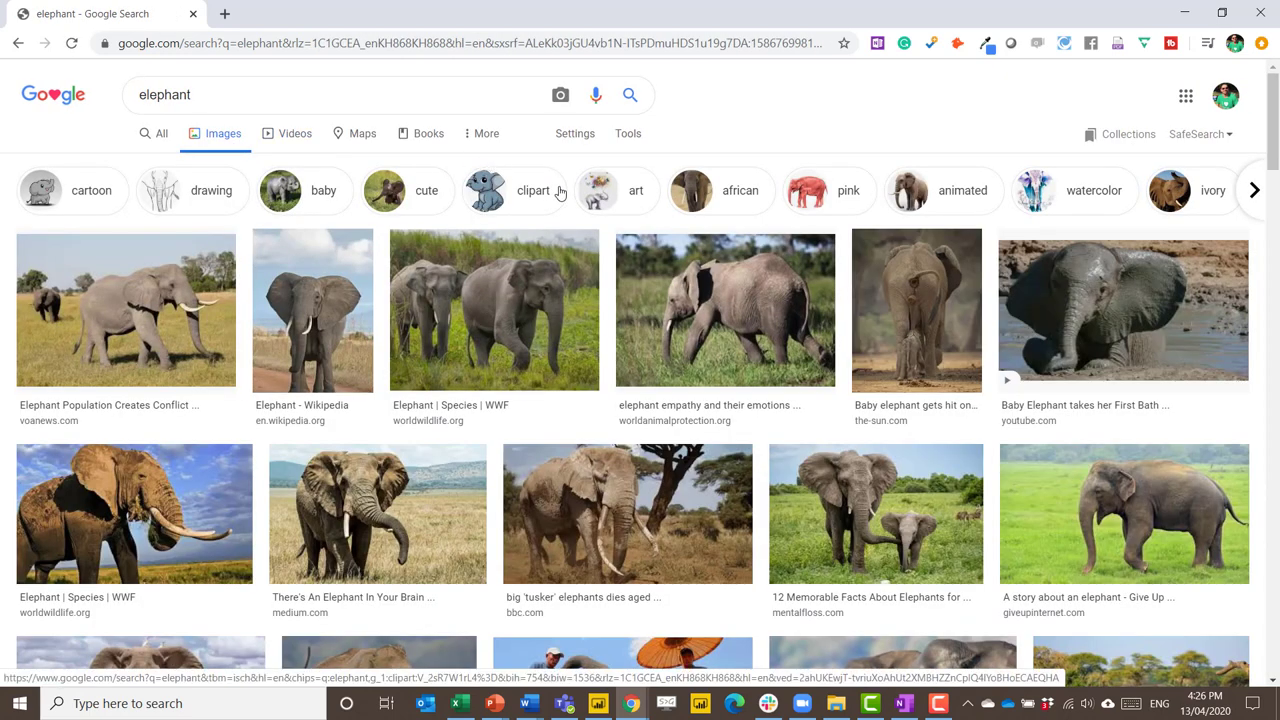
pyautogui.moveTo(994, 210)
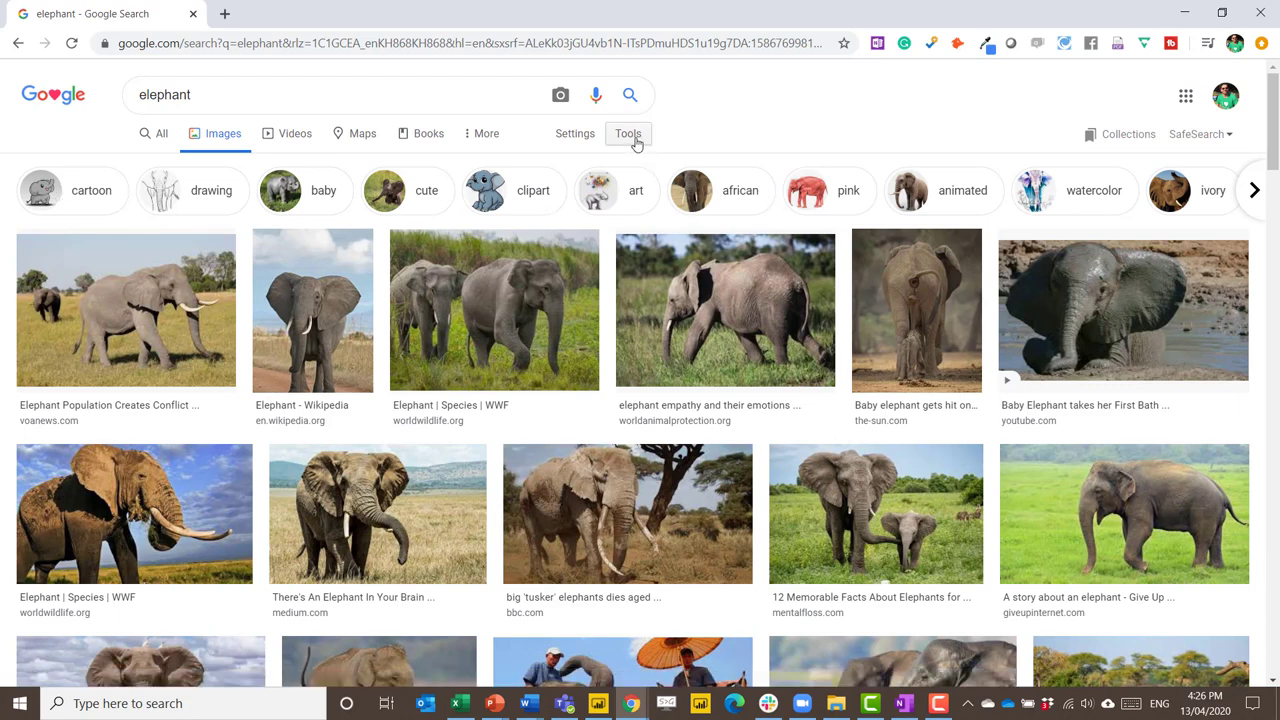
pyautogui.moveTo(670, 142)
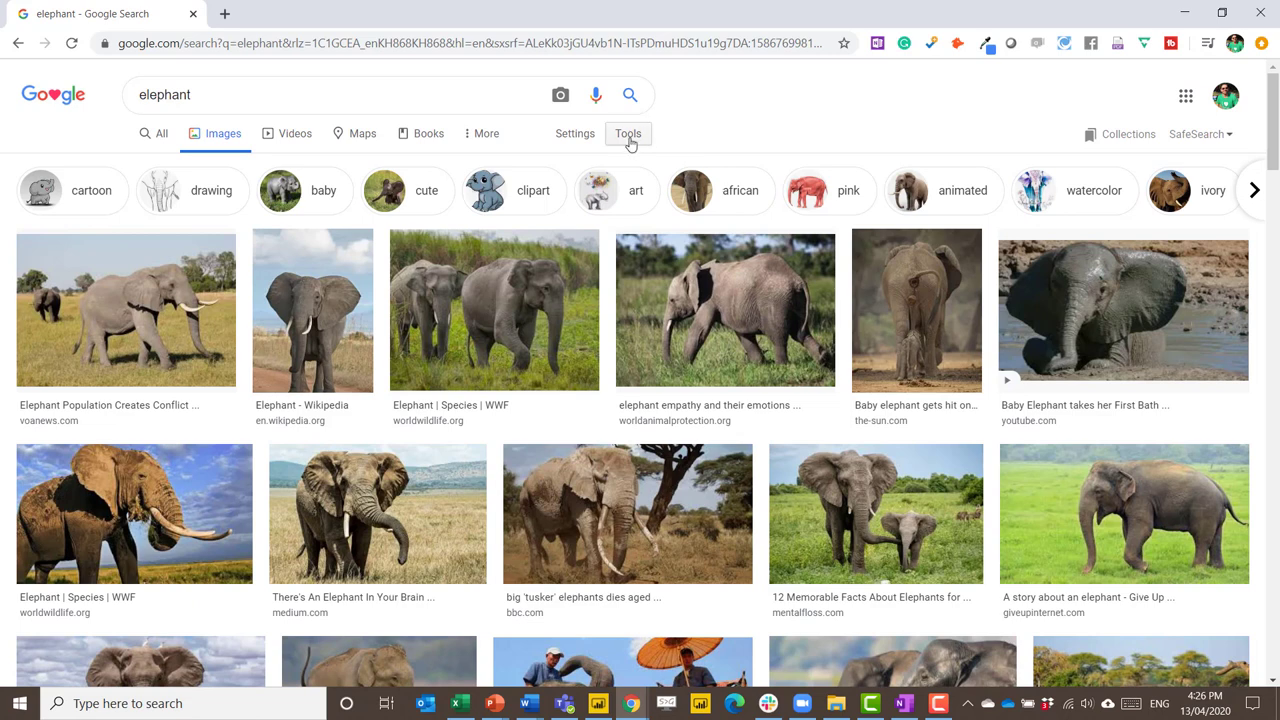
pyautogui.click(627, 133)
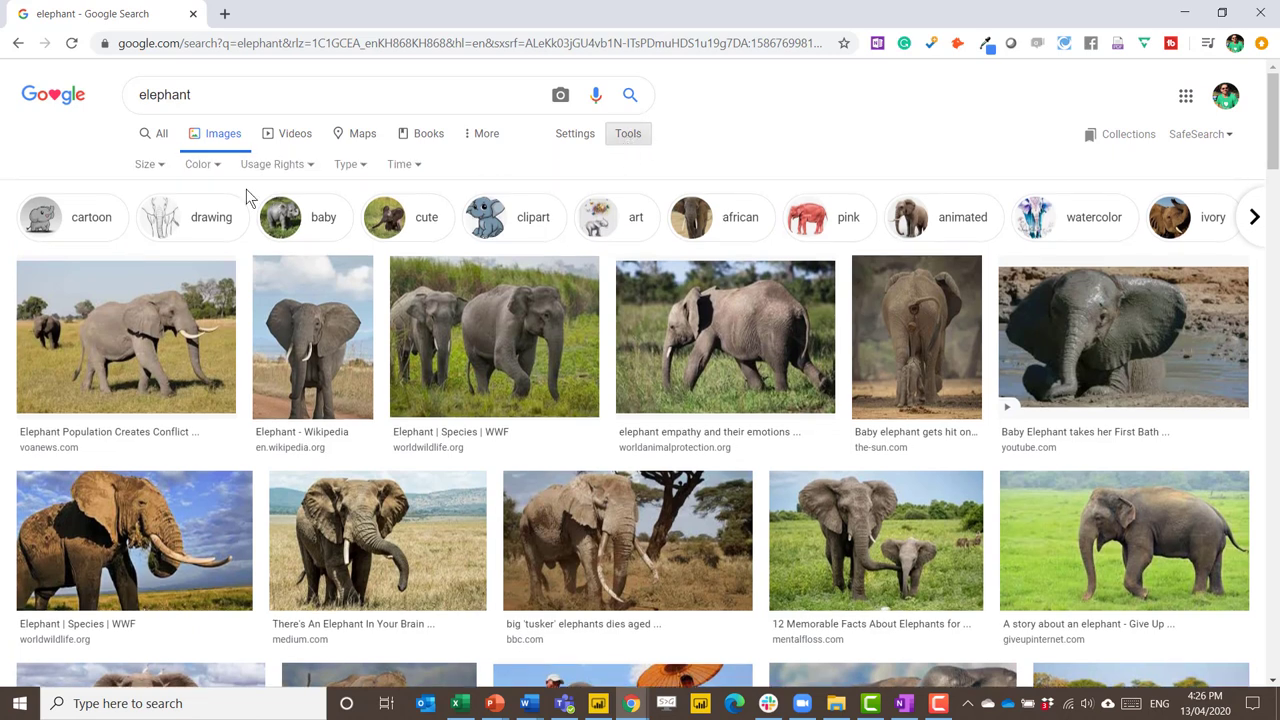
pyautogui.click(198, 163)
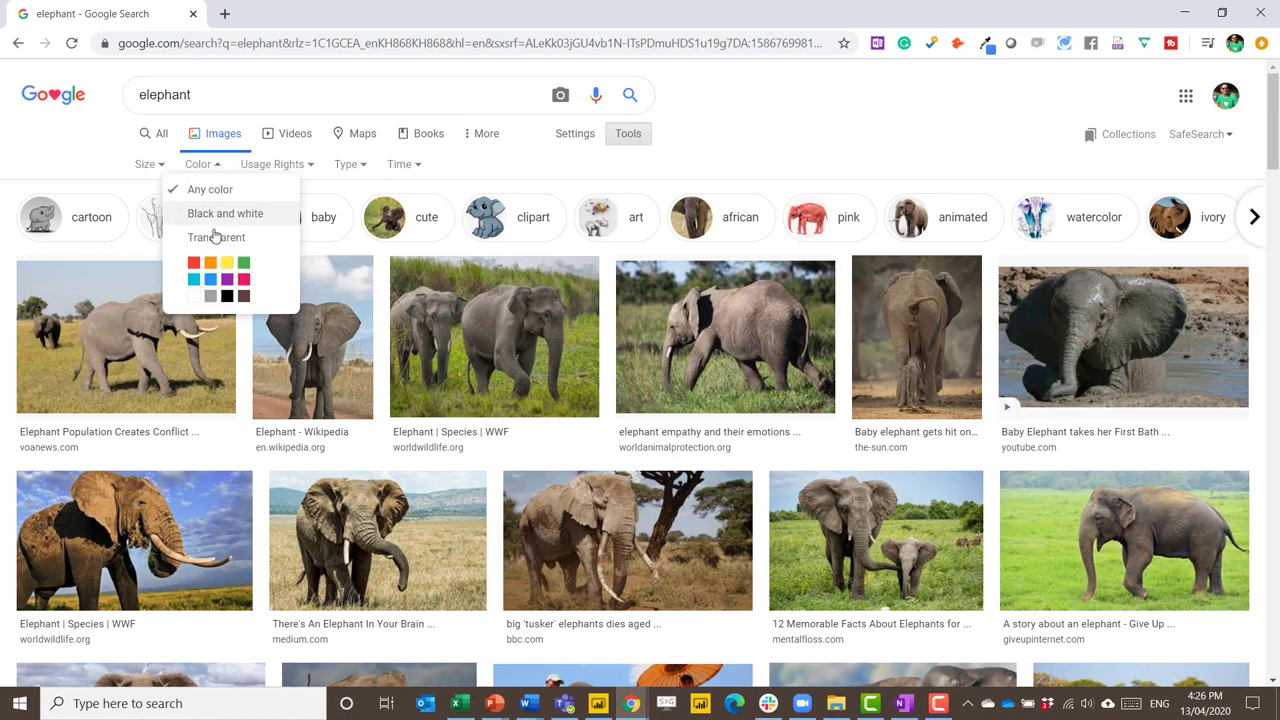
pyautogui.click(216, 237)
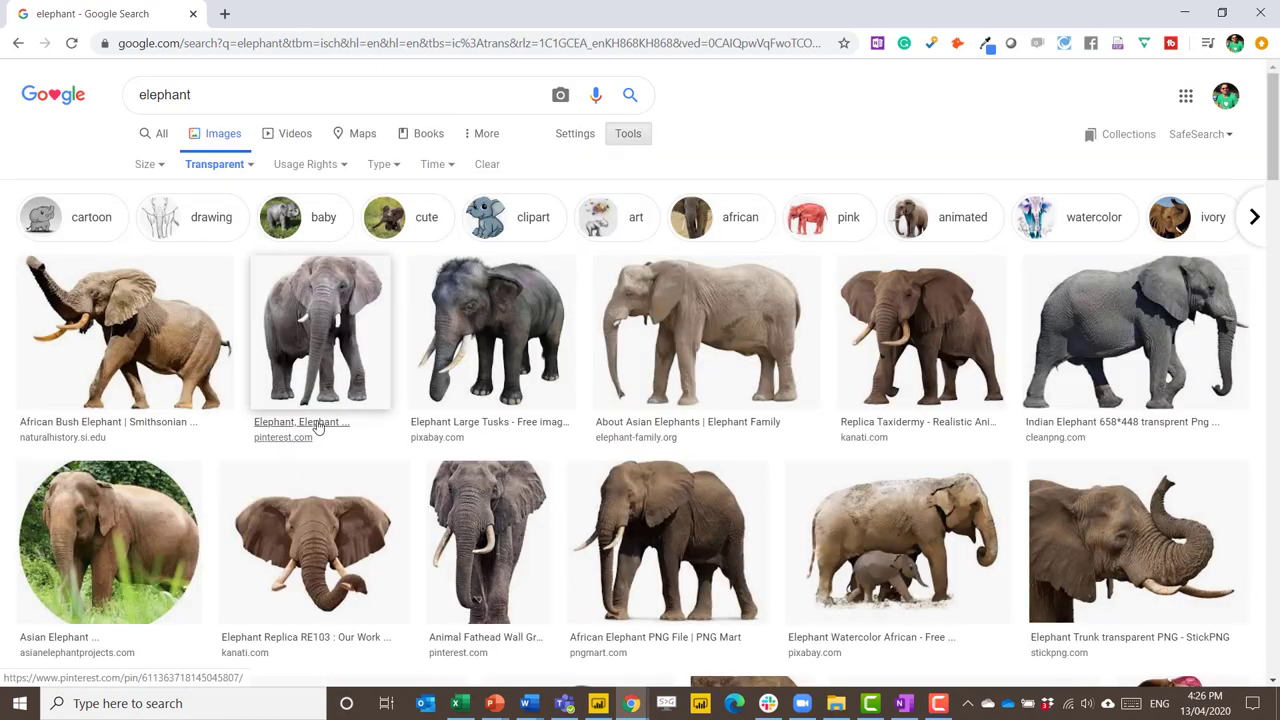
pyautogui.click(320, 331)
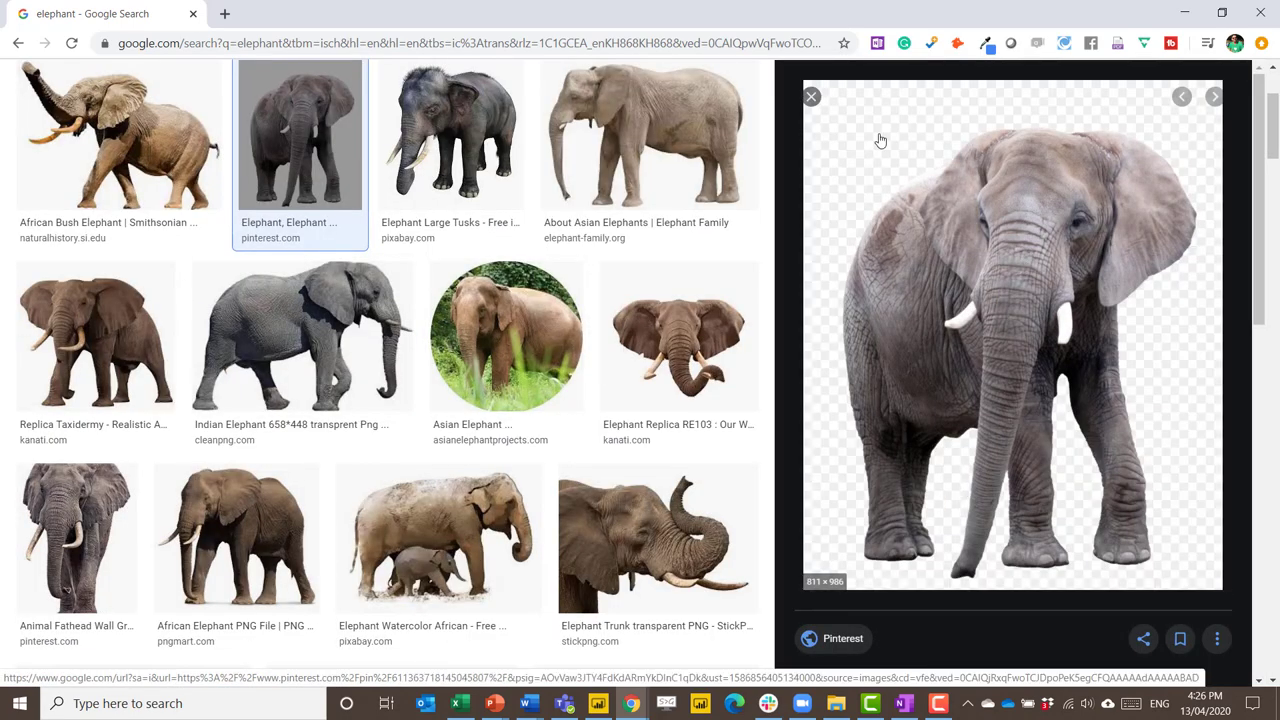
pyautogui.moveTo(883, 120)
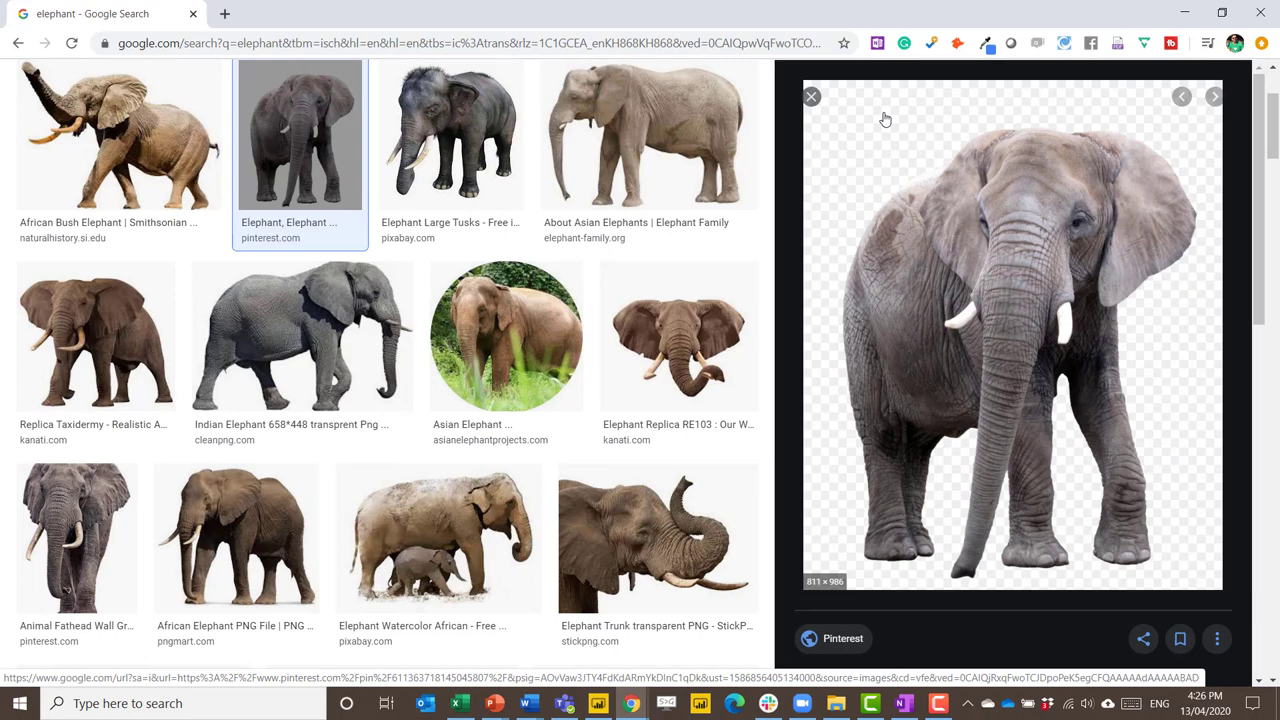
pyautogui.moveTo(878, 285)
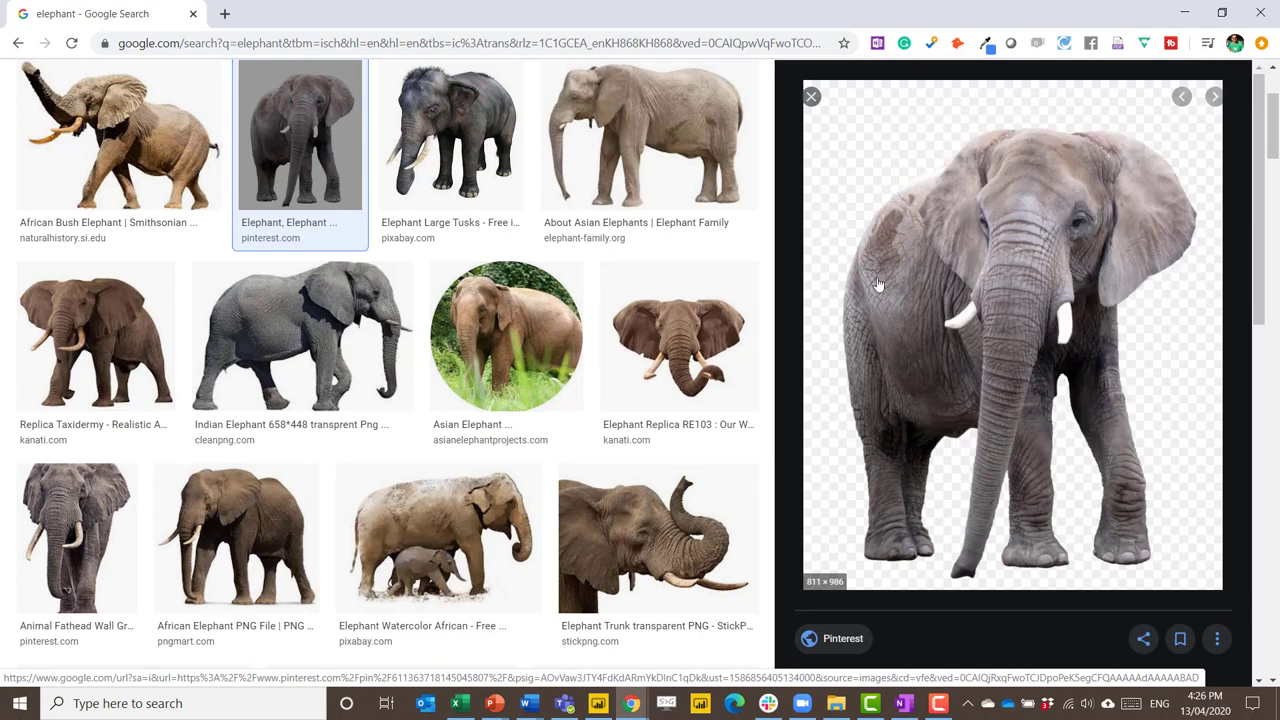
pyautogui.click(493, 703)
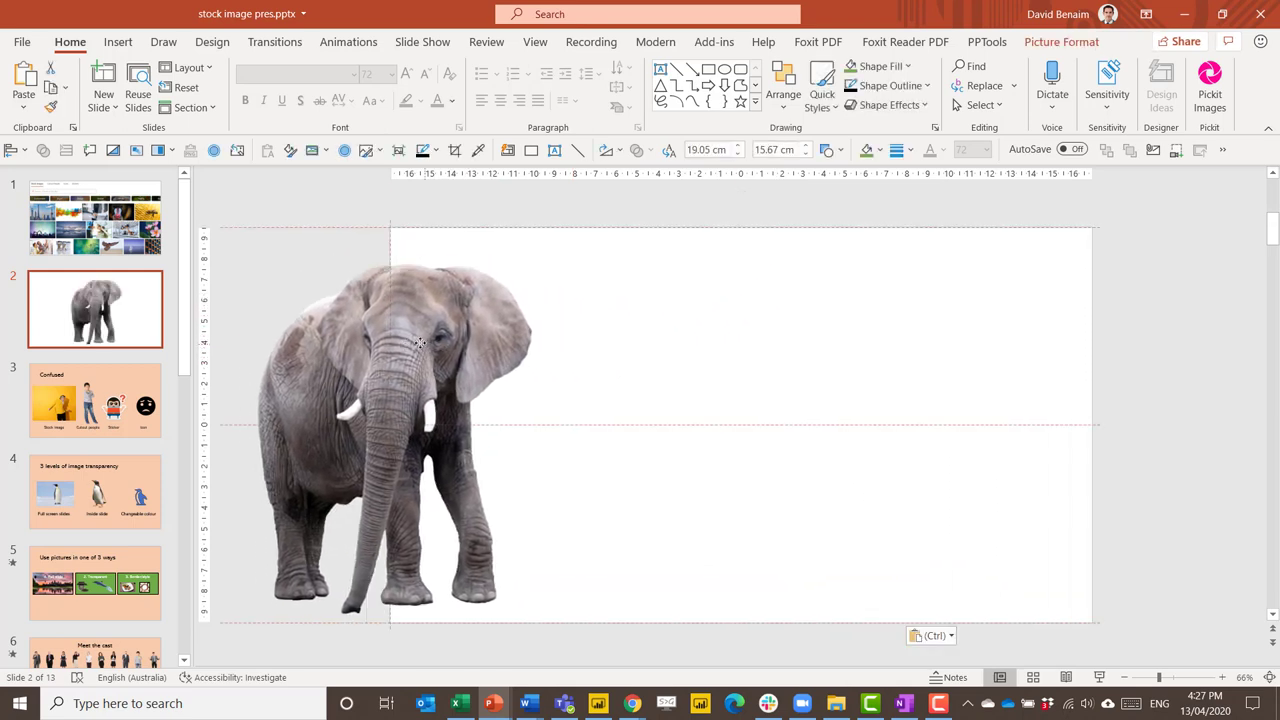
pyautogui.moveTo(400, 420); pyautogui.dragTo(640, 420)
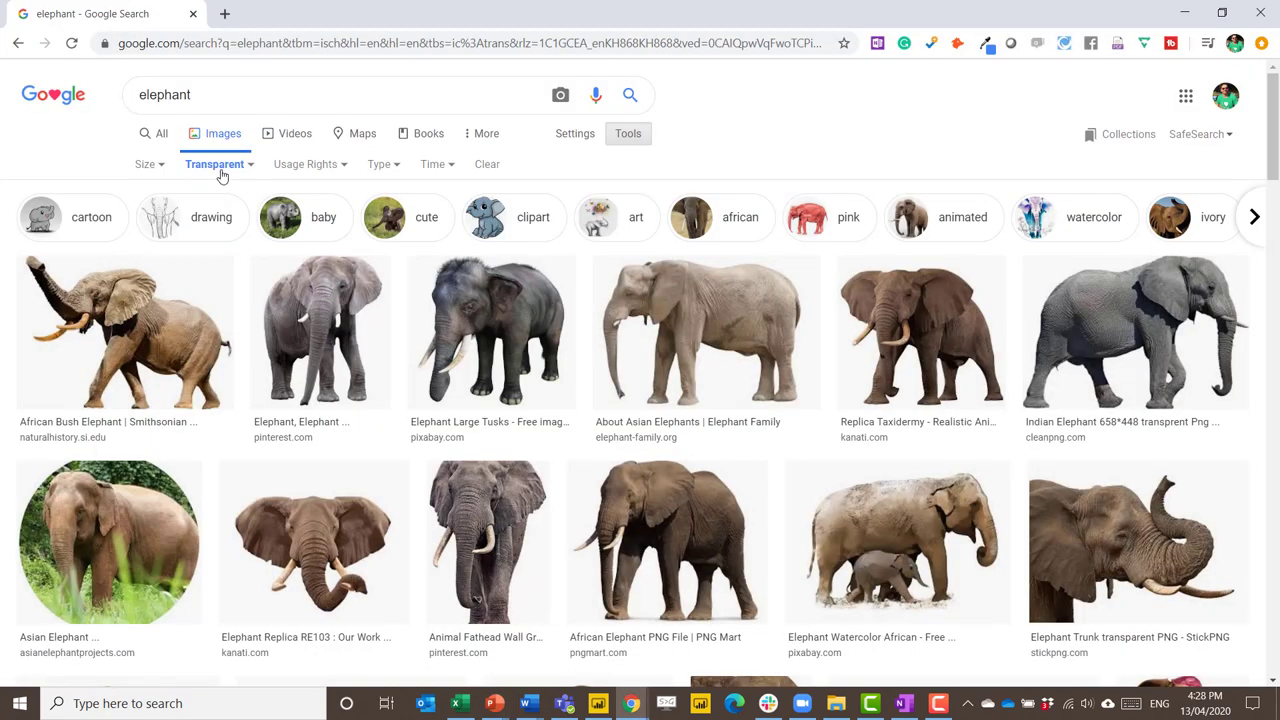
# - Try the orange colour filter, then reset Color to Any color
pyautogui.click(214, 164)
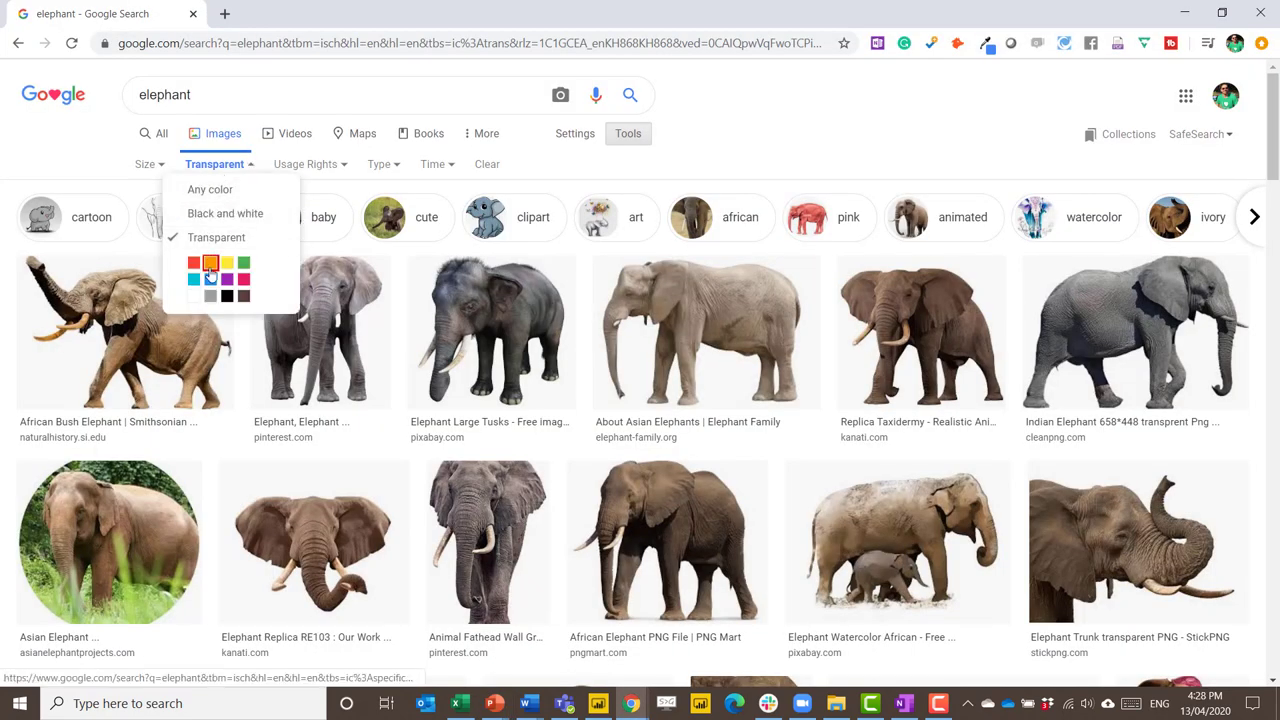
pyautogui.click(210, 278)
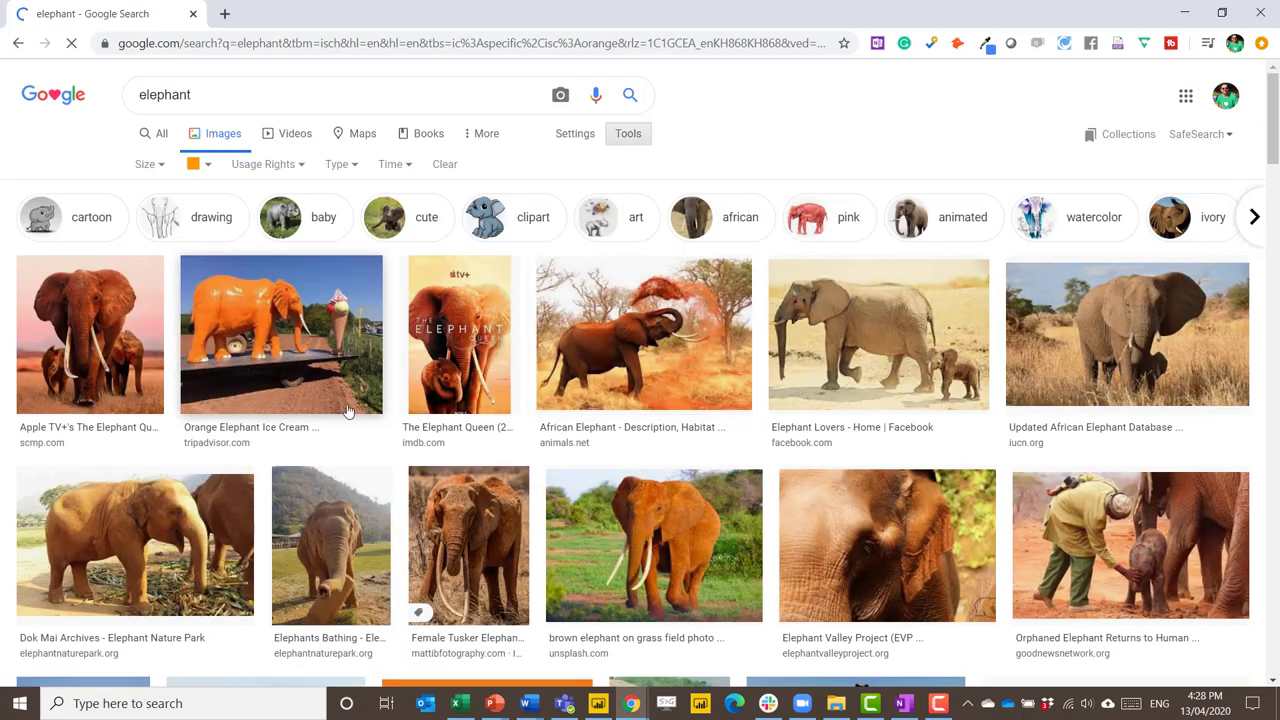
pyautogui.moveTo(459, 355)
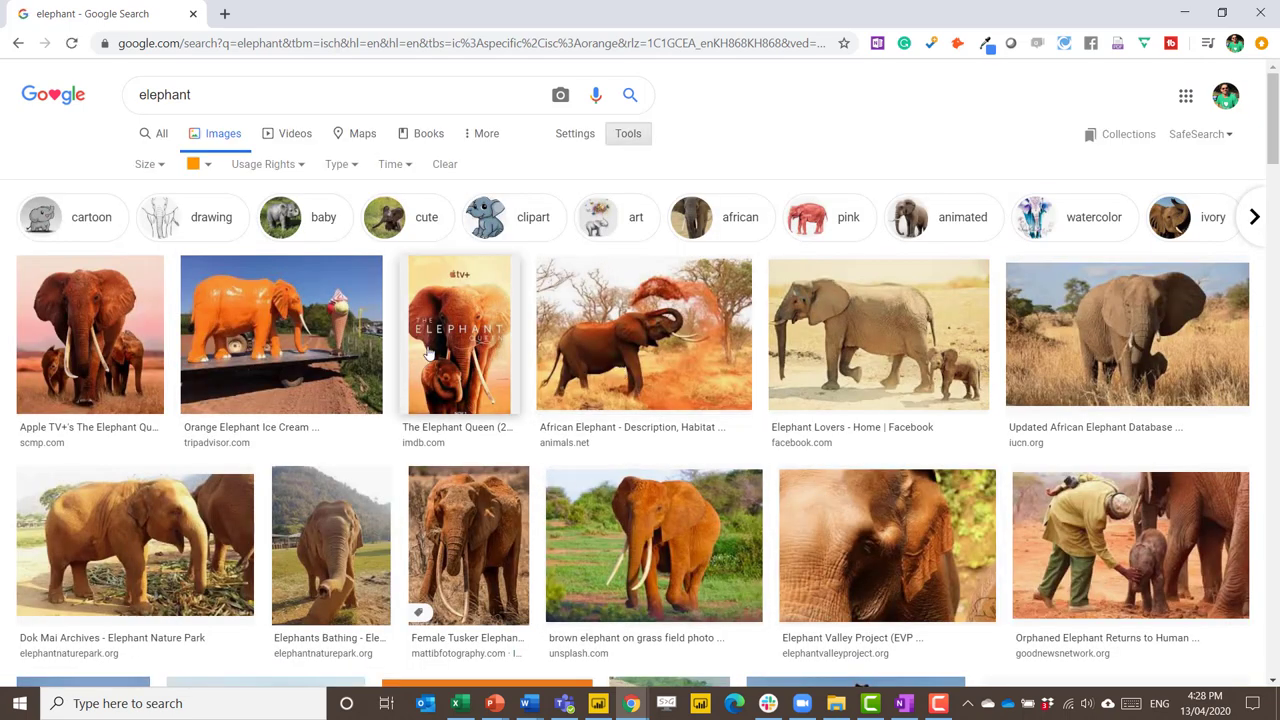
pyautogui.click(192, 164)
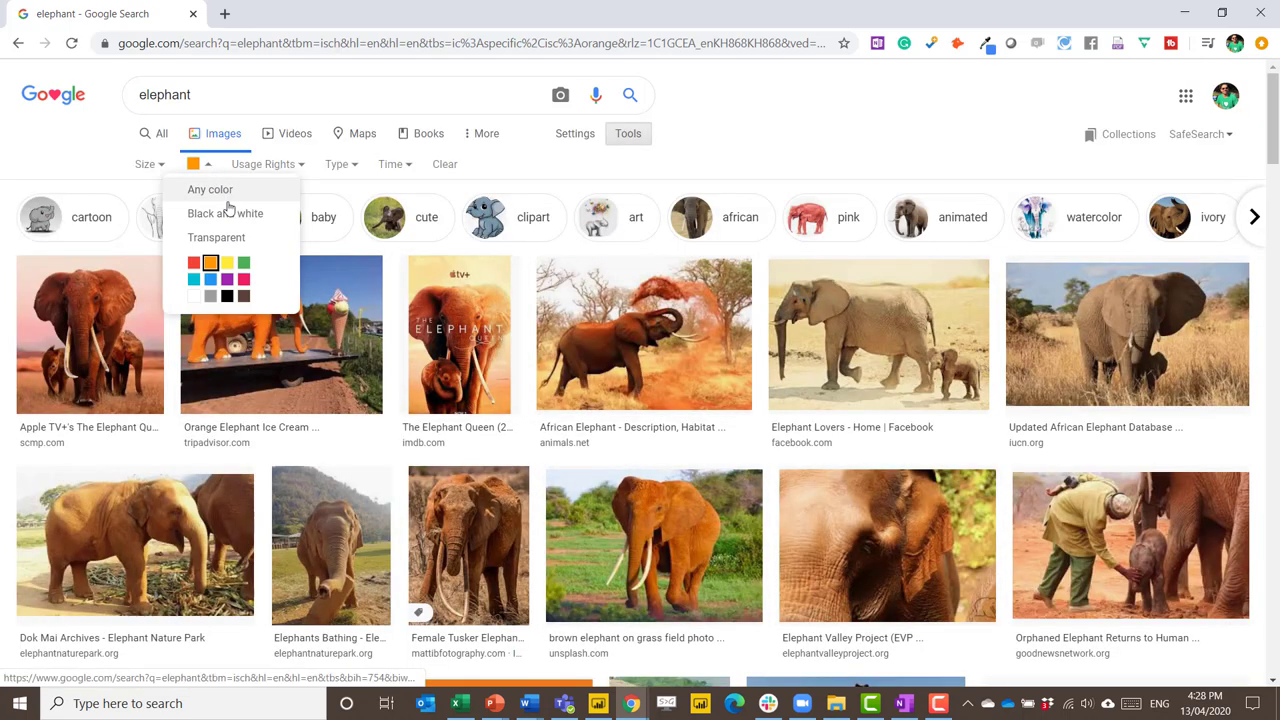
pyautogui.click(210, 189)
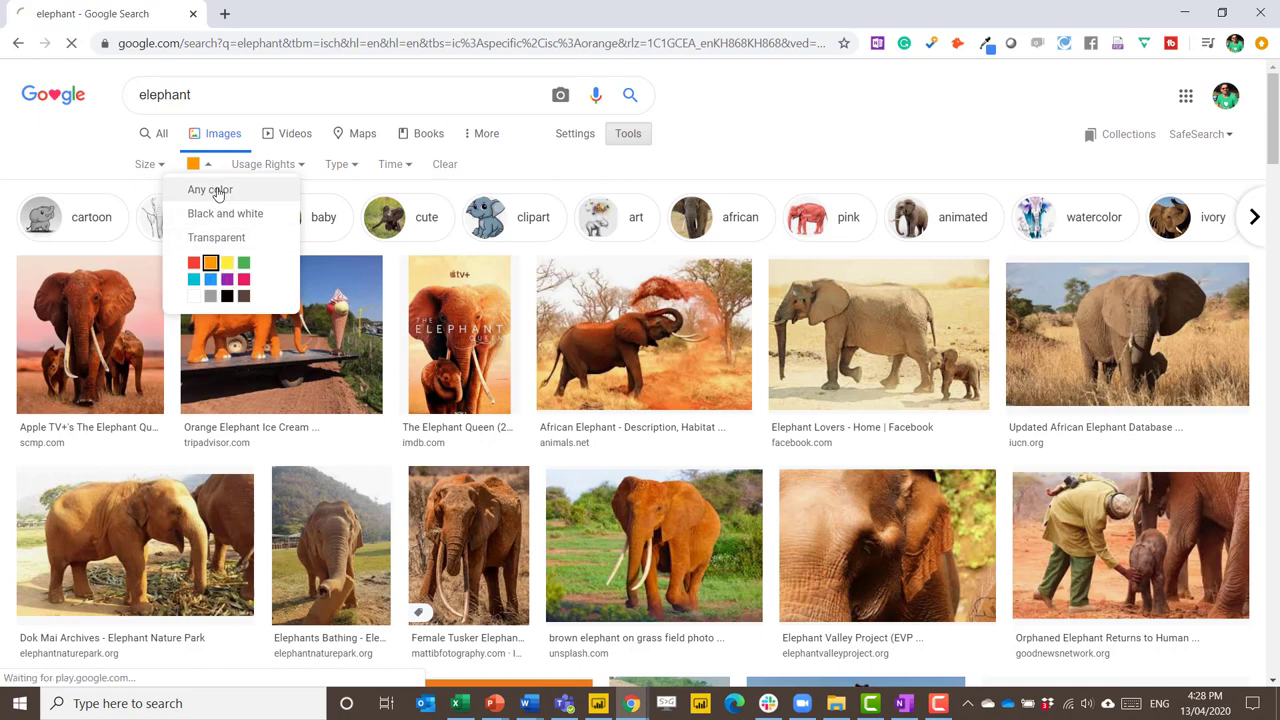
pyautogui.click(210, 190)
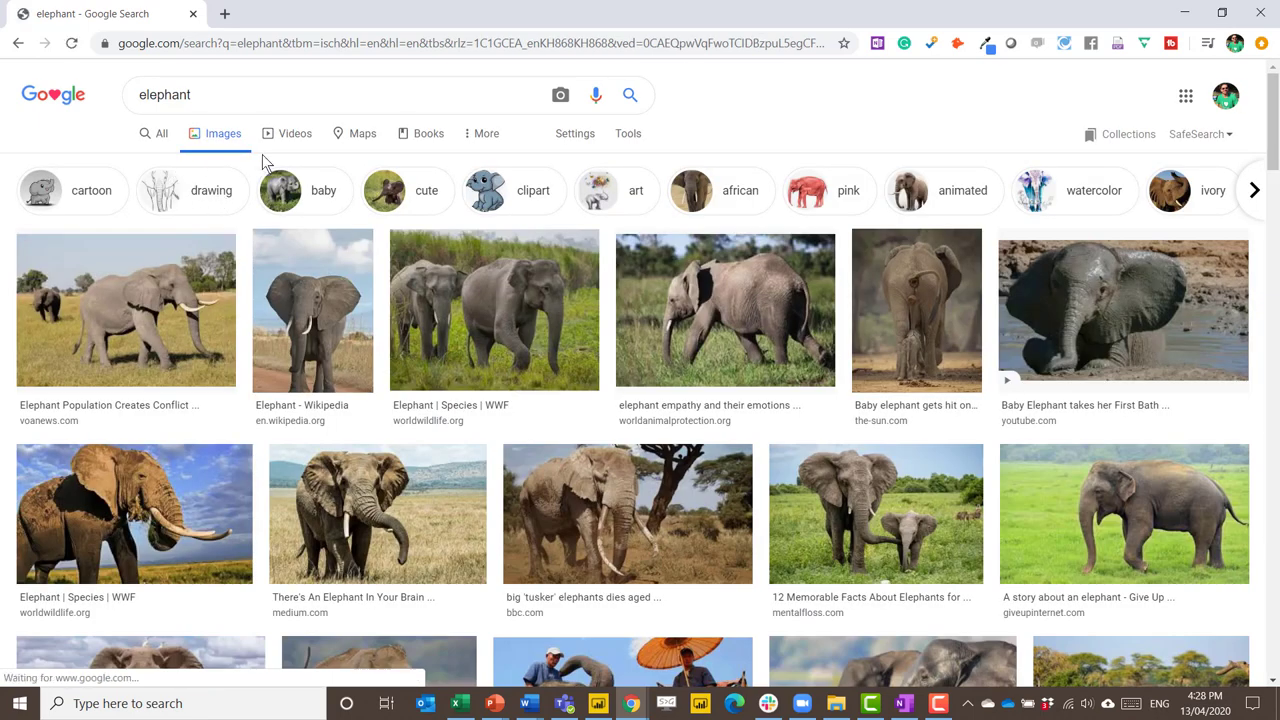
pyautogui.moveTo(628, 133)
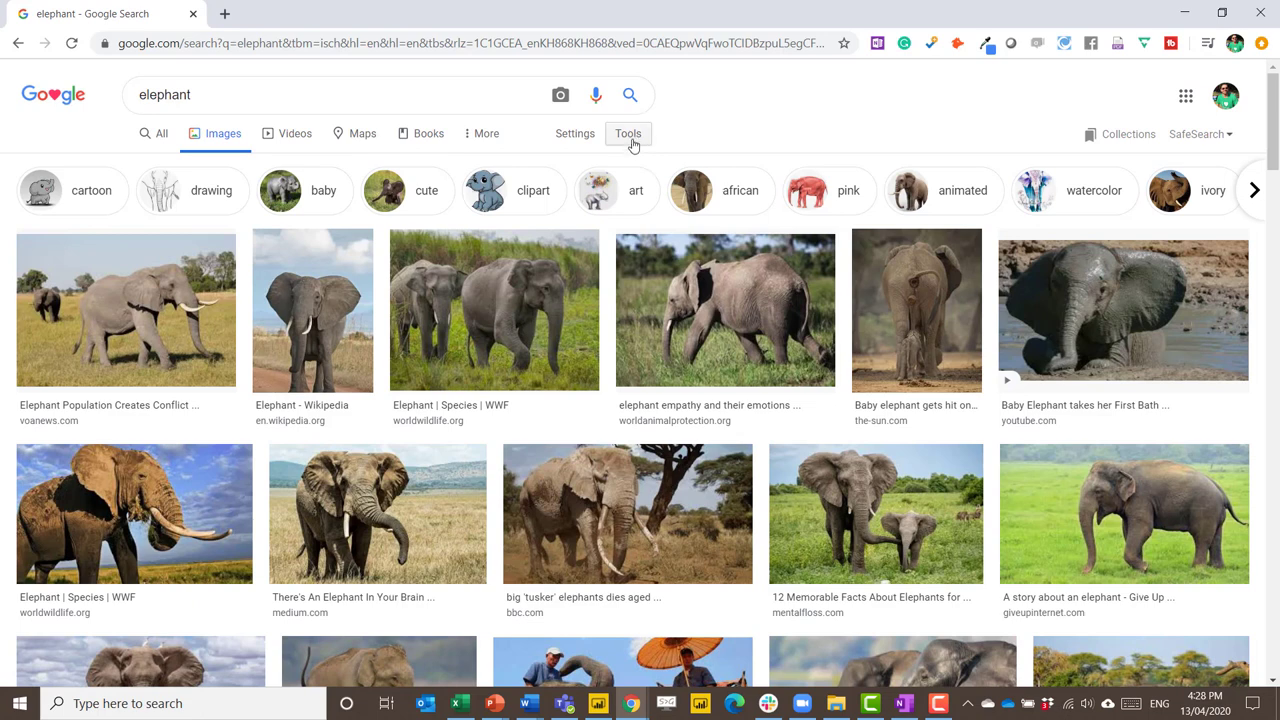
# - Filter to Large elephant pictures and preview the elephants-throwing-dust photo
pyautogui.click(628, 133)
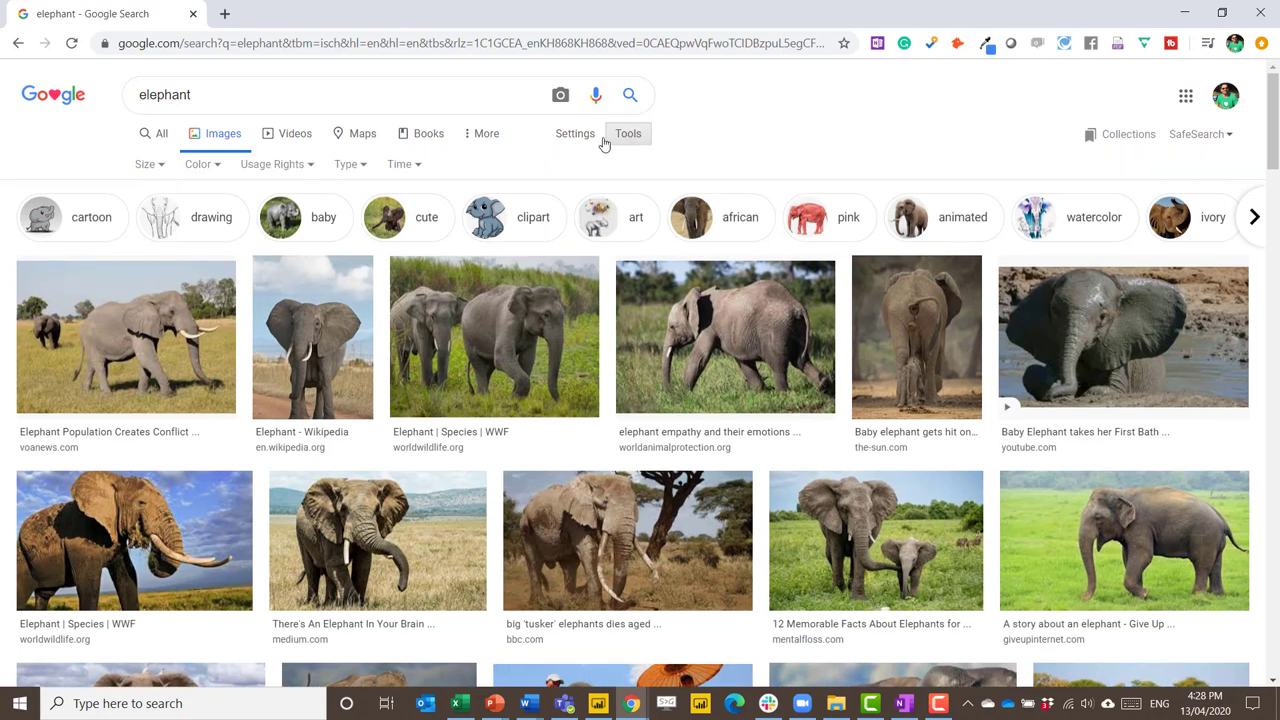
pyautogui.moveTo(155, 170)
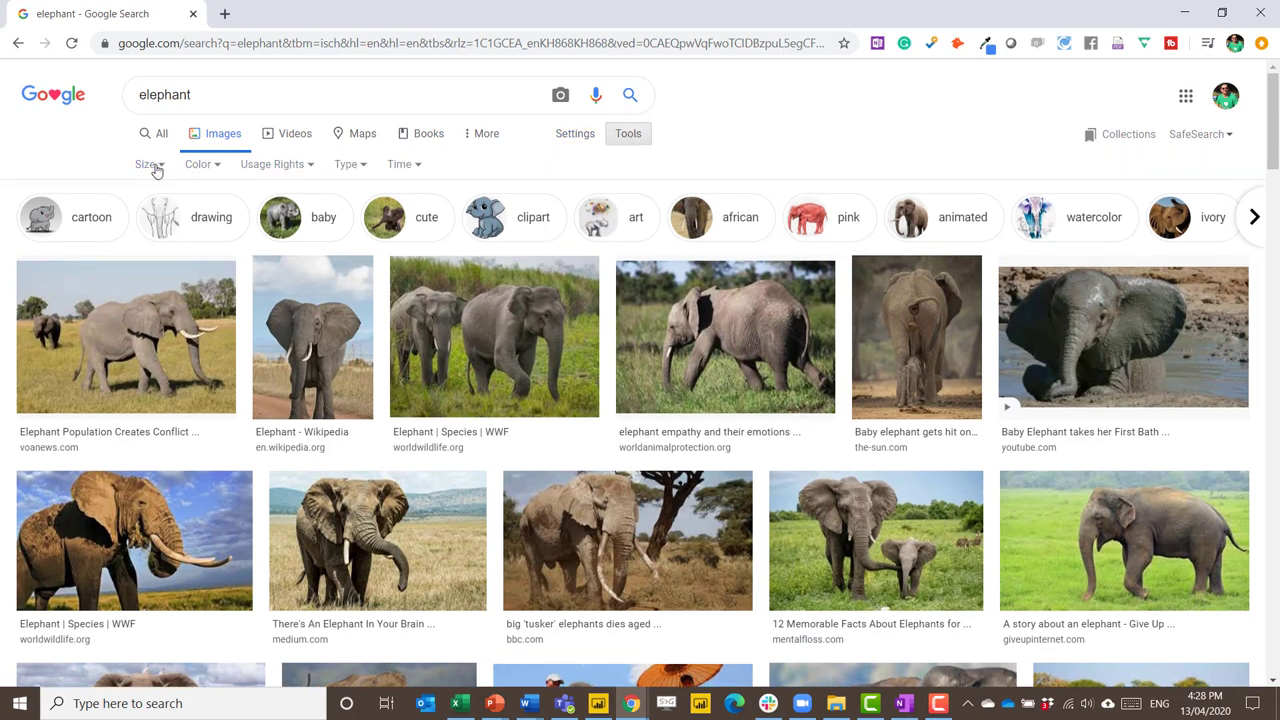
pyautogui.click(149, 164)
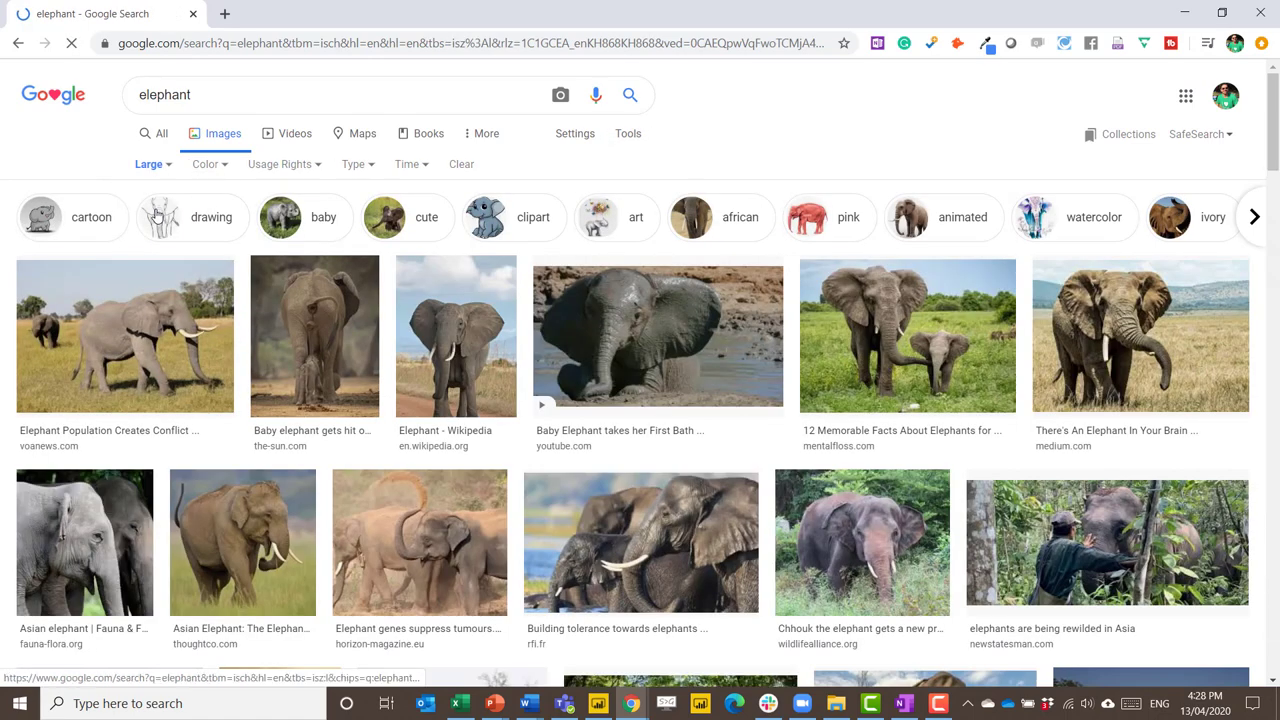
pyautogui.moveTo(770, 380)
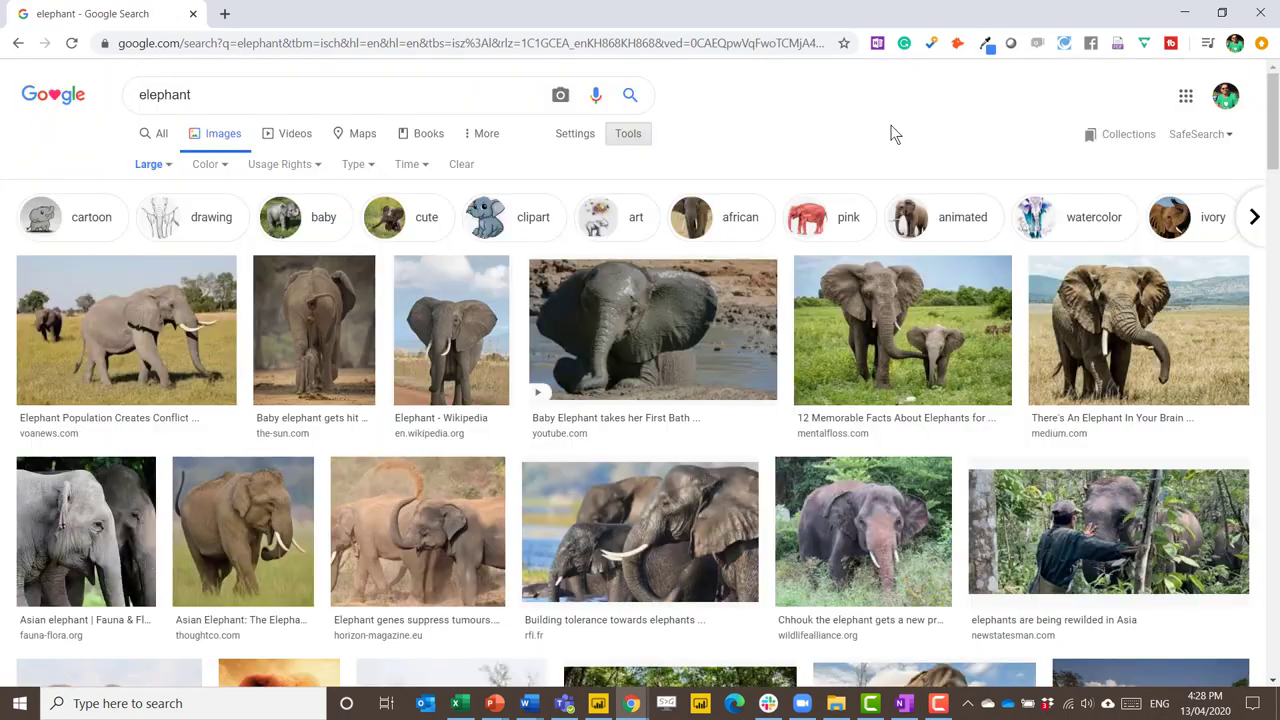
pyautogui.click(1137, 330)
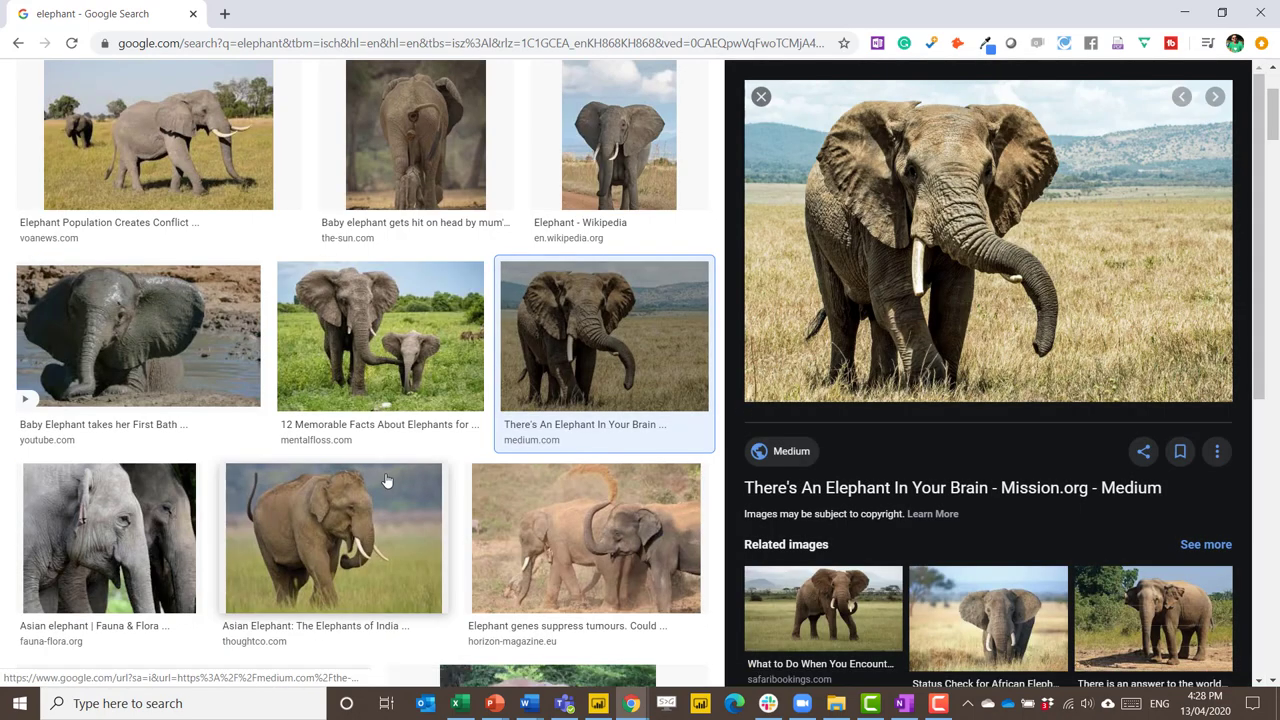
pyautogui.click(586, 537)
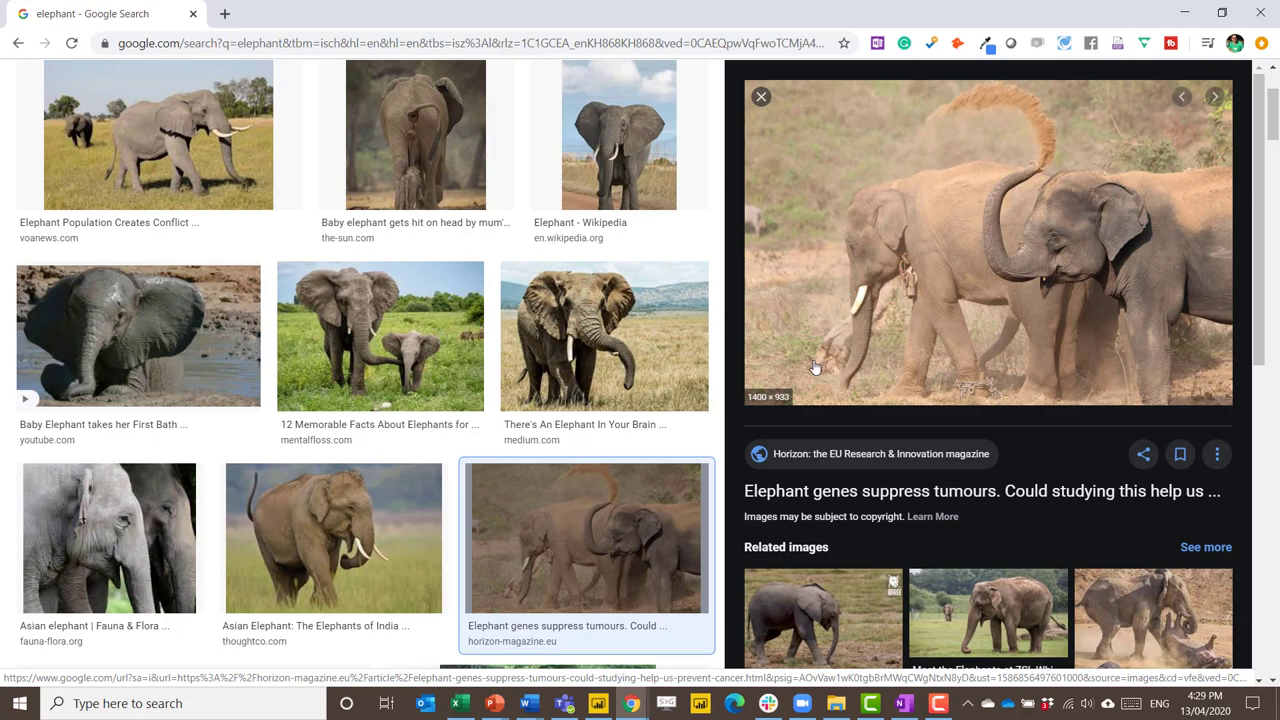
pyautogui.moveTo(864, 215)
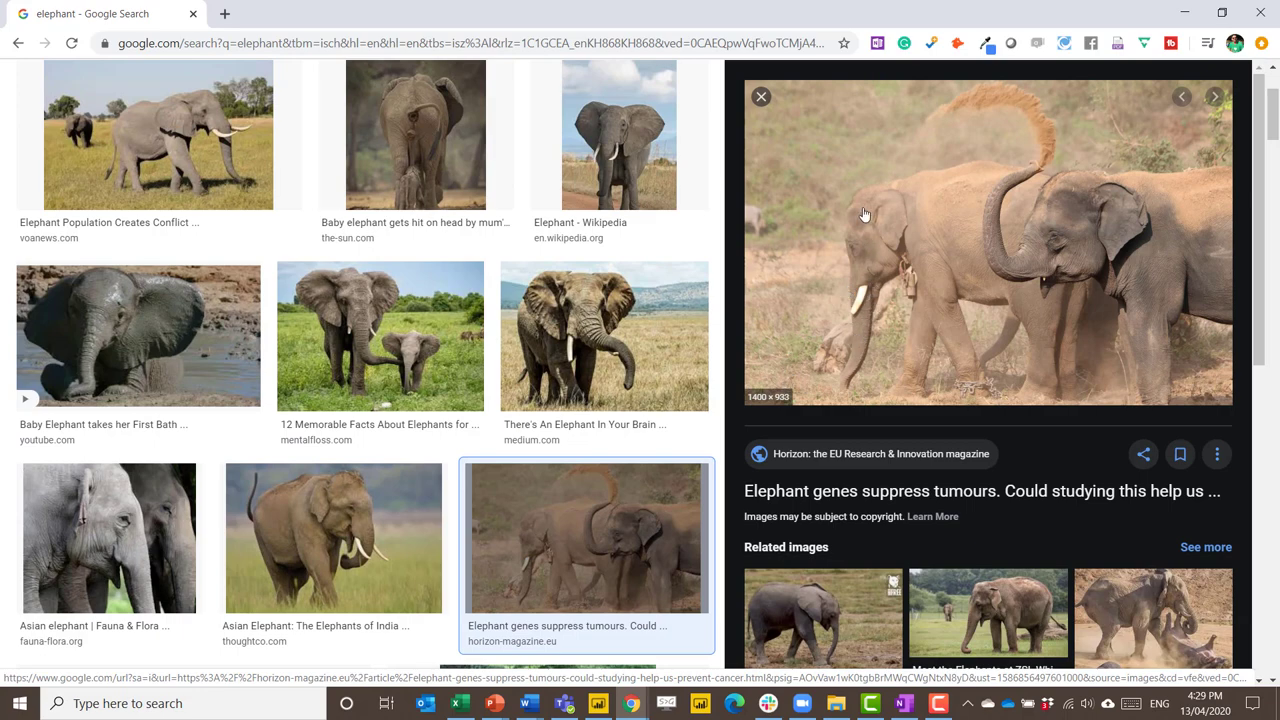
pyautogui.moveTo(873, 221)
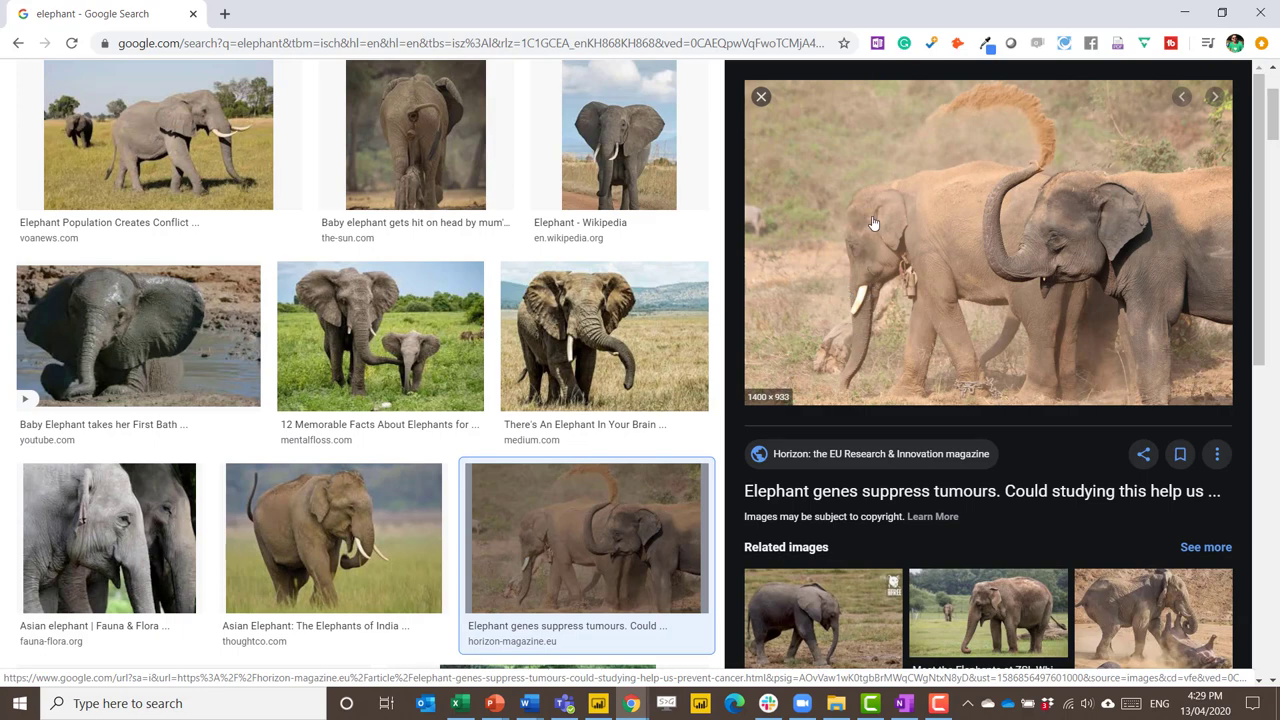
pyautogui.scroll(3)
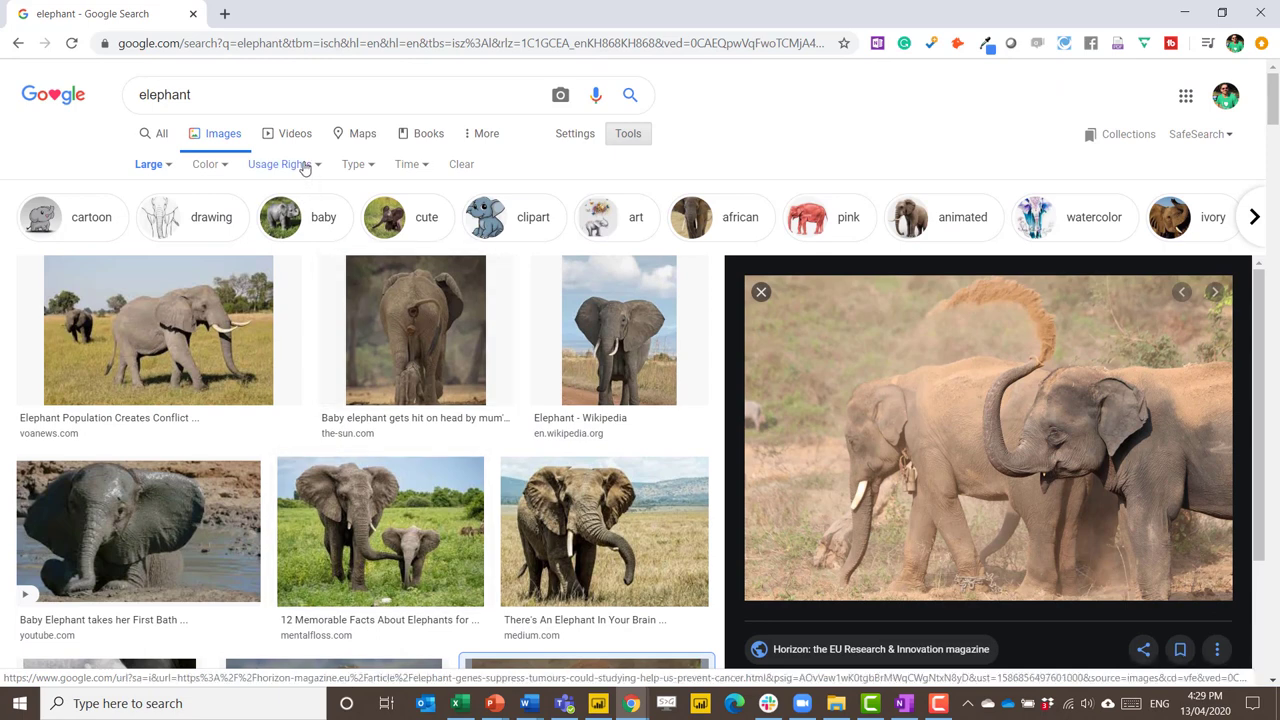
# - Limit the elephant image results to pictures labeled for reuse and list the licence options
pyautogui.click(280, 164)
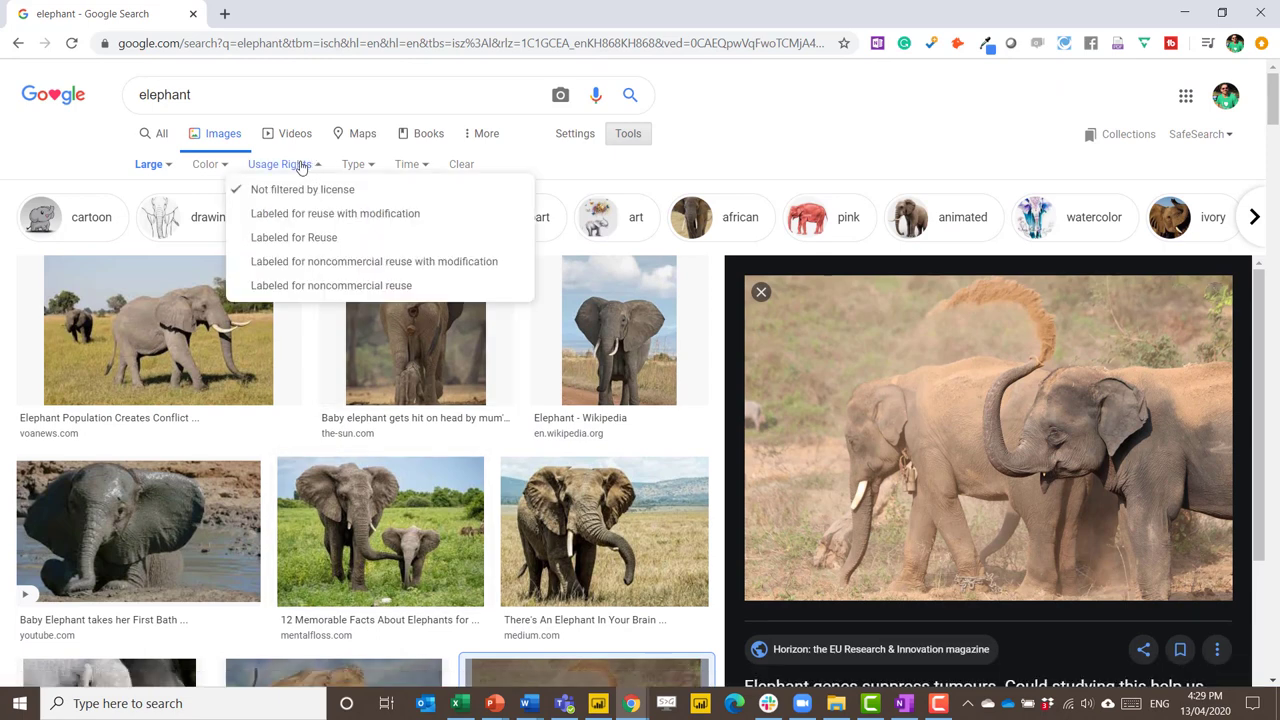
pyautogui.click(294, 237)
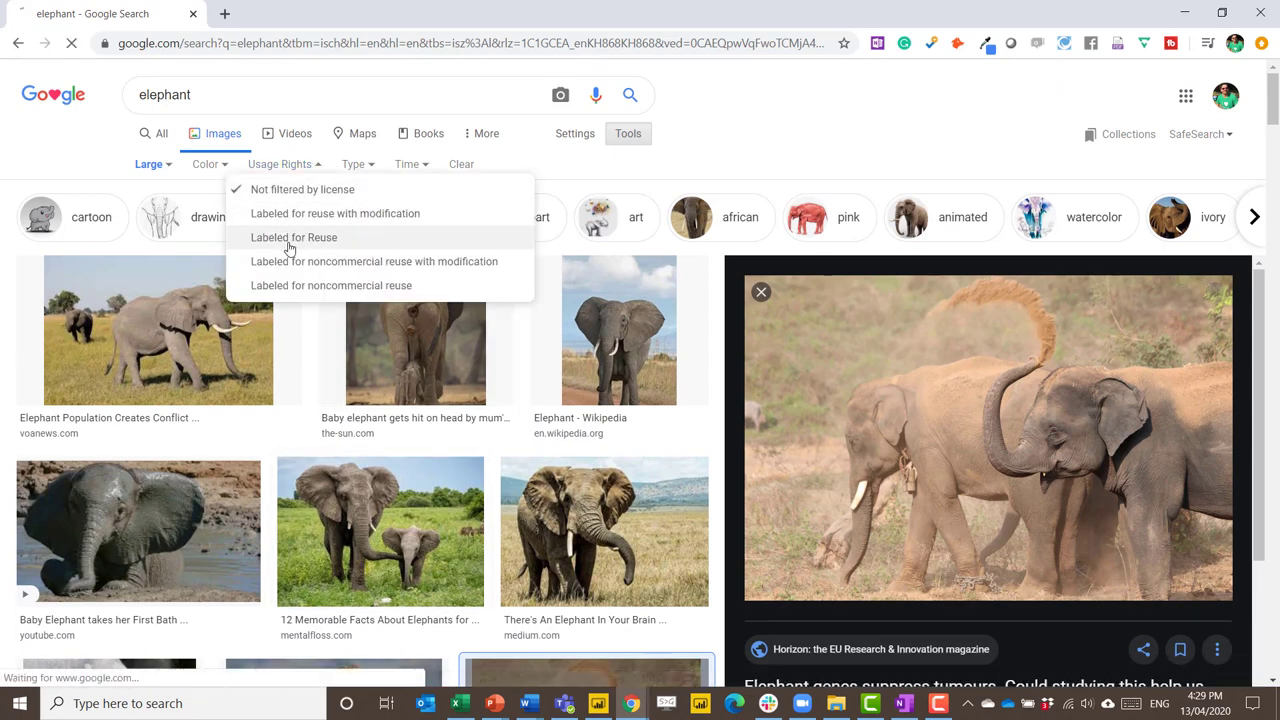
pyautogui.click(294, 237)
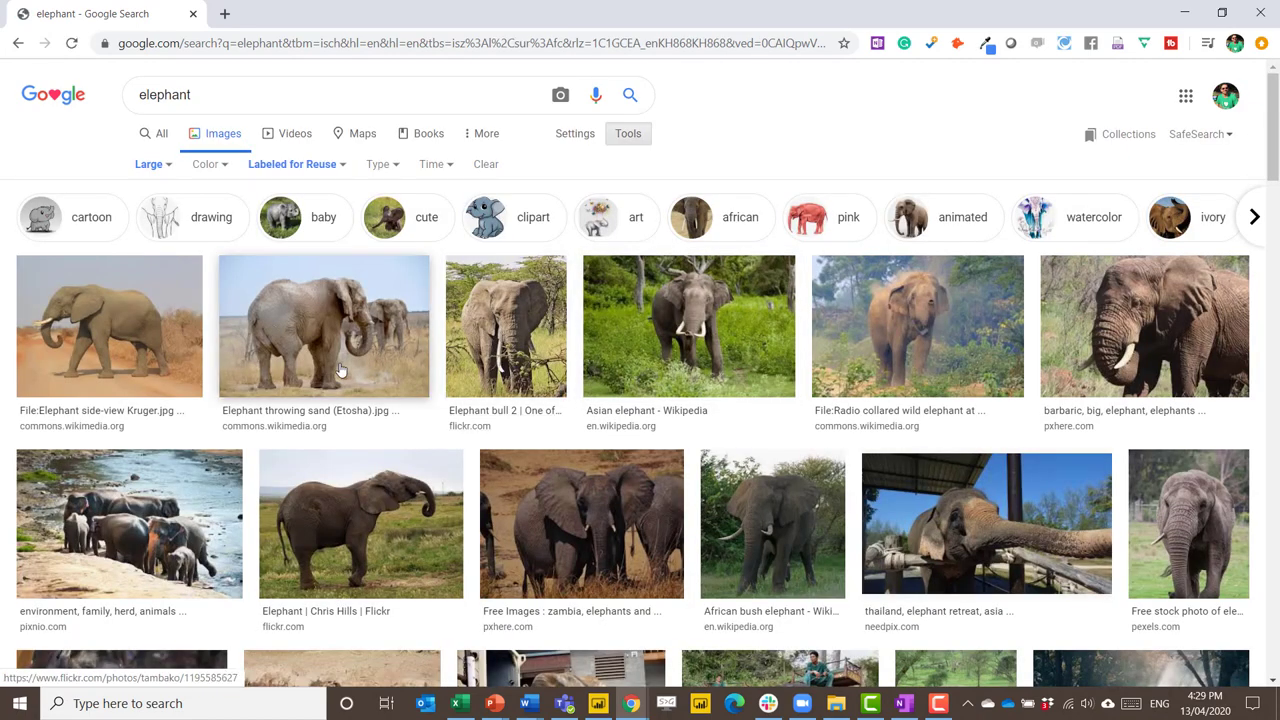
pyautogui.moveTo(1017, 358)
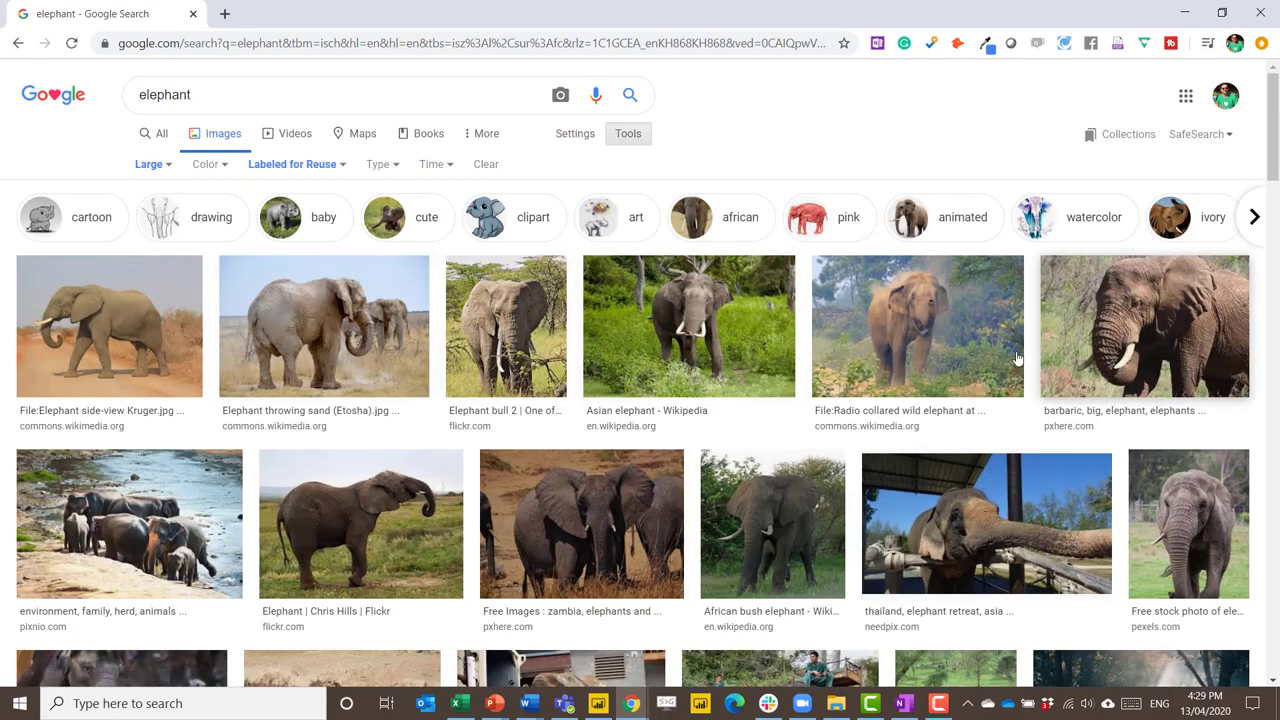
pyautogui.click(292, 164)
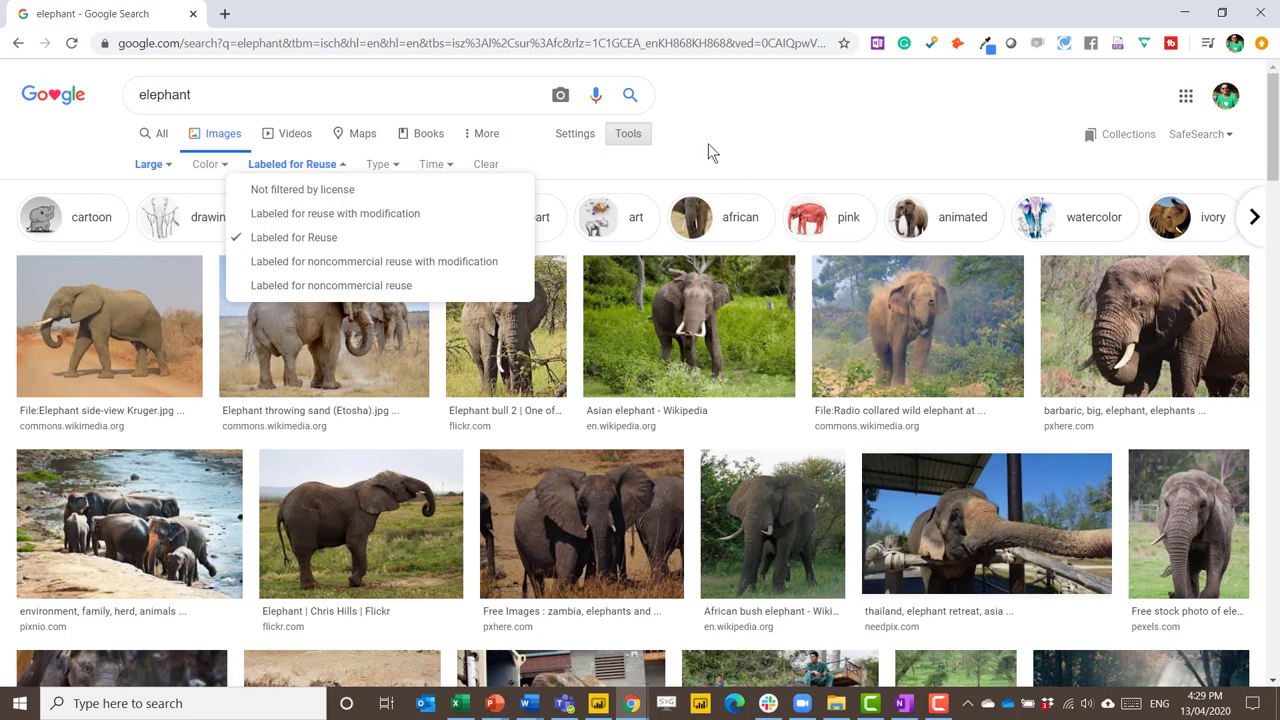
pyautogui.moveTo(849, 145)
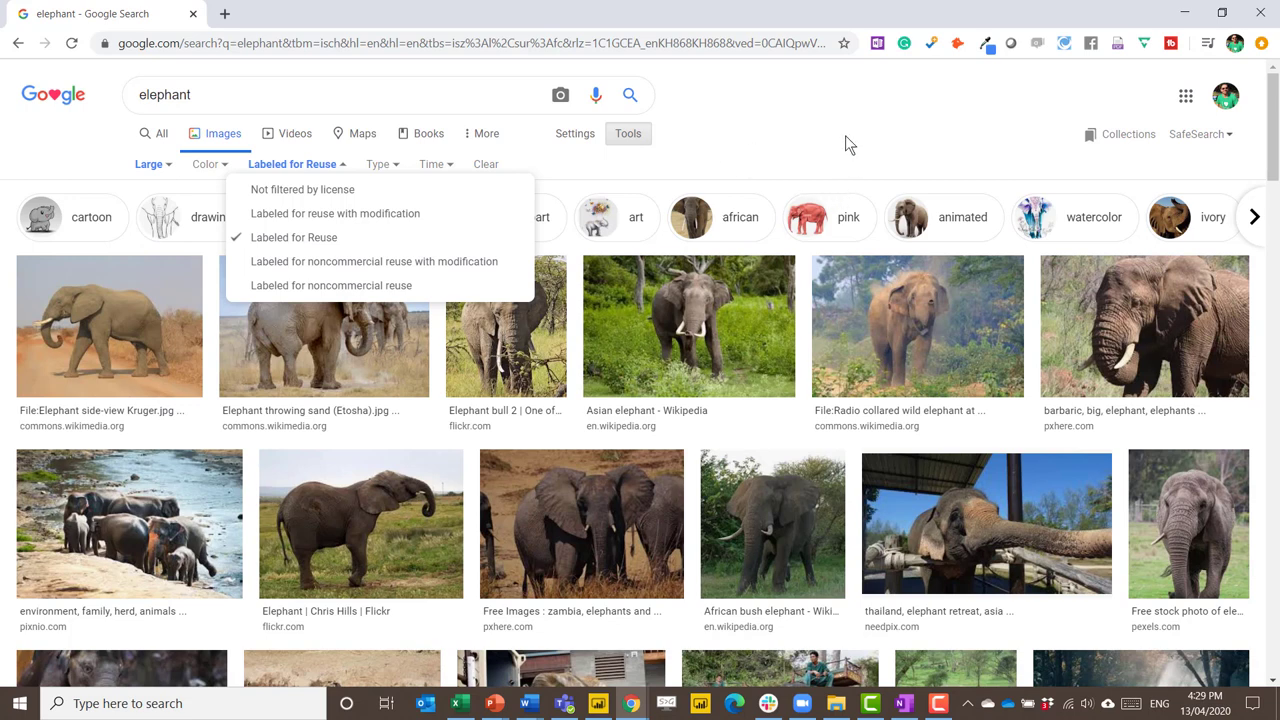
pyautogui.moveTo(790, 140)
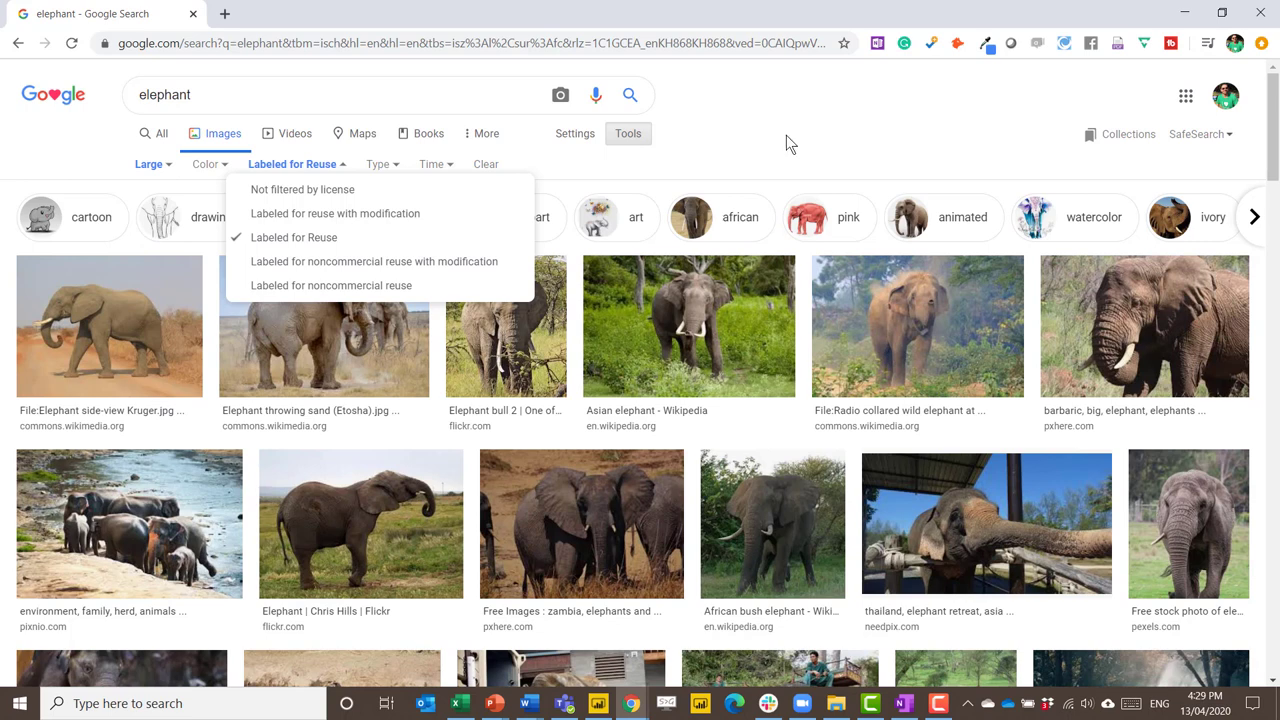
pyautogui.moveTo(678, 103)
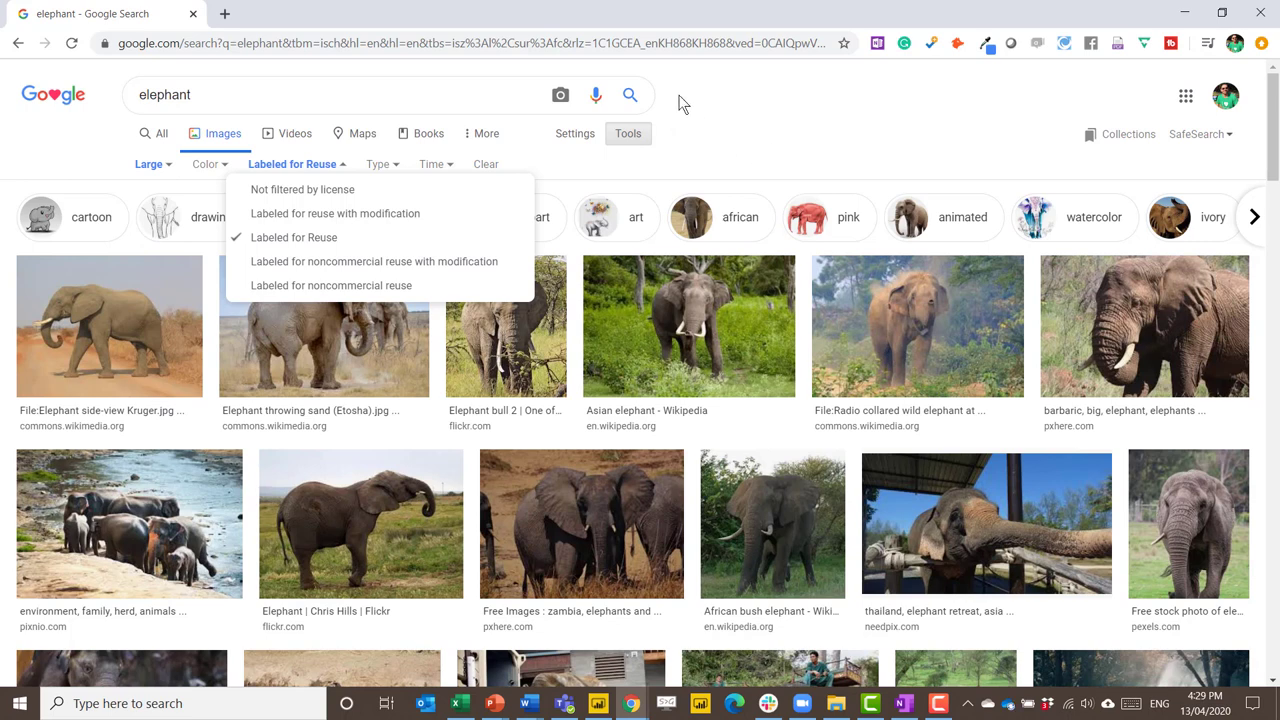
pyautogui.click(337, 100)
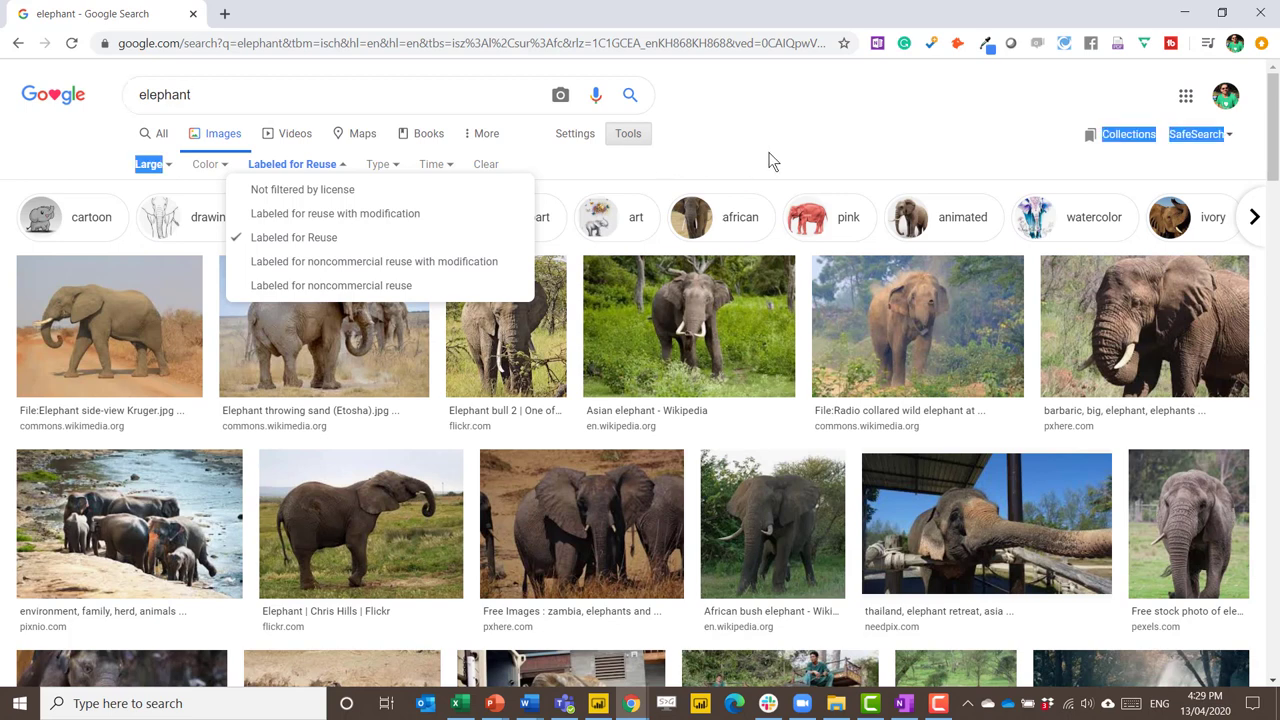
pyautogui.moveTo(393, 166)
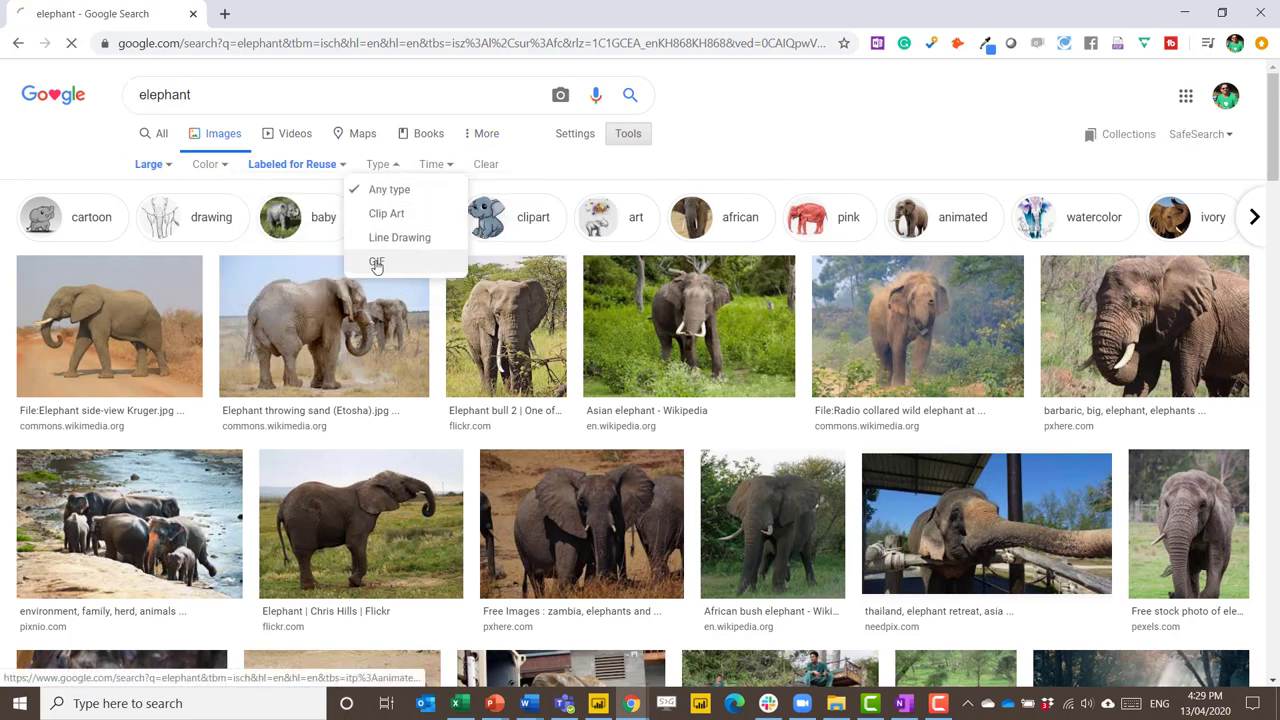
# - Clear the reuse filter, show only animated GIF elephants, and preview the baby elephant GIF
pyautogui.click(376, 261)
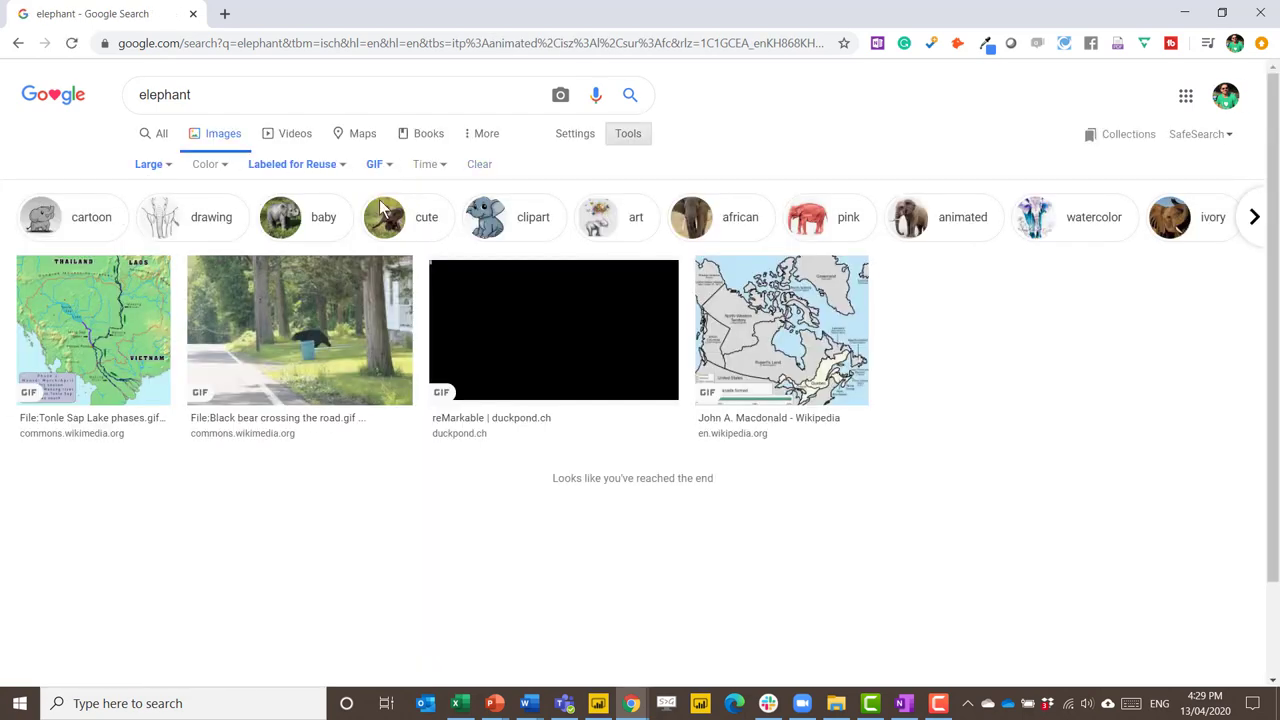
pyautogui.moveTo(753, 364)
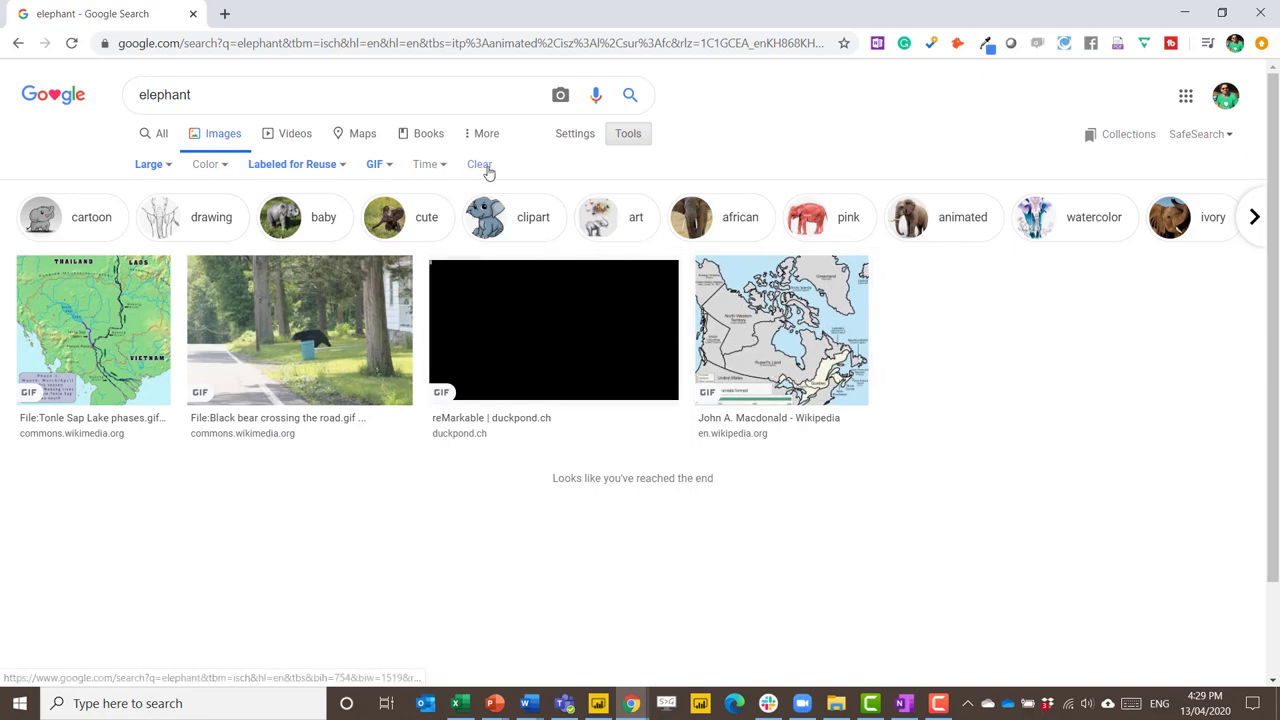
pyautogui.click(480, 164)
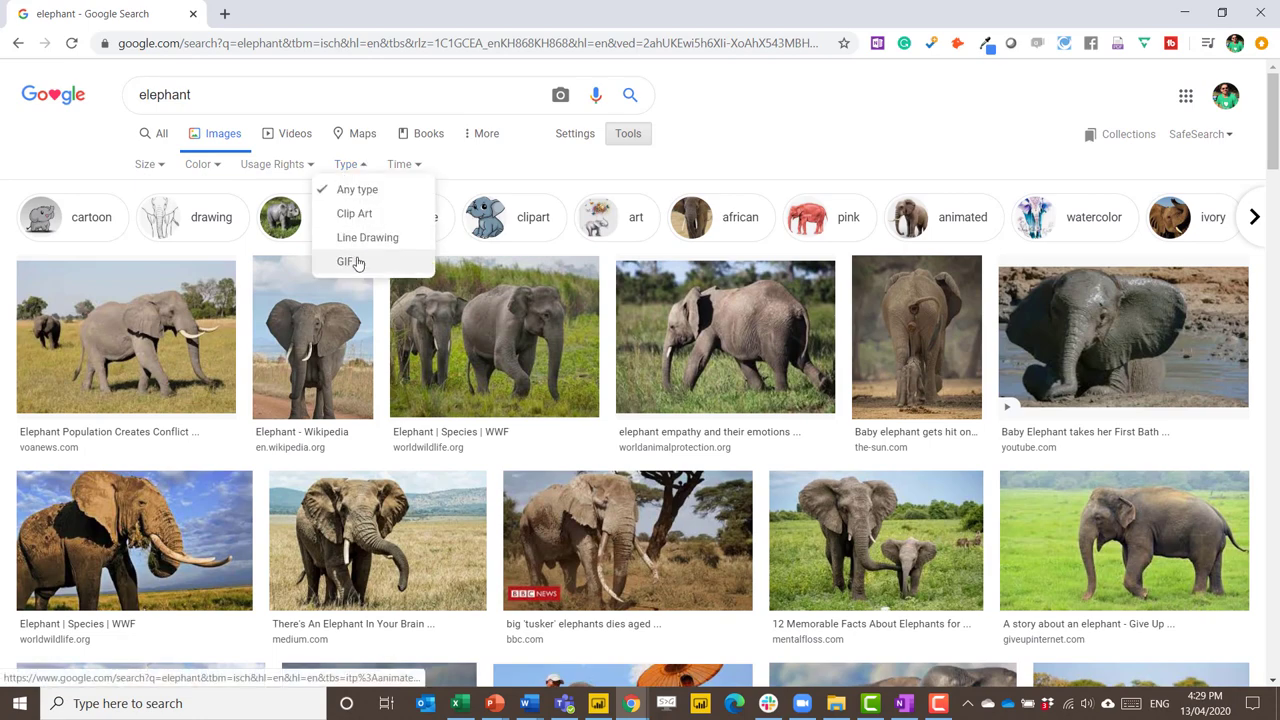
pyautogui.click(348, 262)
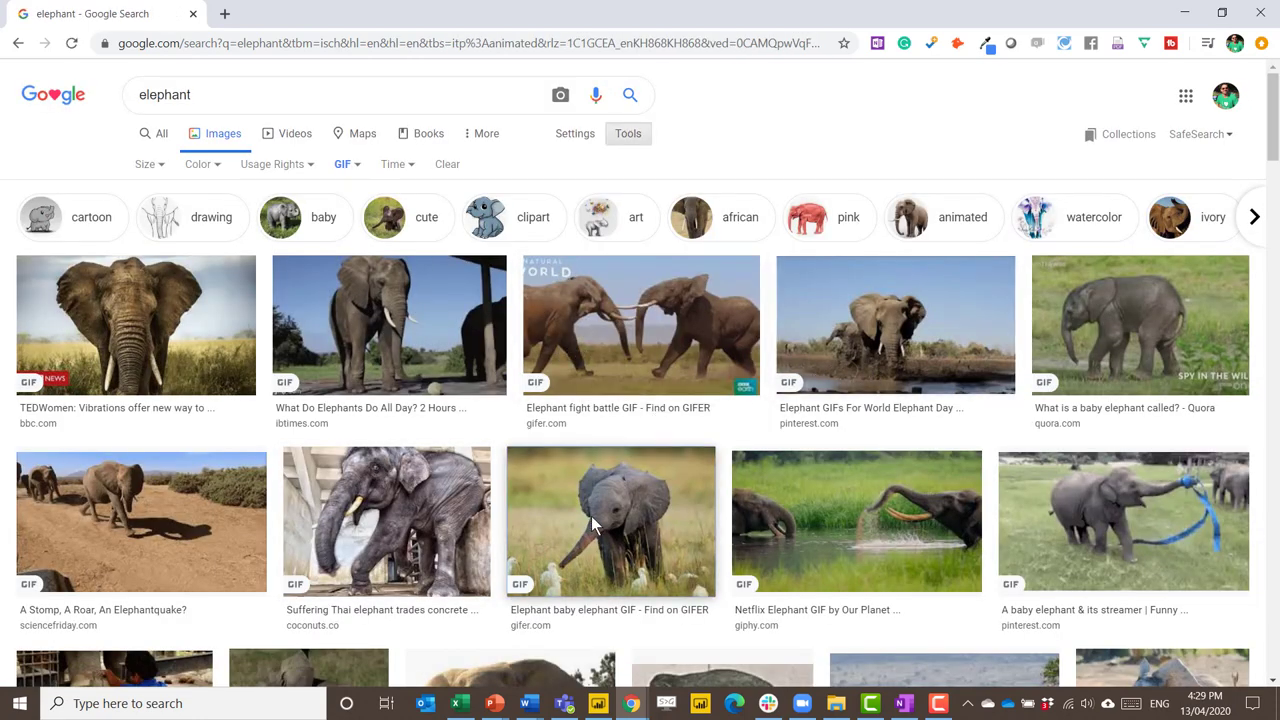
pyautogui.click(610, 521)
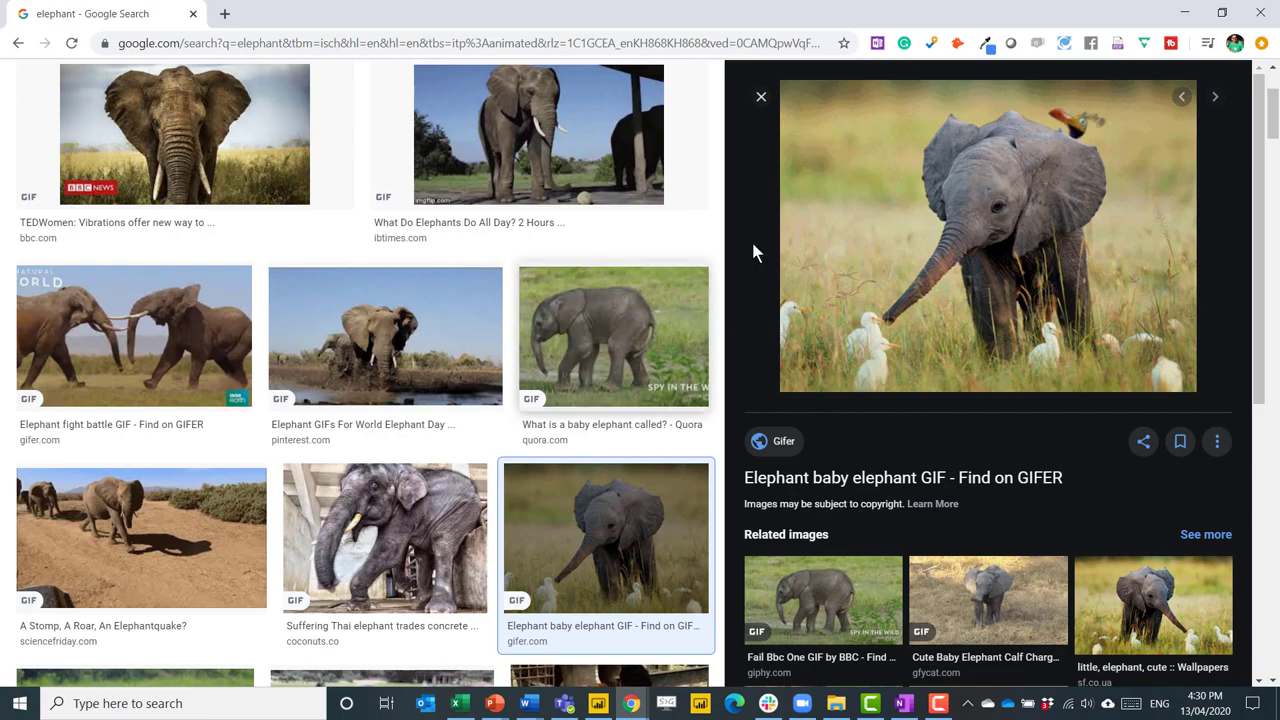
pyautogui.moveTo(1010, 322)
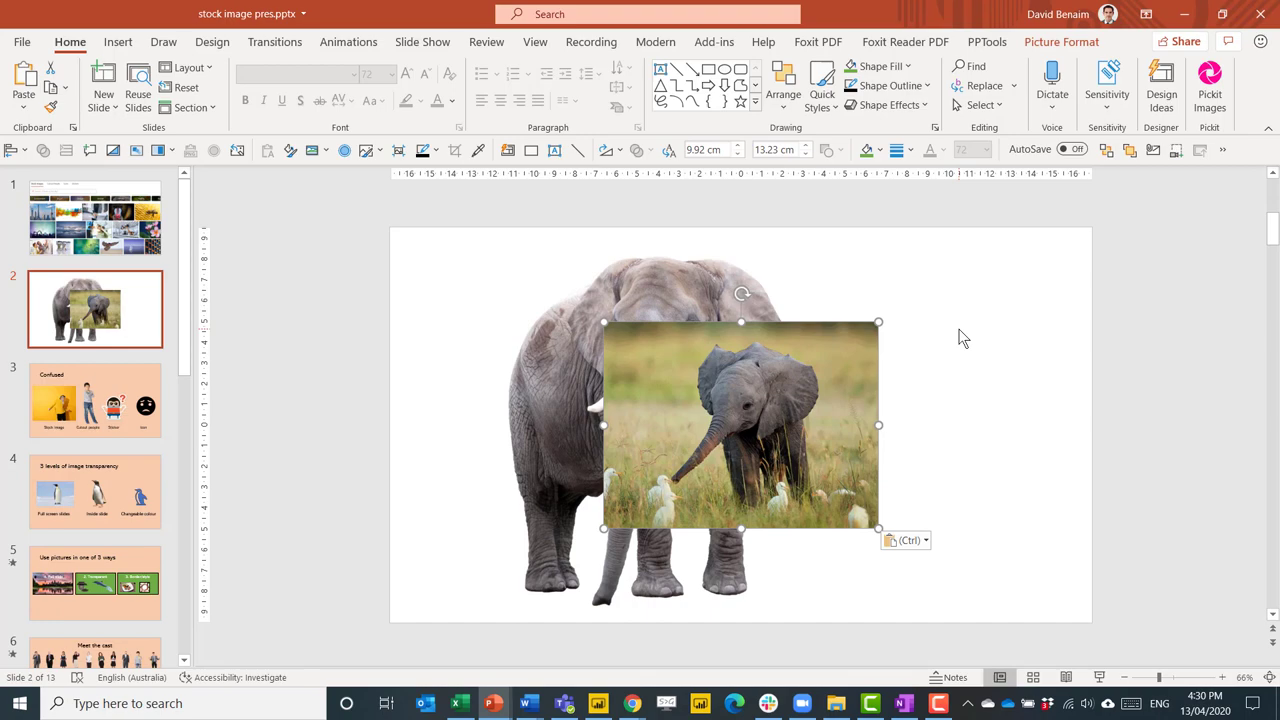
# - Dismiss the paste options after pasting the baby elephant GIF over the slide 2 cutout
pyautogui.press('F5')
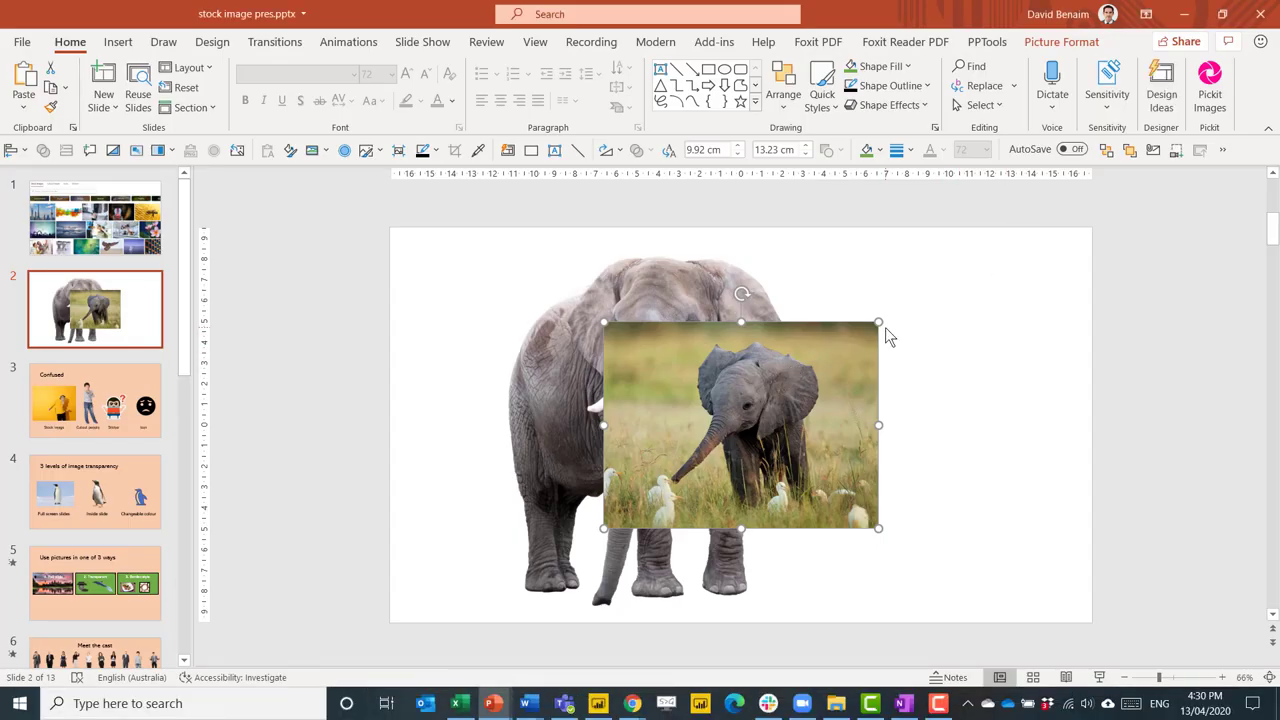
pyautogui.moveTo(865, 358)
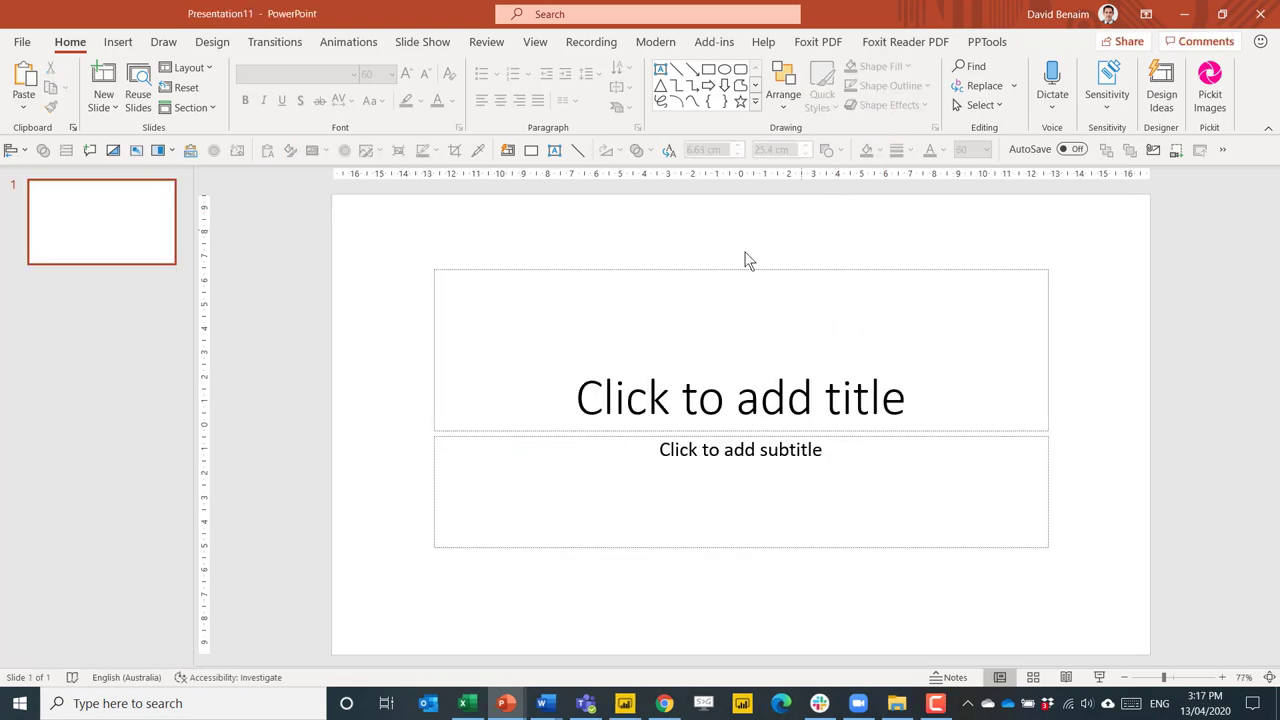
pyautogui.moveTo(1072, 397)
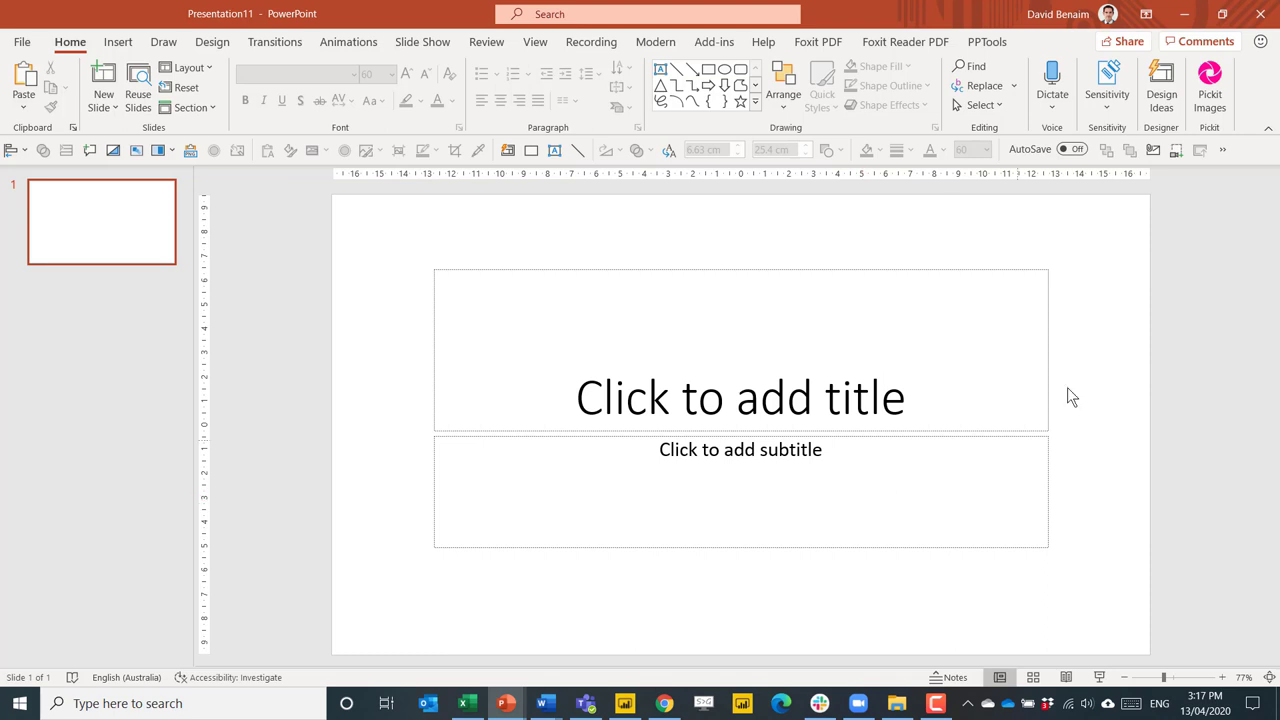
# - Apply the rounded-frame, hand-lettered title design idea to the reindeer photo slide
pyautogui.click(1161, 85)
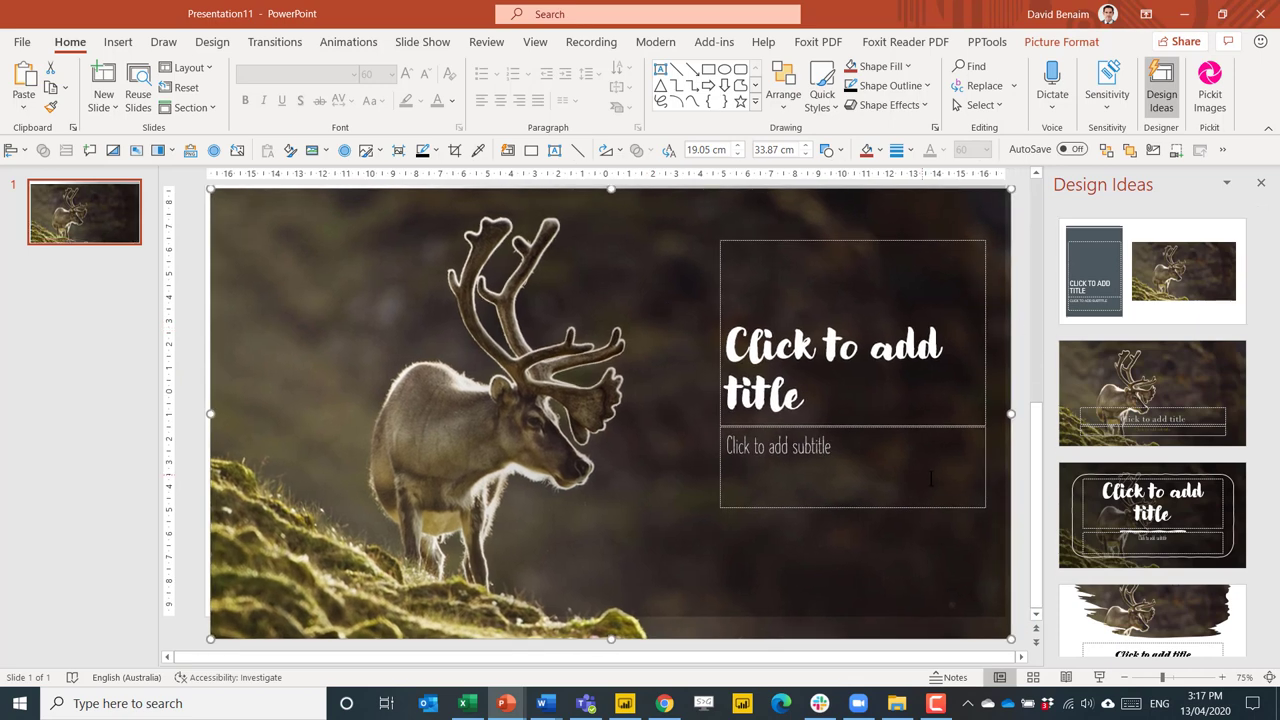
pyautogui.click(1152, 515)
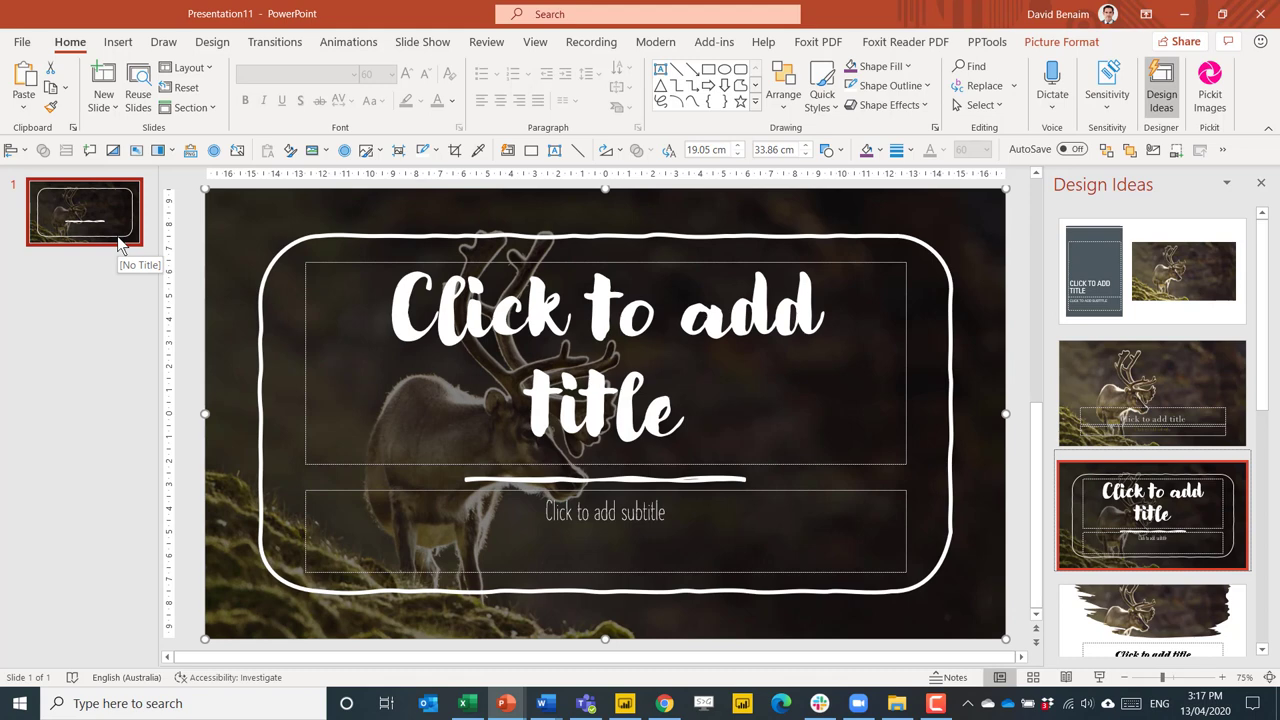
pyautogui.click(117, 41)
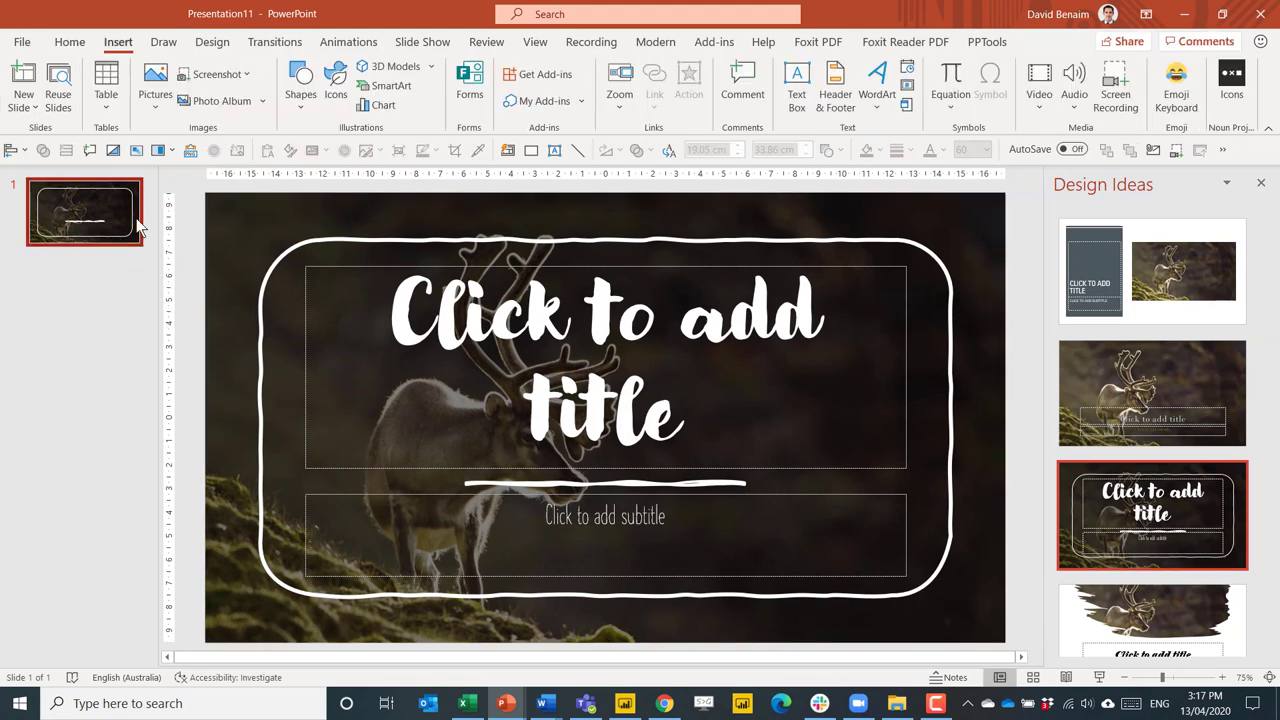
# - Browse the Stock Images library's photos and Cutout People, then close and reopen it
pyautogui.click(155, 85)
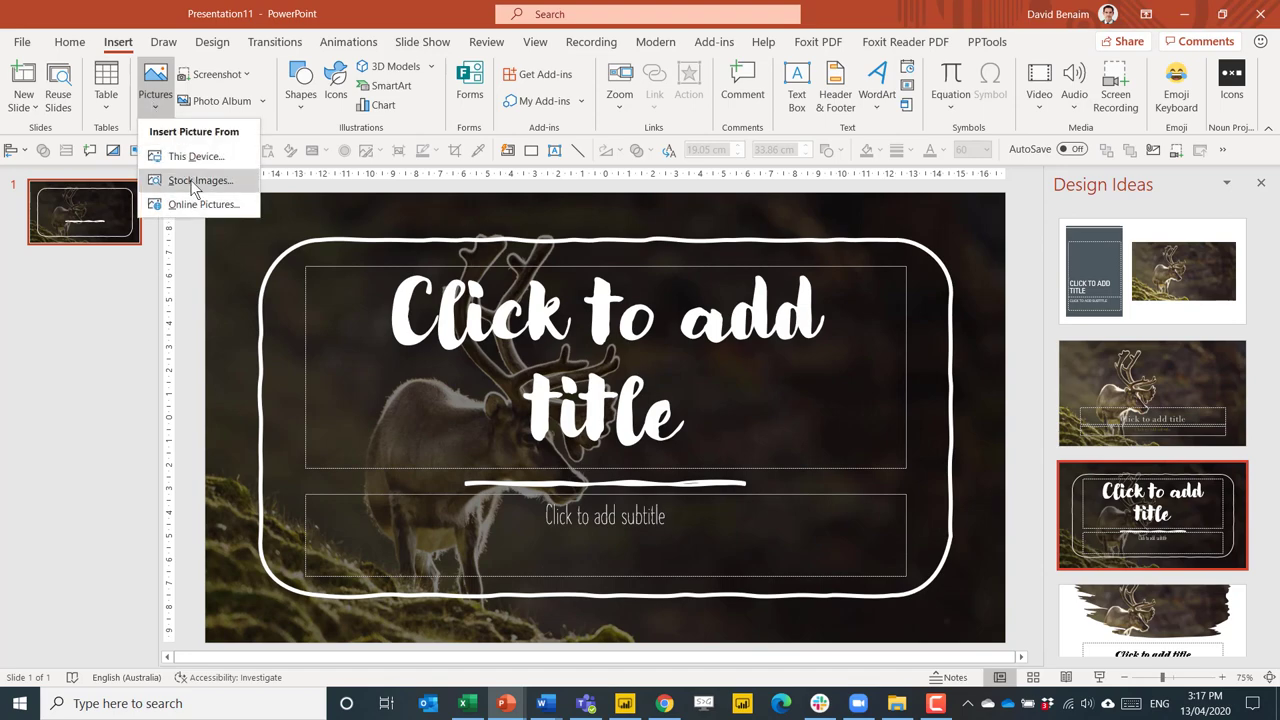
pyautogui.click(199, 180)
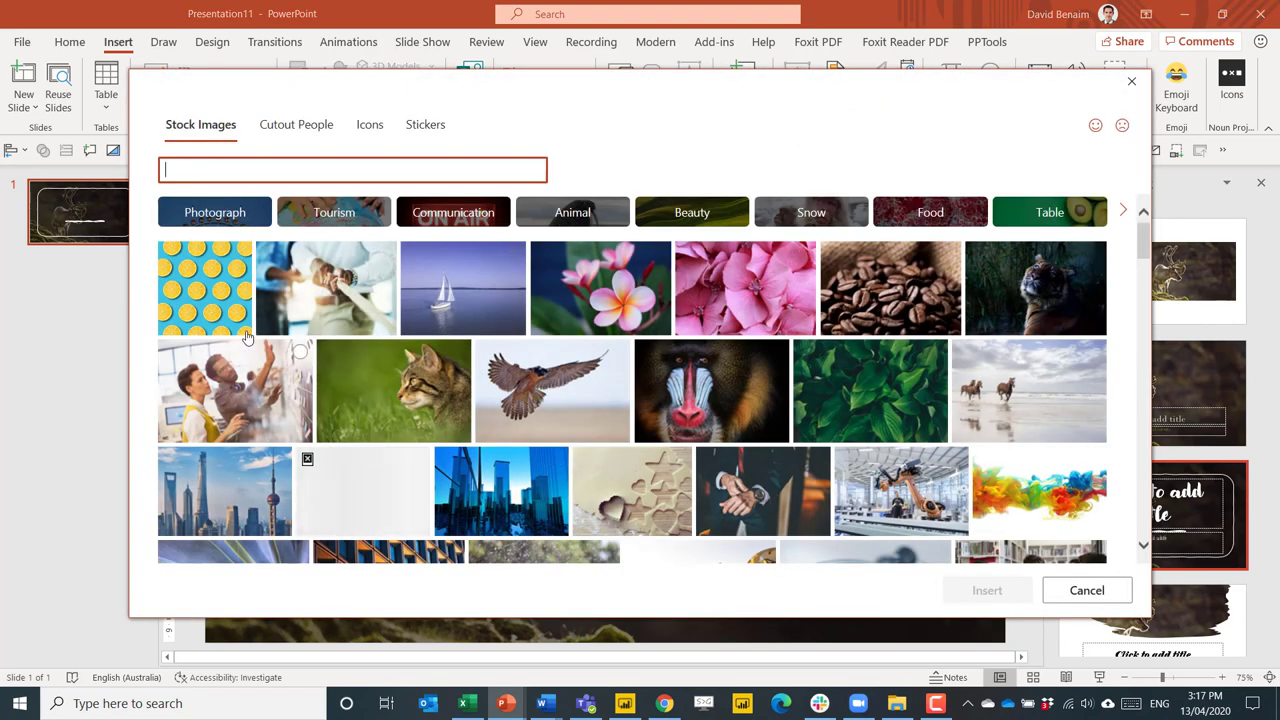
pyautogui.moveTo(246, 290)
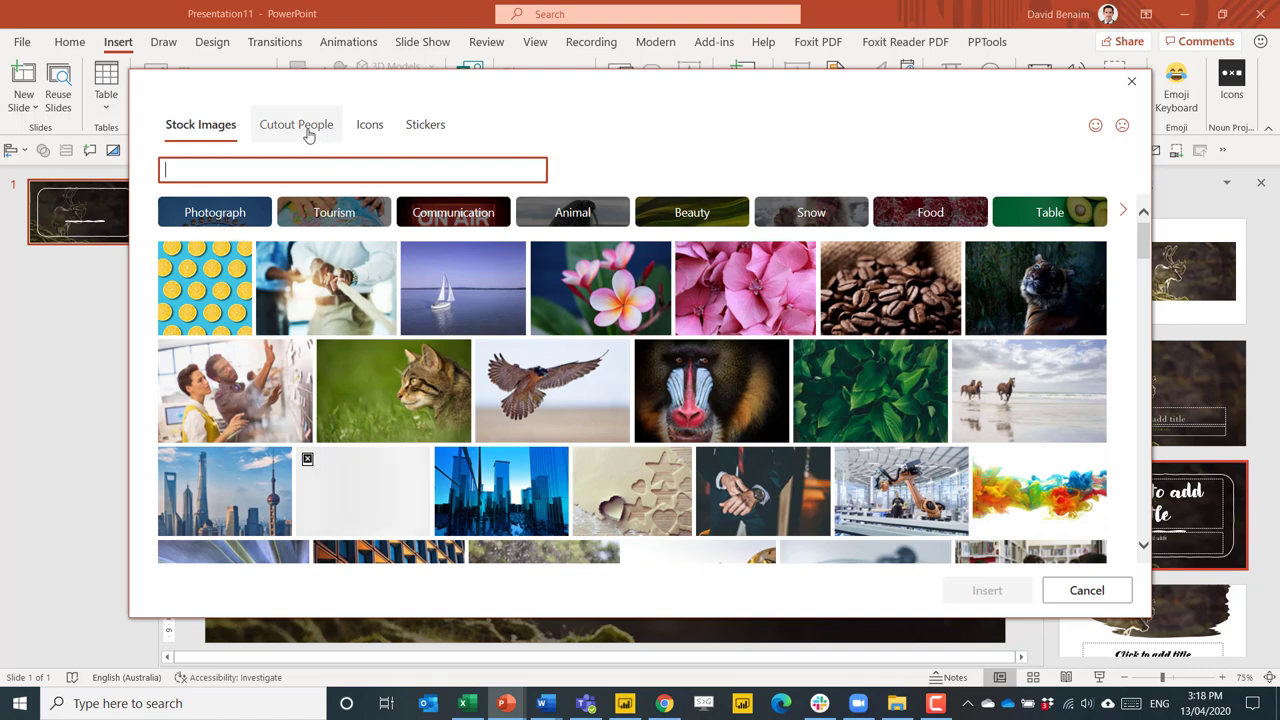
pyautogui.click(296, 124)
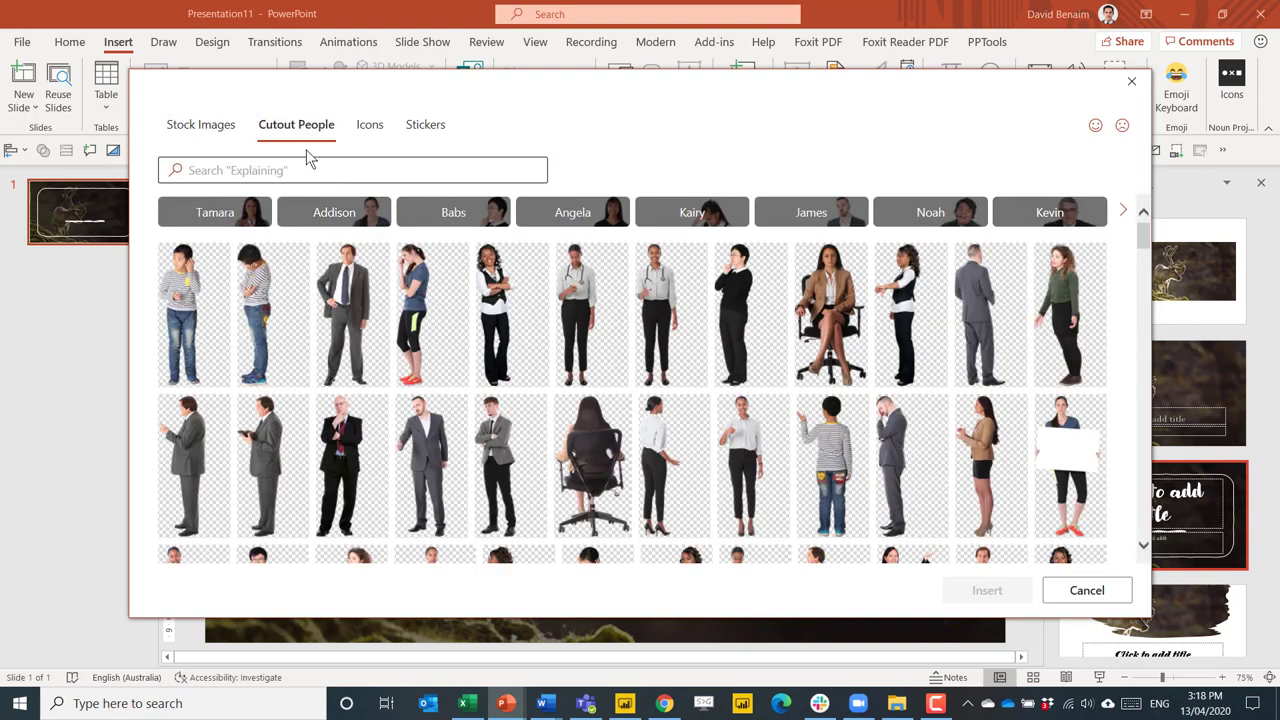
pyautogui.click(200, 124)
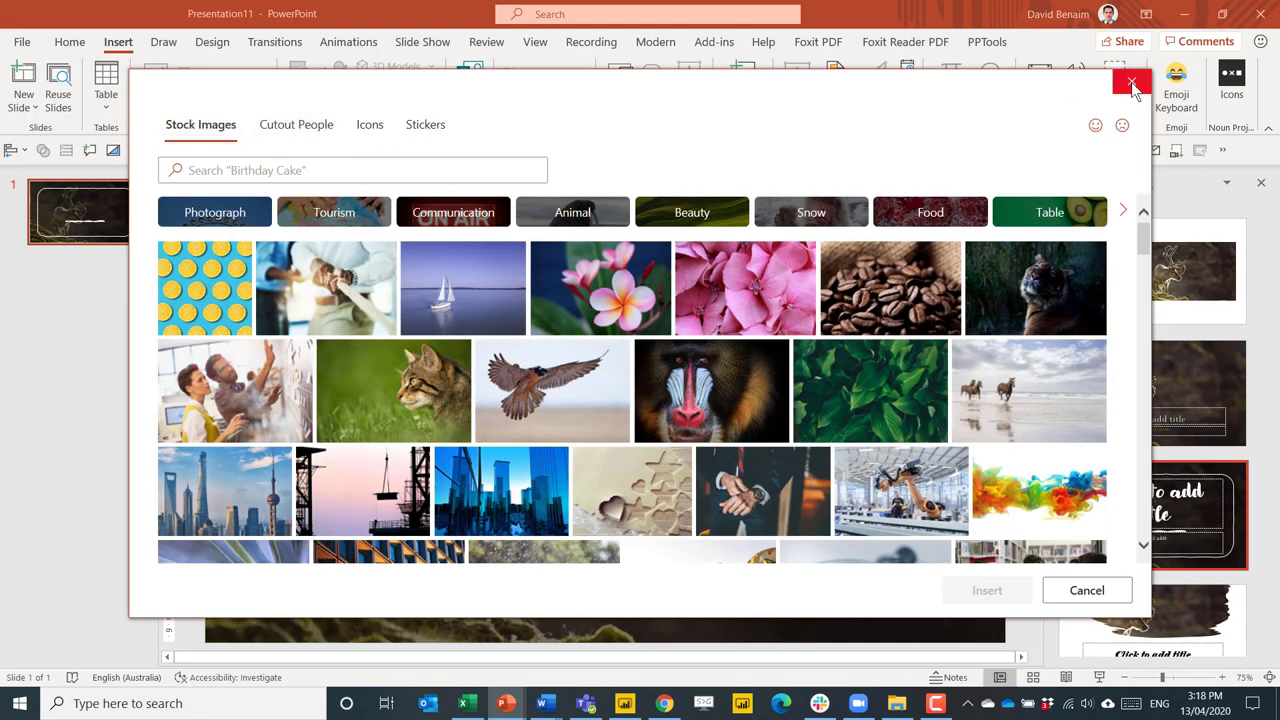
pyautogui.click(1131, 84)
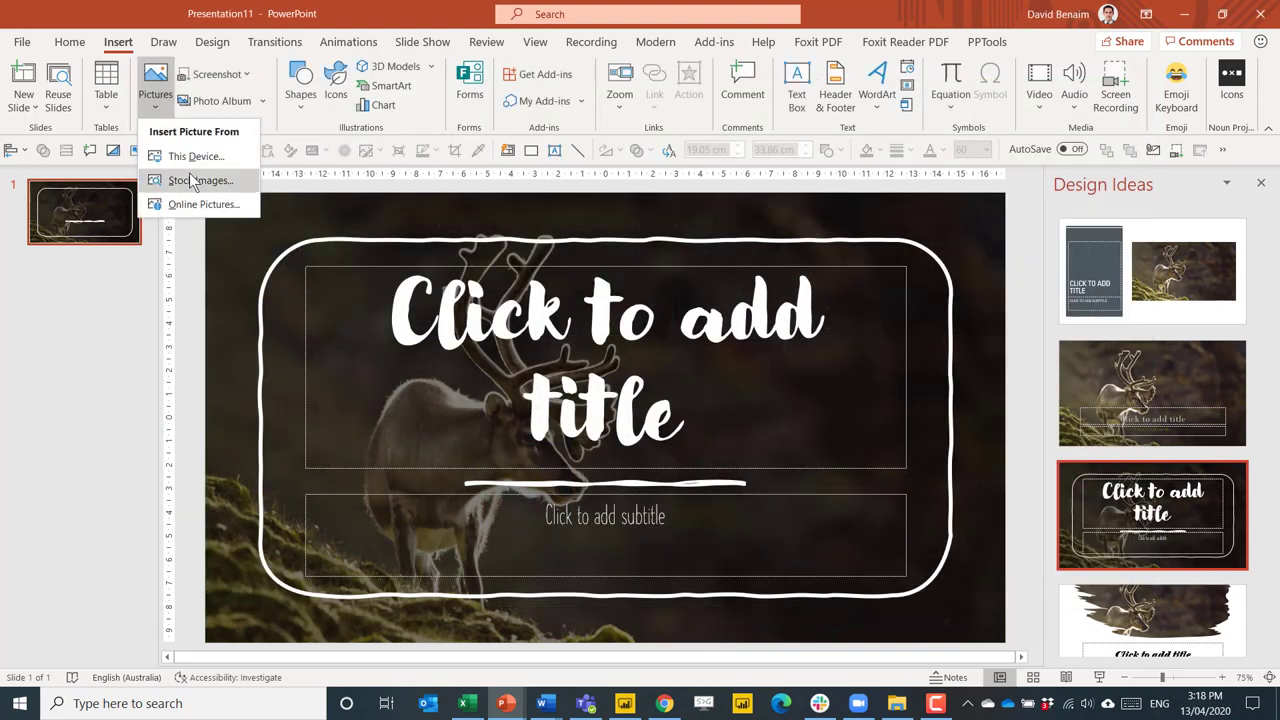
pyautogui.click(200, 180)
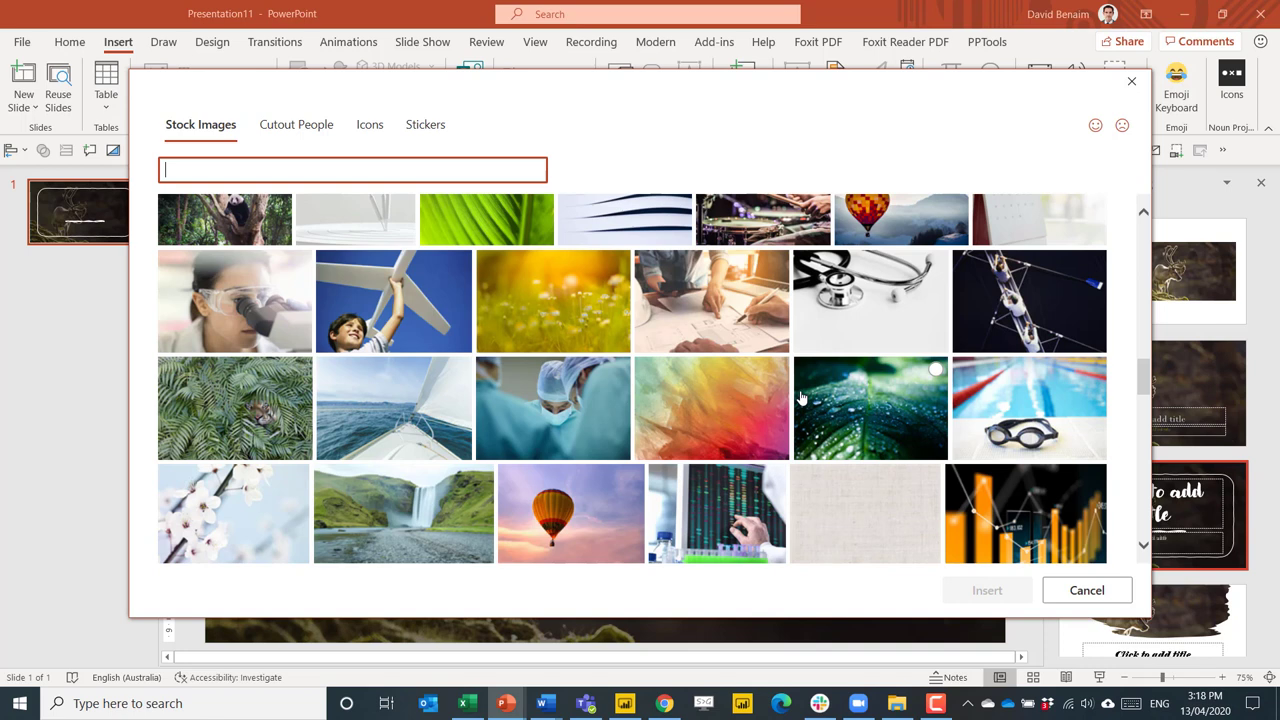
pyautogui.moveTo(296, 124)
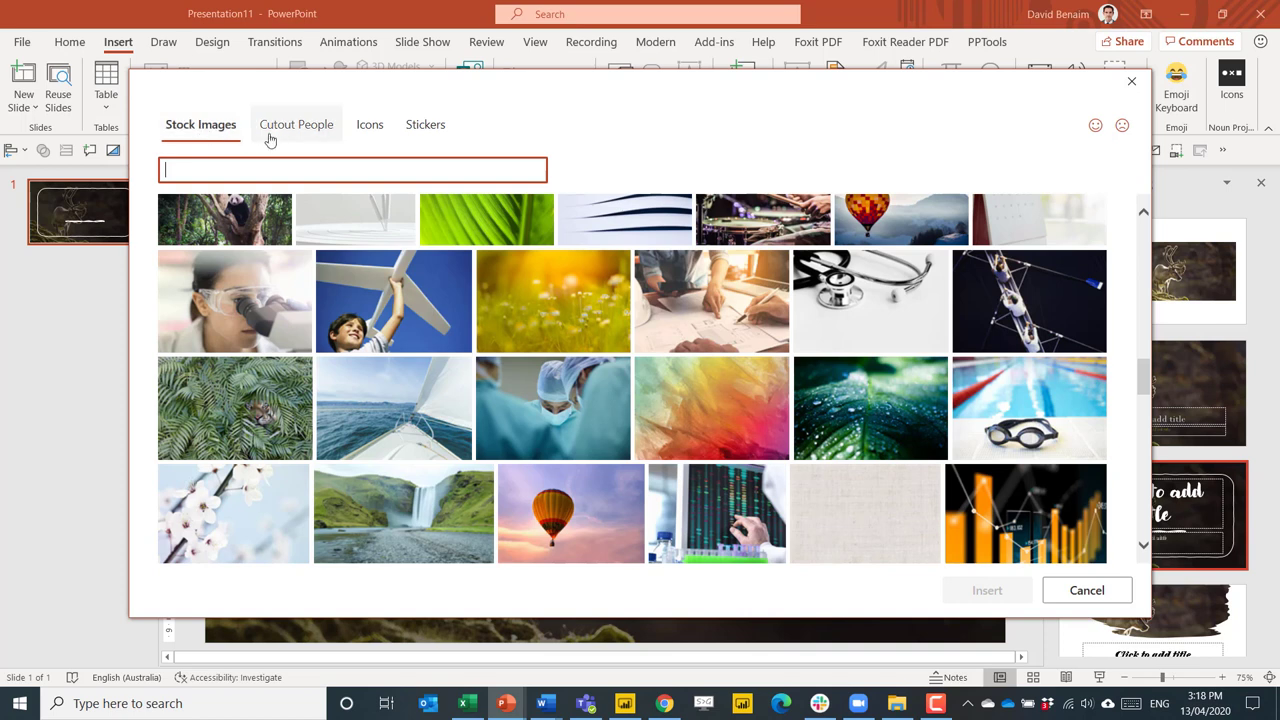
pyautogui.moveTo(647, 118)
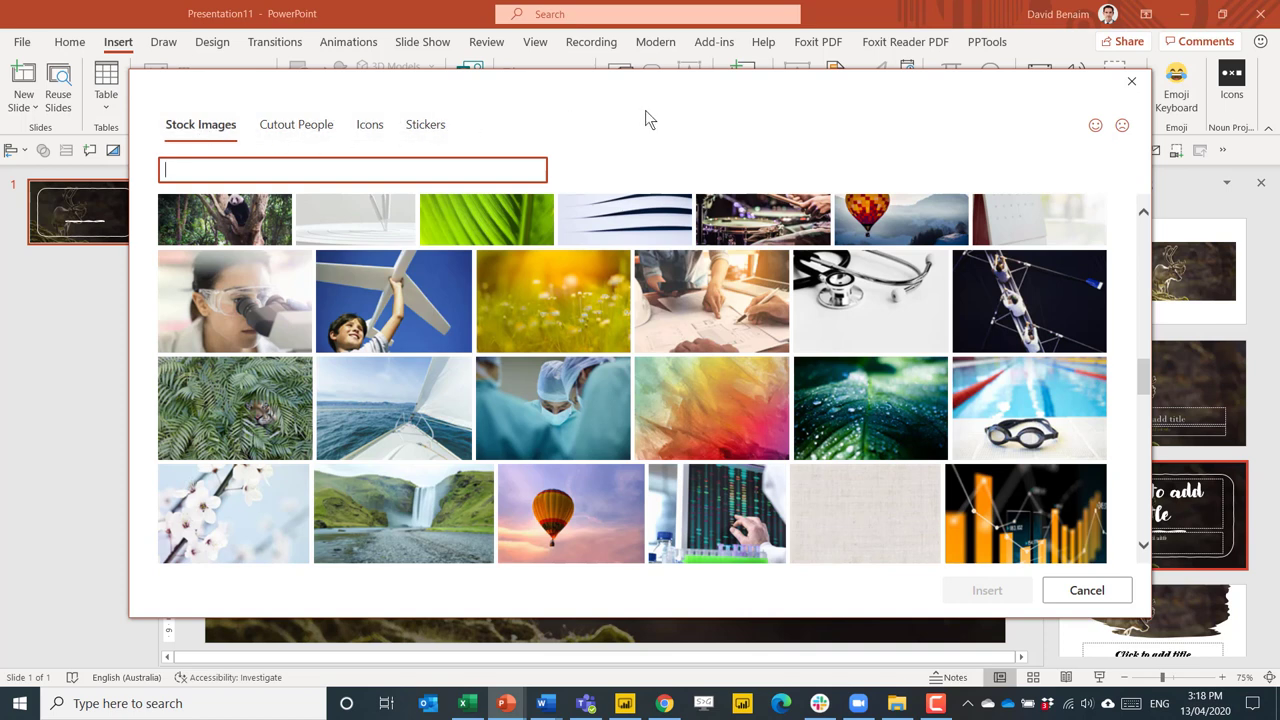
pyautogui.moveTo(715, 85)
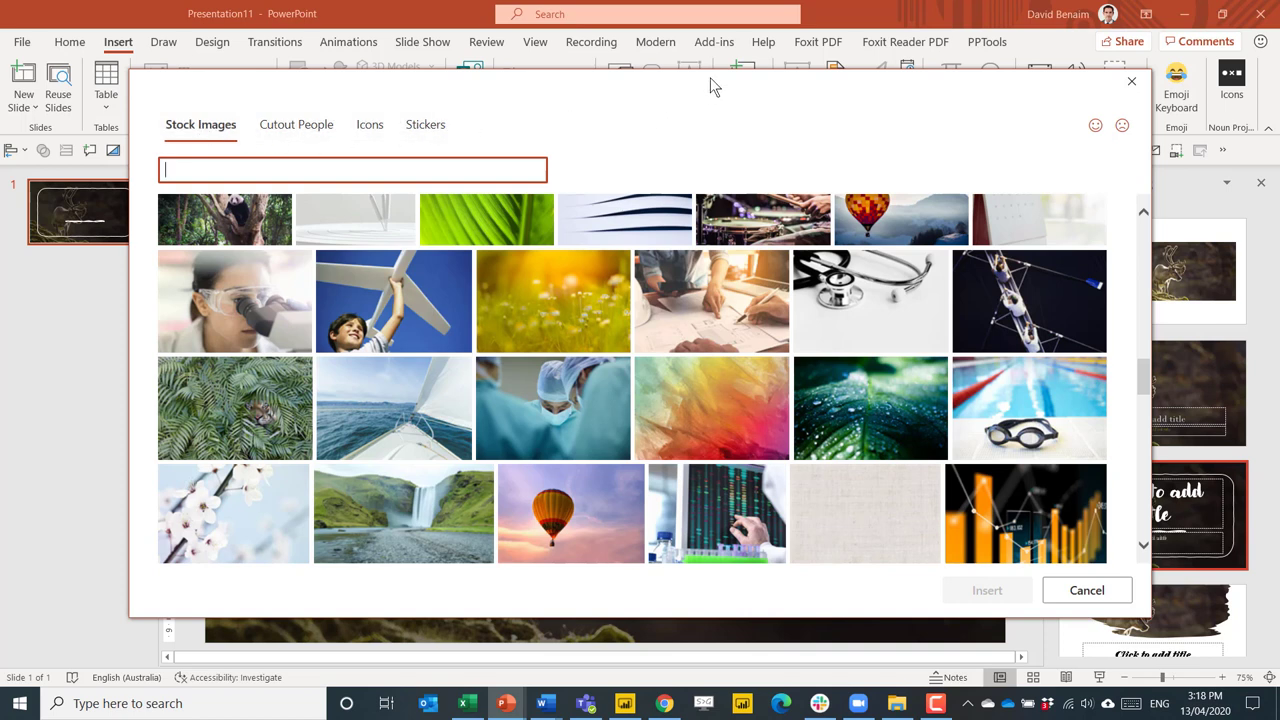
pyautogui.click(1086, 590)
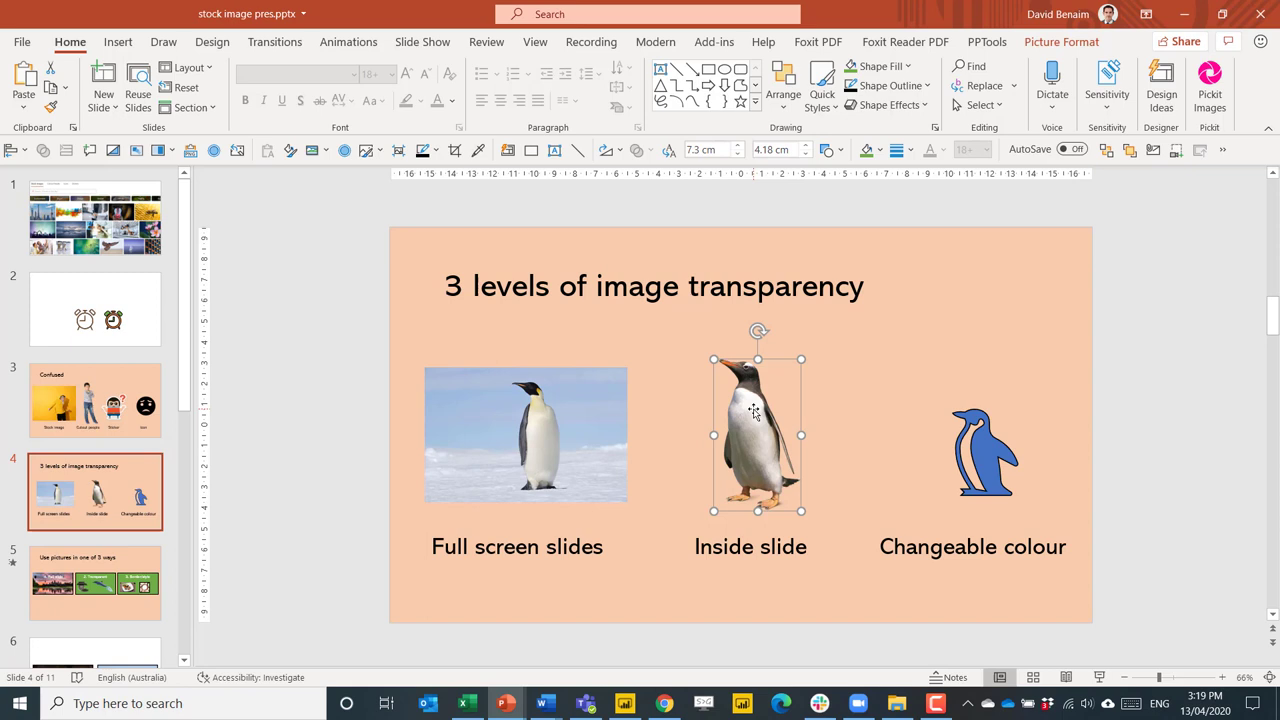
pyautogui.moveTo(800, 418)
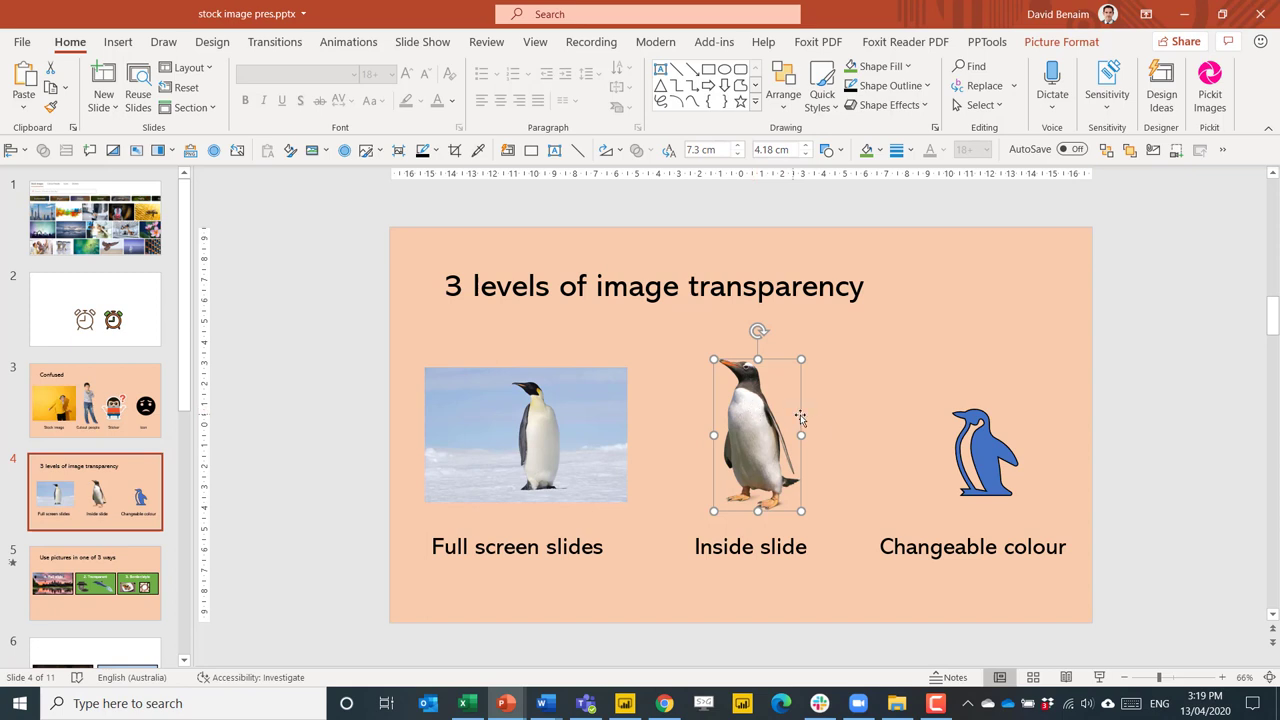
# - Deselect the middle penguin on slide 4, '3 levels of image transparency'
pyautogui.click(825, 425)
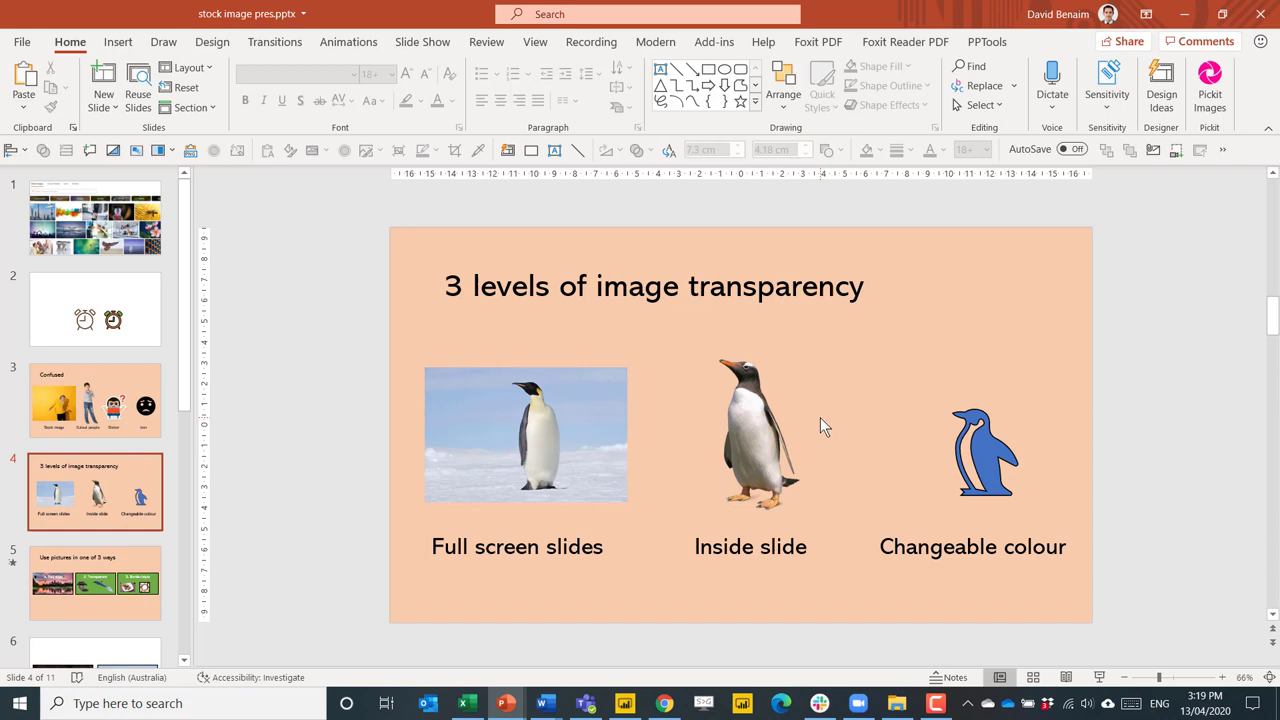